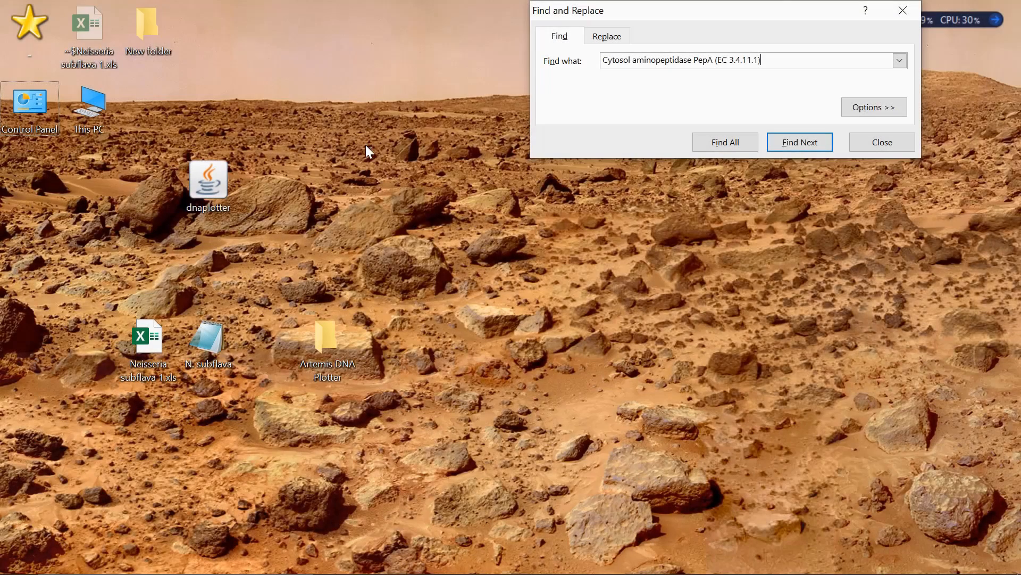
# Open the N. subflava annotation file in a maximized Notepad window.
pyautogui.moveTo(207, 345); pyautogui.dragTo(387, 262)
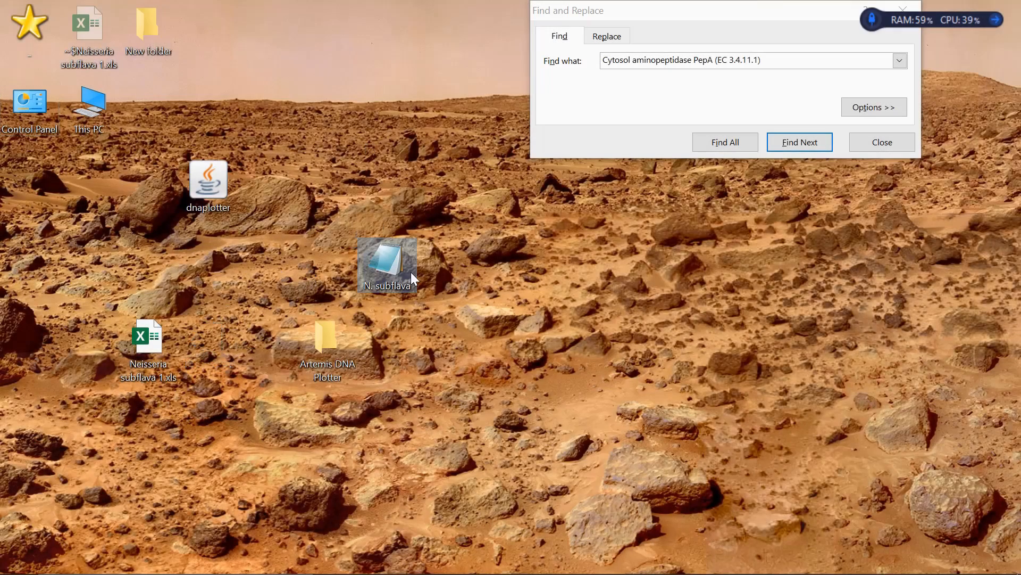
pyautogui.doubleClick(386, 264)
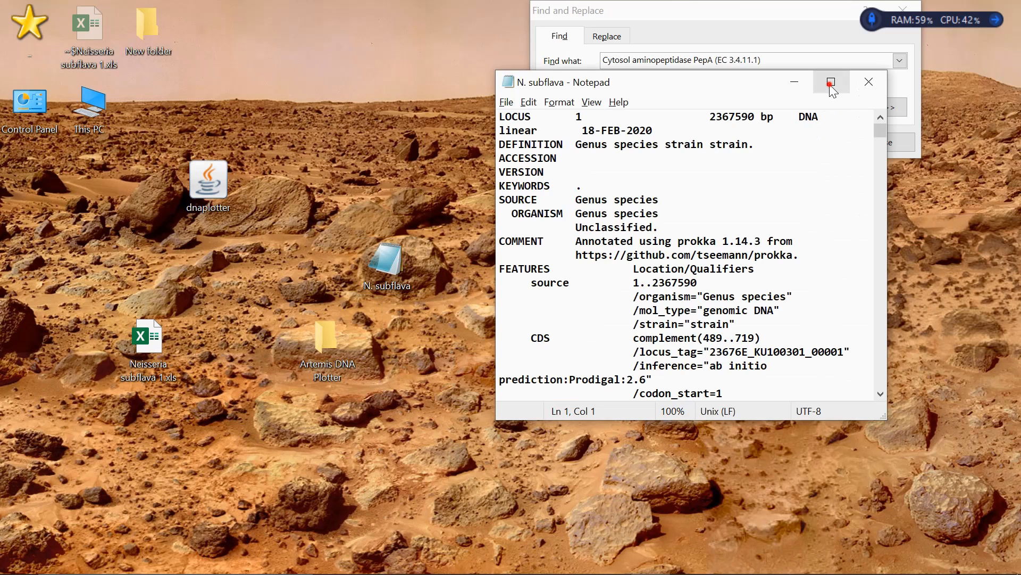
pyautogui.click(830, 81)
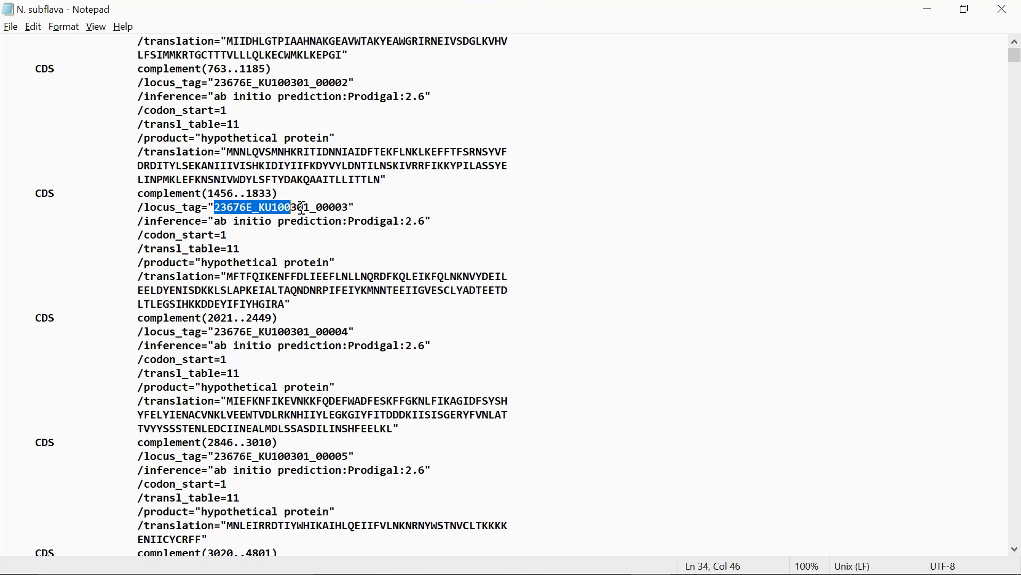
# Scroll through the CDS entries, select the word 'hypothetical', then close Notepad.
pyautogui.scroll(-3)
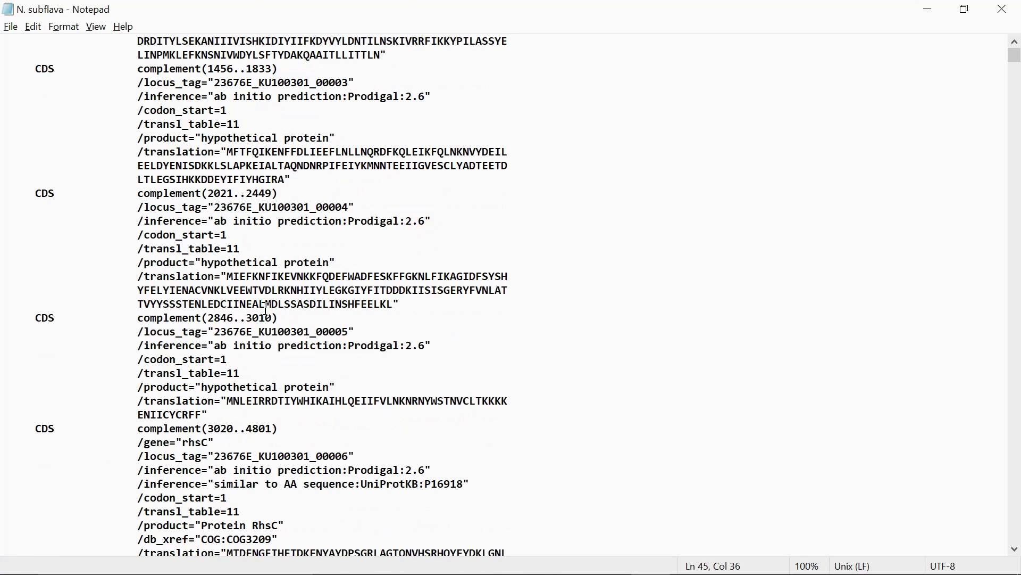
pyautogui.click(331, 345)
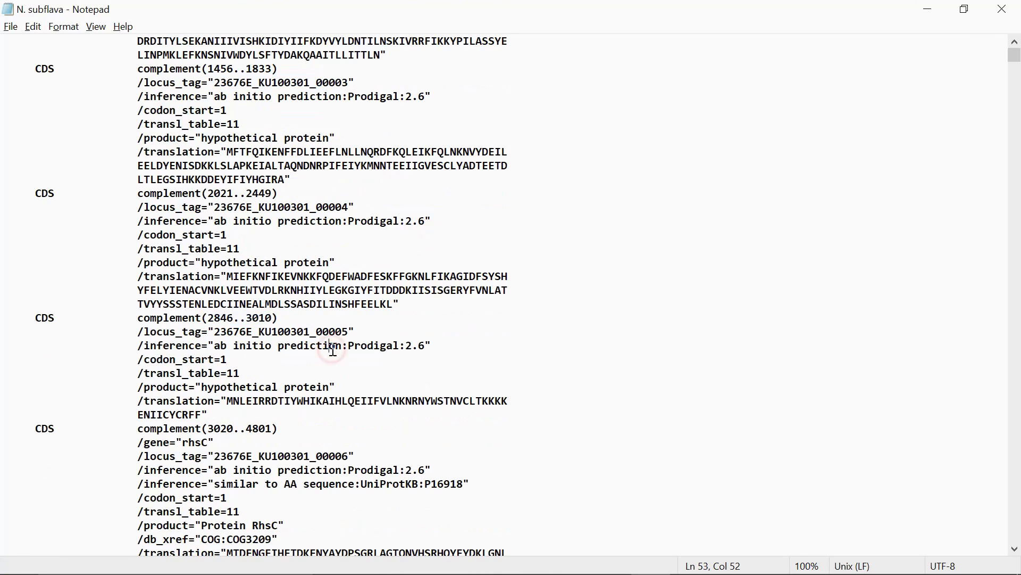
pyautogui.doubleClick(238, 345)
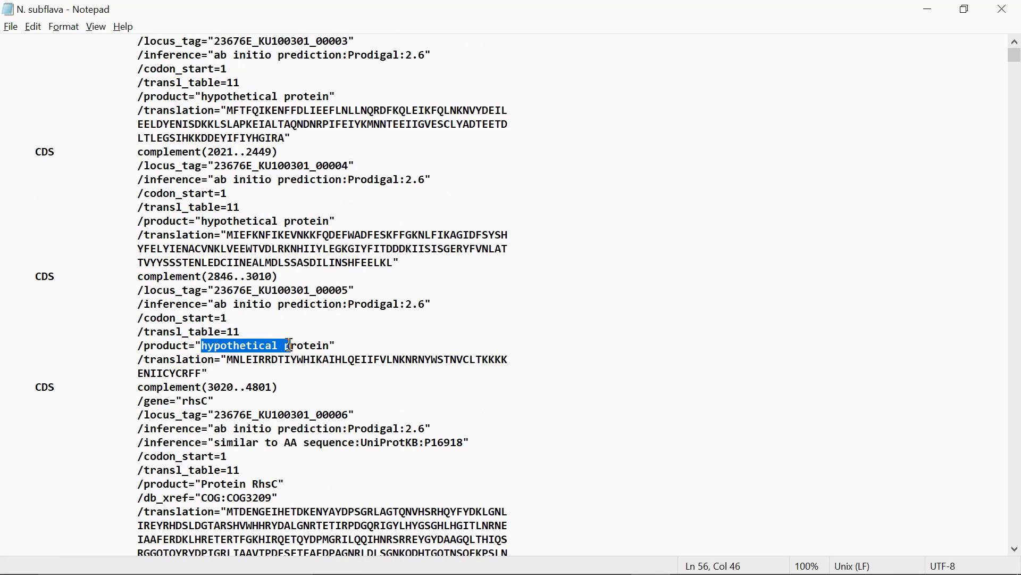
pyautogui.scroll(-3)
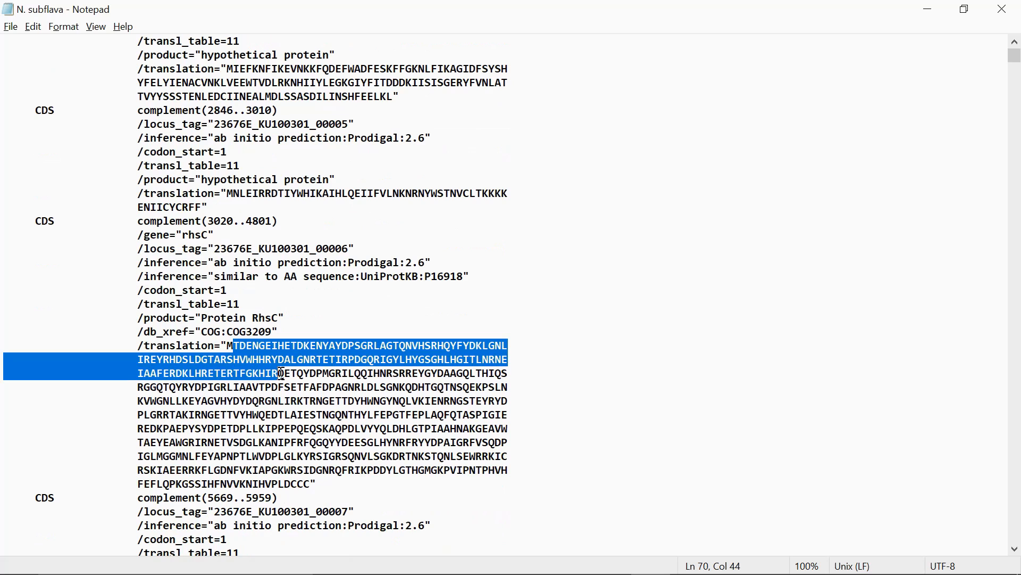
pyautogui.click(581, 77)
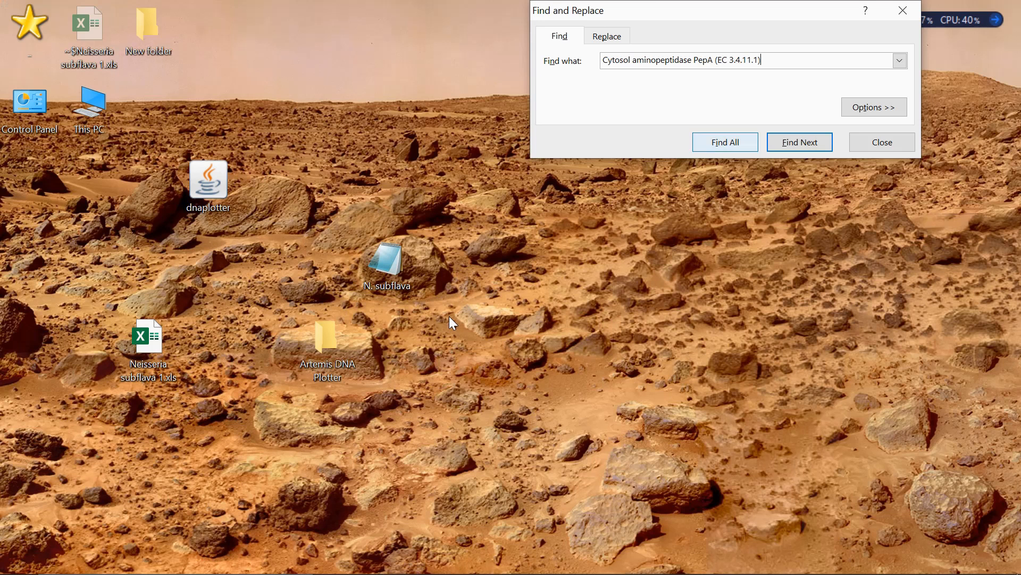
pyautogui.click(148, 340)
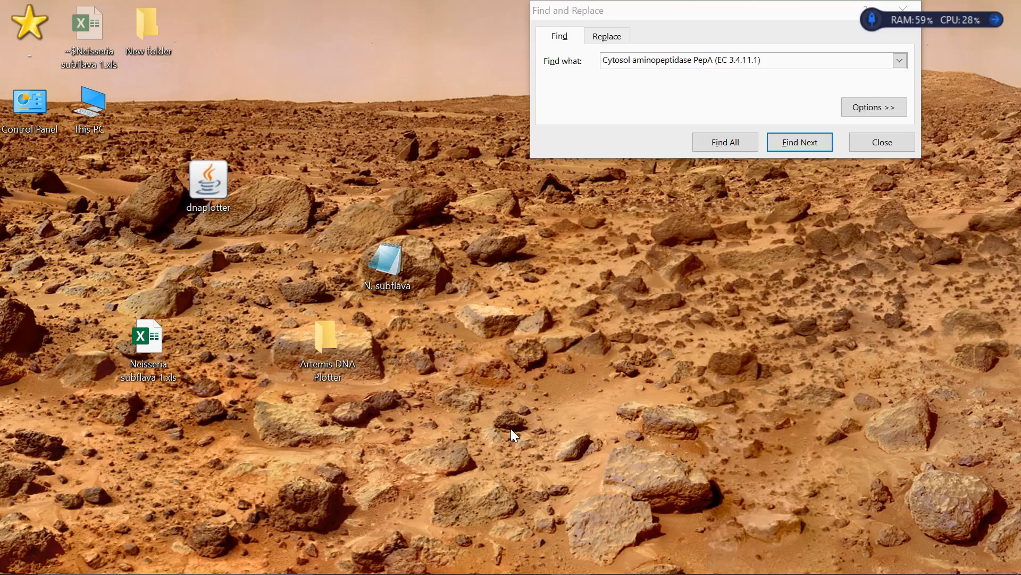
pyautogui.click(799, 142)
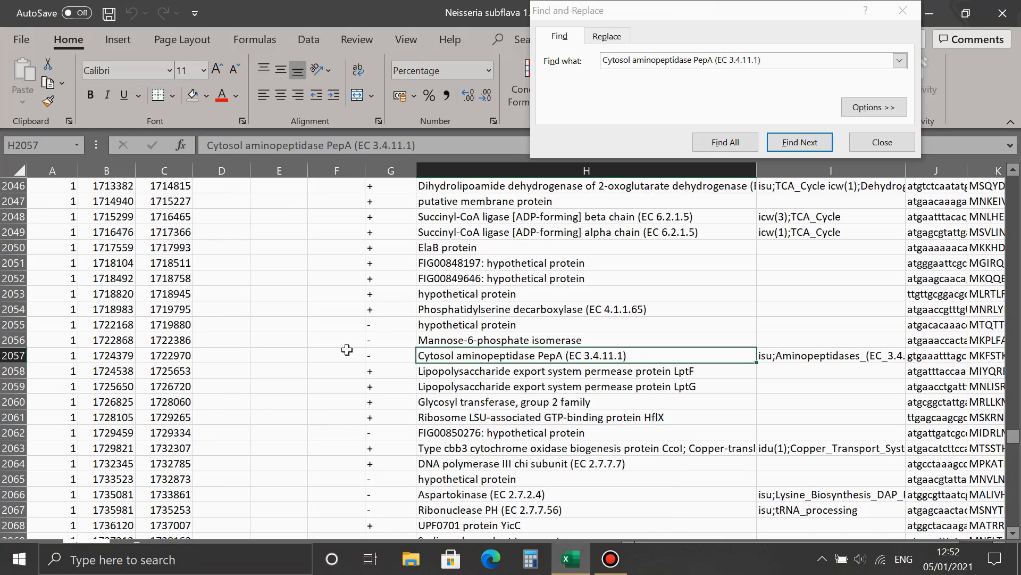
pyautogui.click(798, 142)
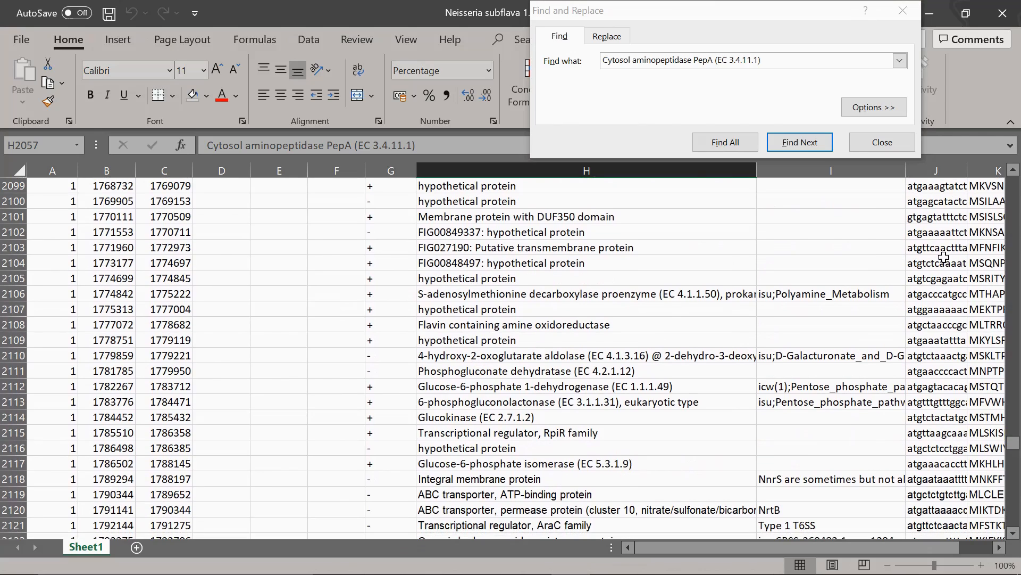
pyautogui.click(799, 142)
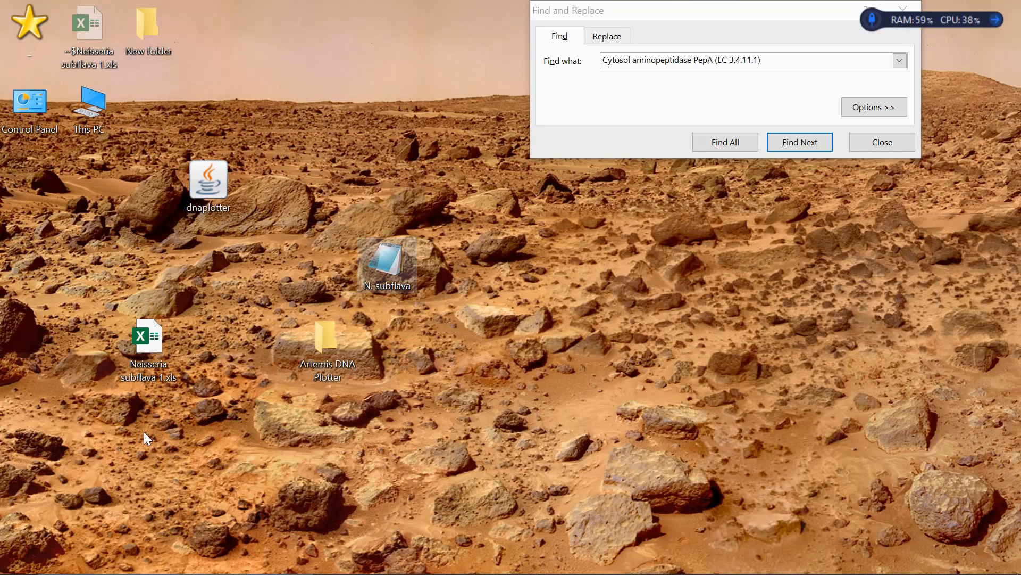
# Move the N. subflava icon beneath the Neisseria subflava spreadsheet icon and select dnaplotter.
pyautogui.moveTo(386, 265); pyautogui.dragTo(148, 422)
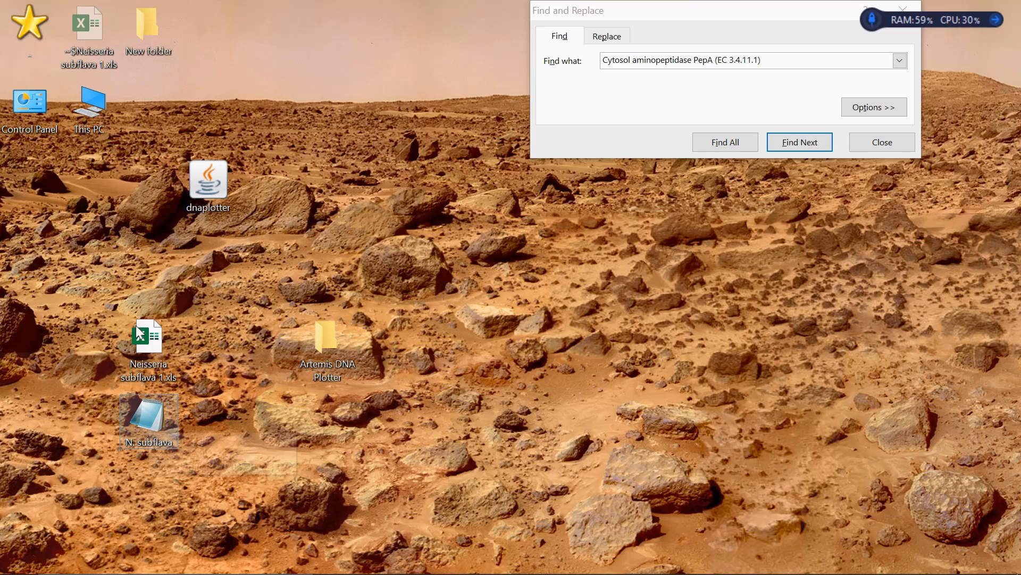
pyautogui.moveTo(148, 339)
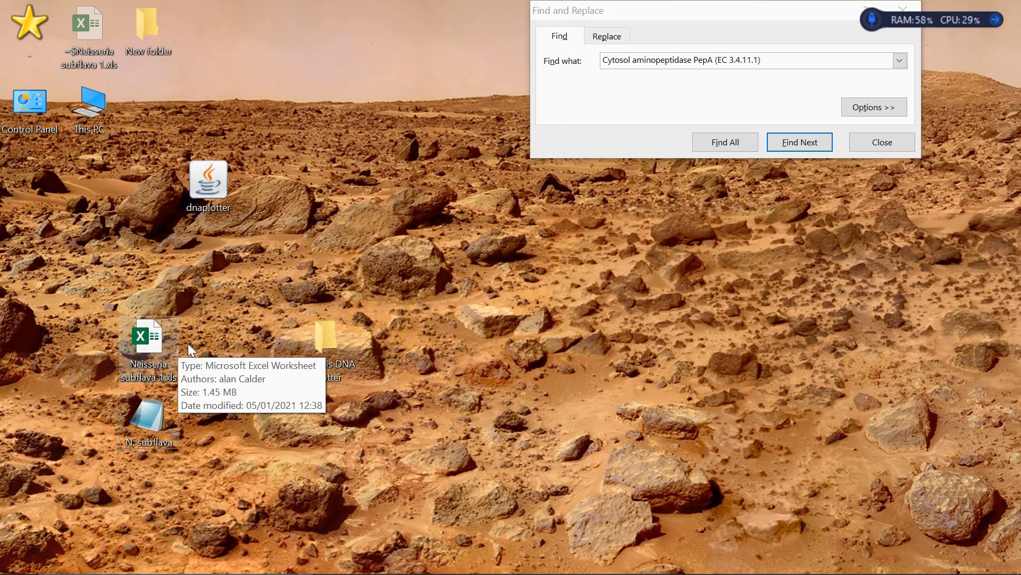
pyautogui.moveTo(264, 433)
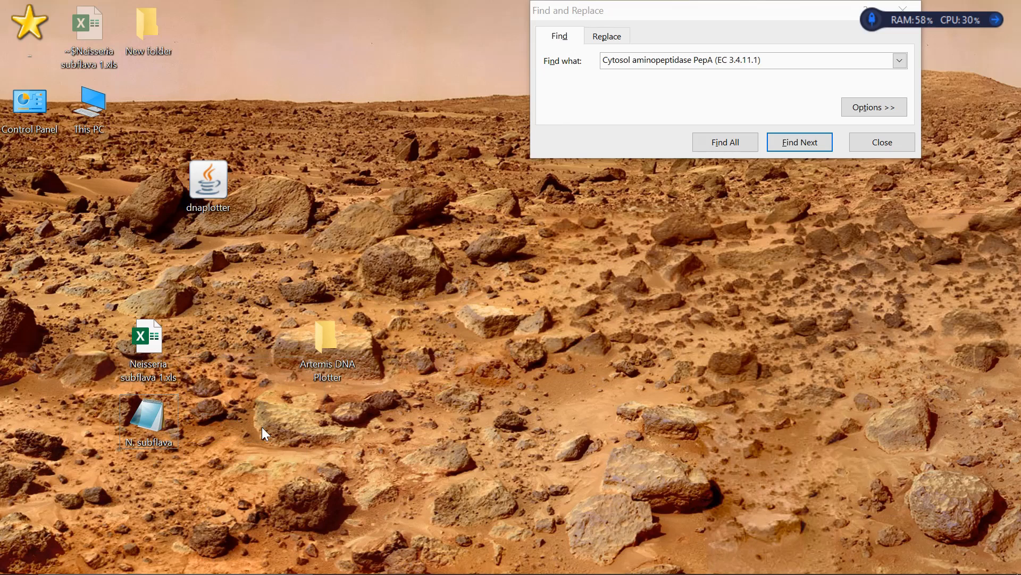
pyautogui.click(208, 180)
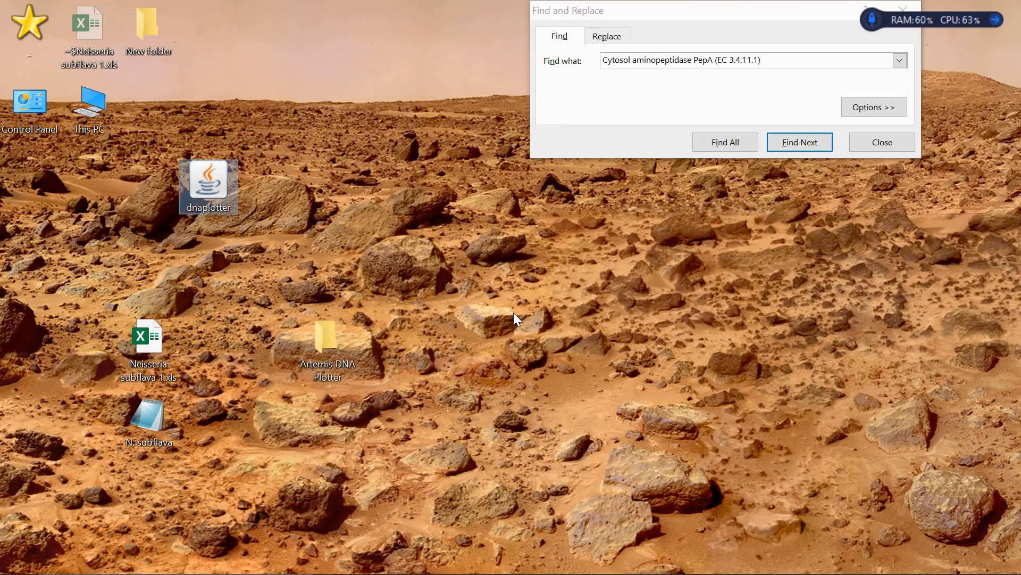
# Launch DNAPlotter and choose to read in a sequence file in its wizard.
pyautogui.doubleClick(208, 186)
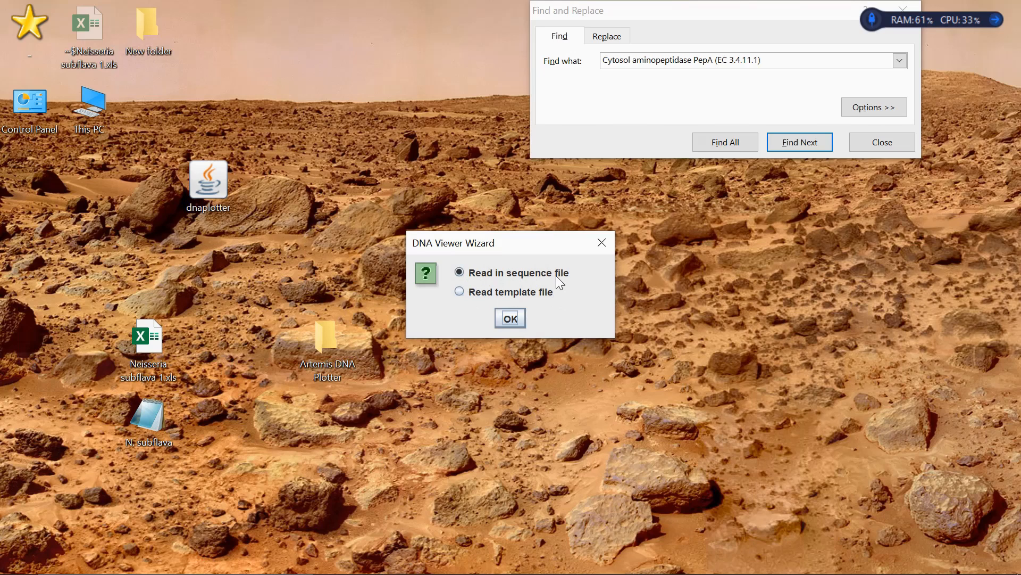
pyautogui.click(510, 318)
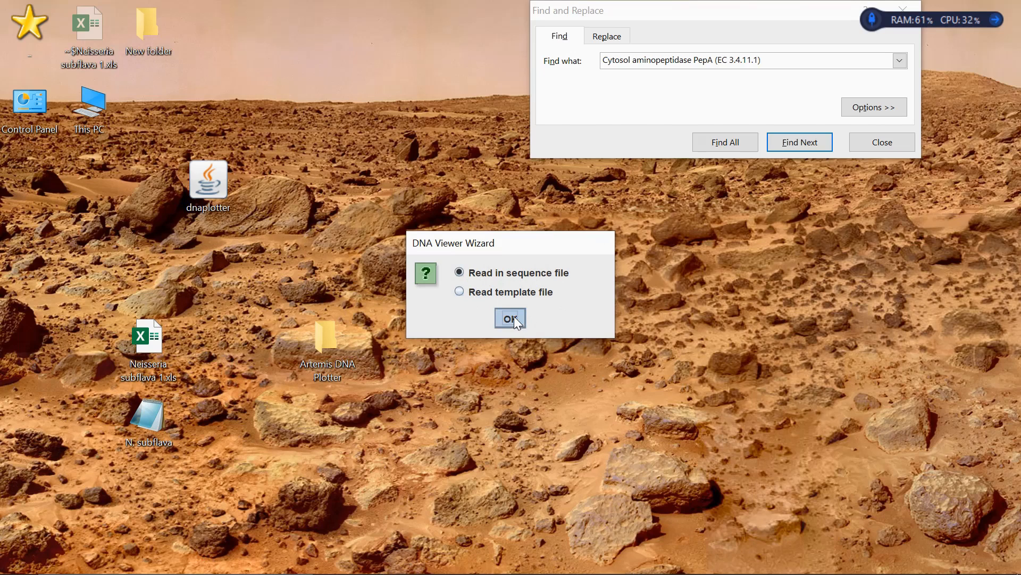
pyautogui.click(510, 319)
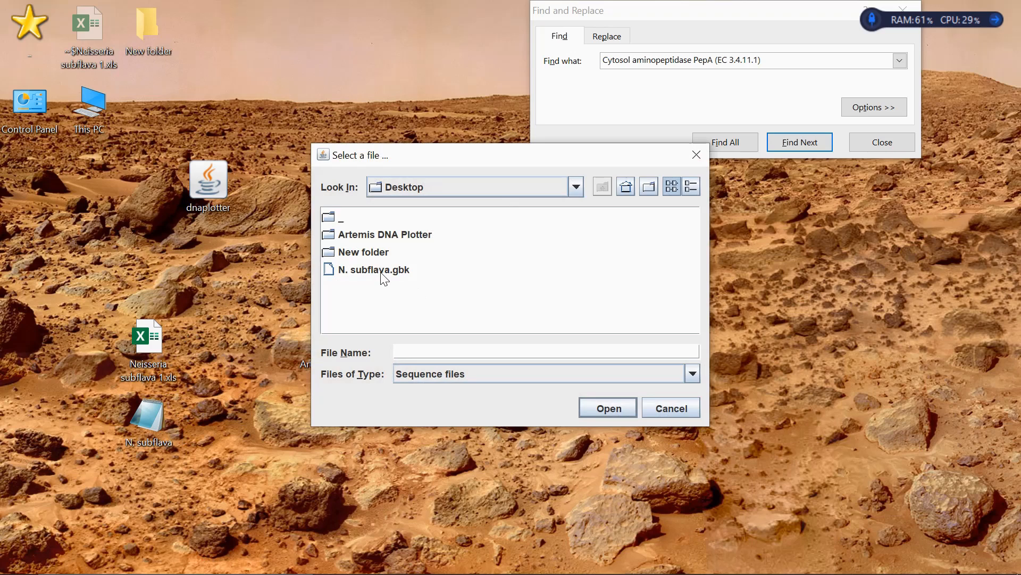
pyautogui.moveTo(356, 280)
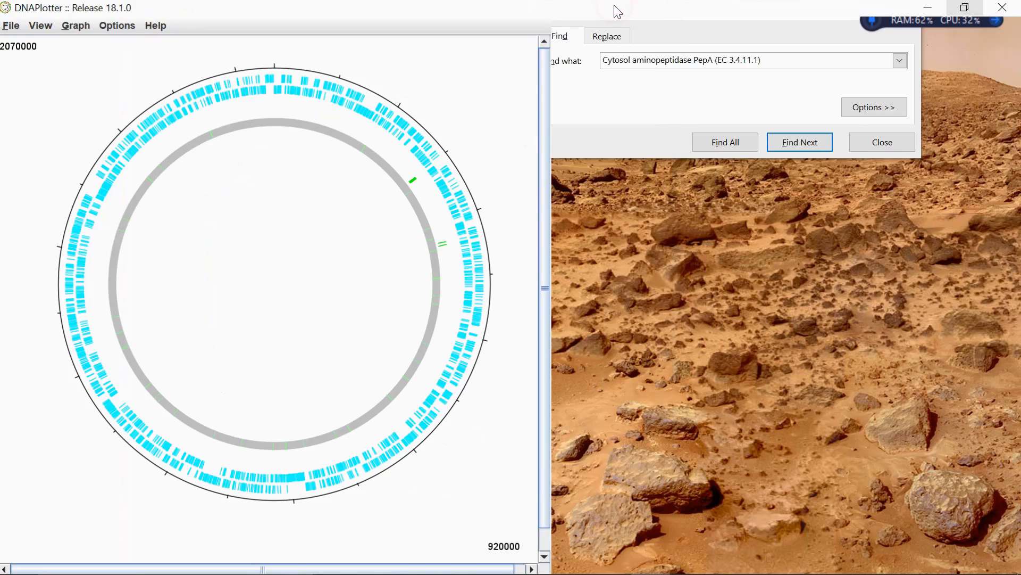
# Maximize the DNAPlotter window showing the N. subflava circular plot.
pyautogui.click(881, 142)
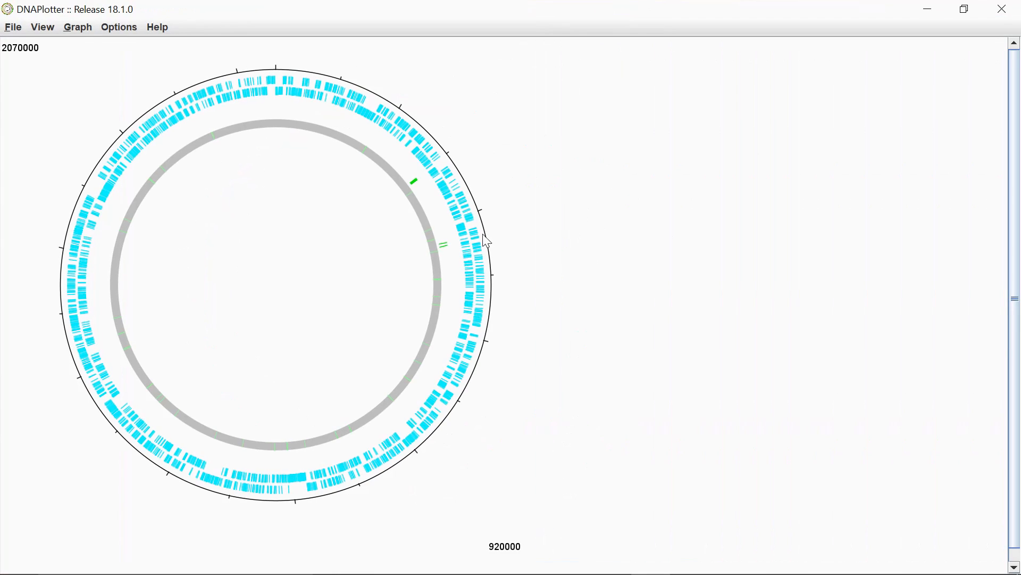
pyautogui.moveTo(560, 232)
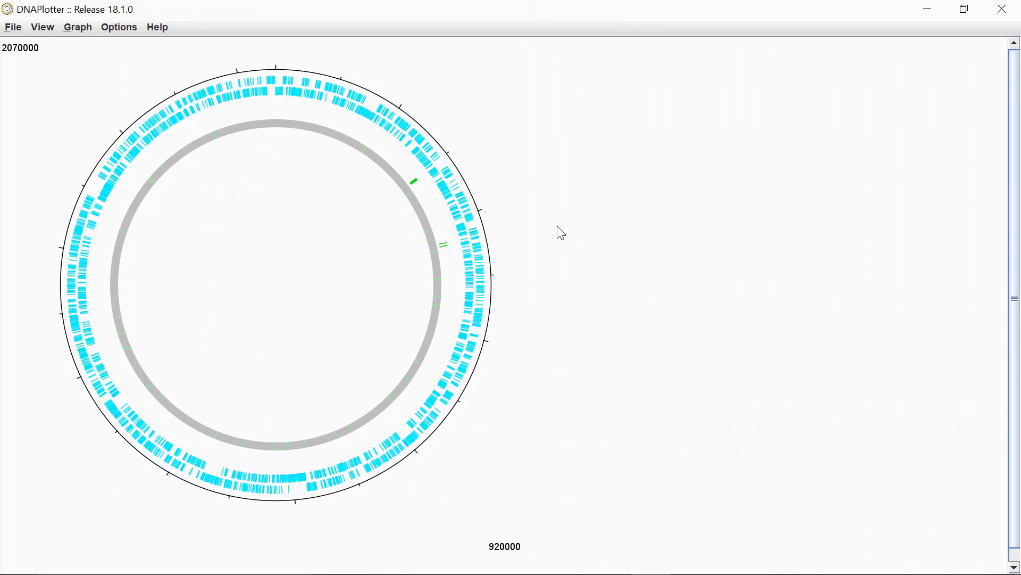
pyautogui.moveTo(388, 119)
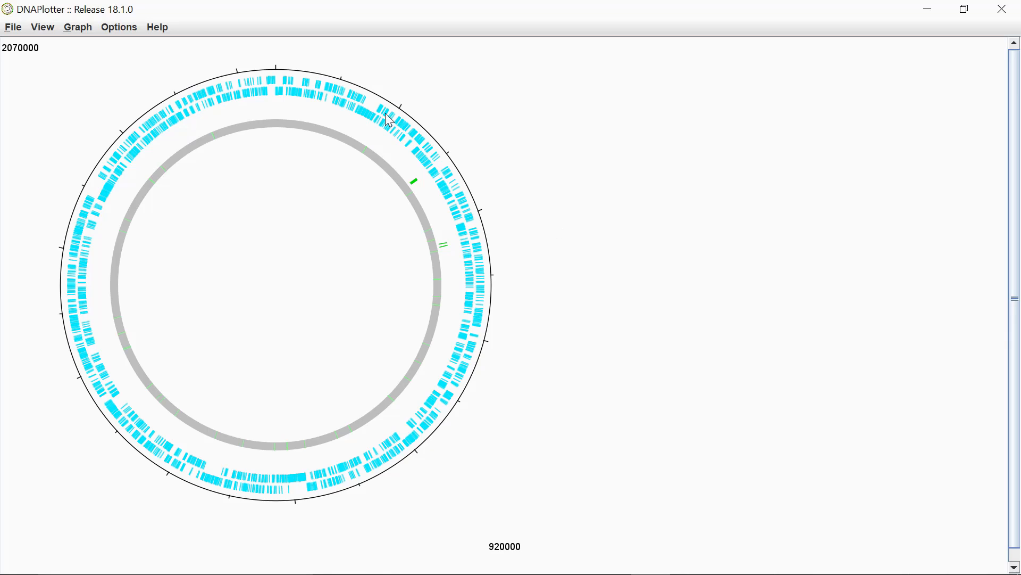
pyautogui.moveTo(223, 89)
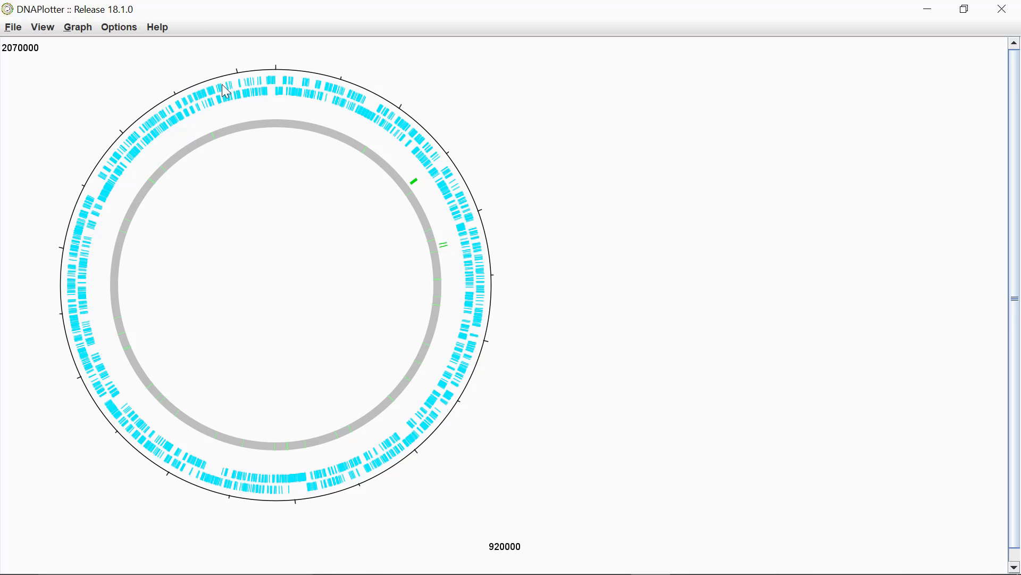
pyautogui.moveTo(421, 188)
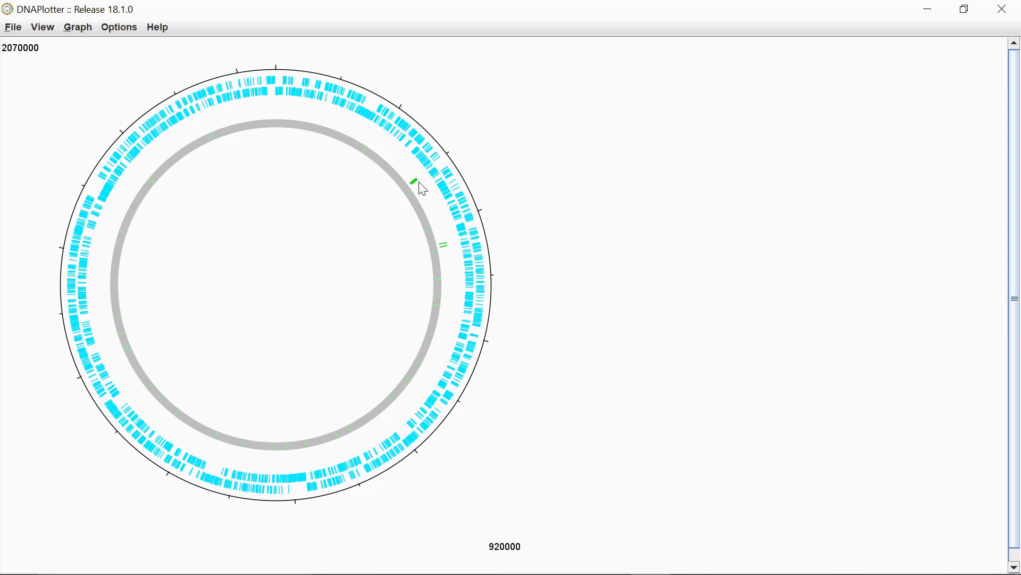
pyautogui.moveTo(415, 183)
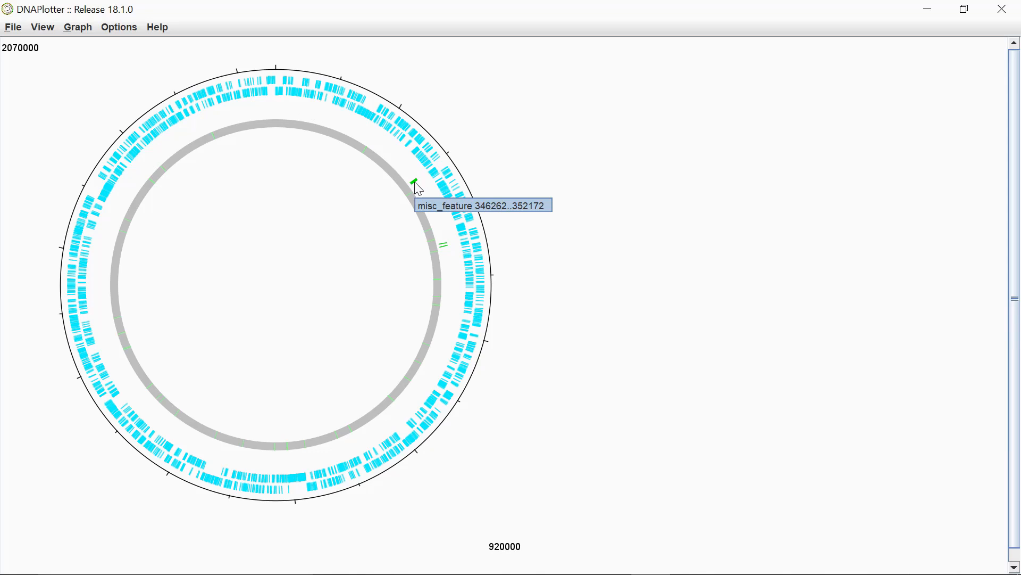
pyautogui.moveTo(407, 197)
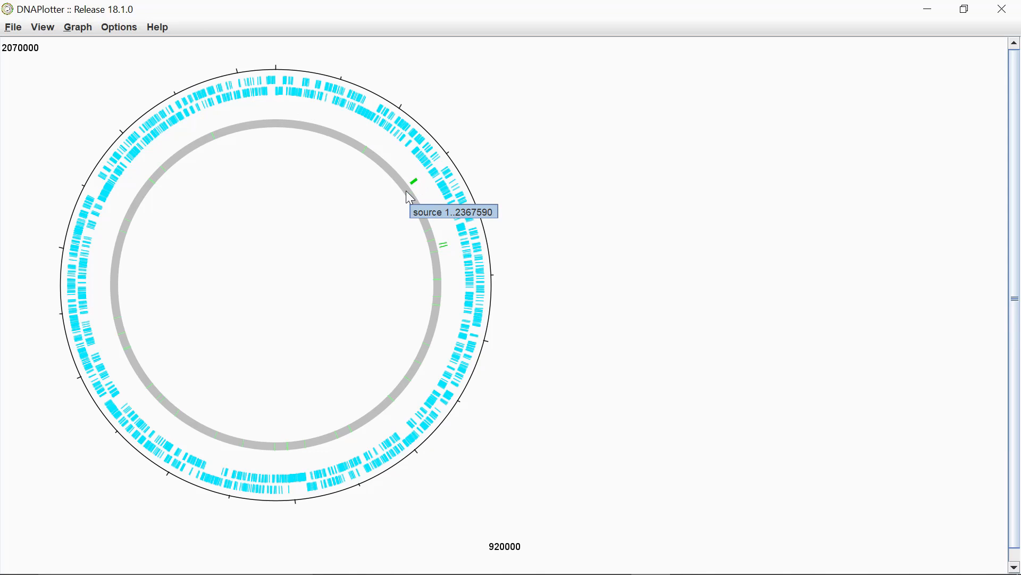
pyautogui.moveTo(374, 17)
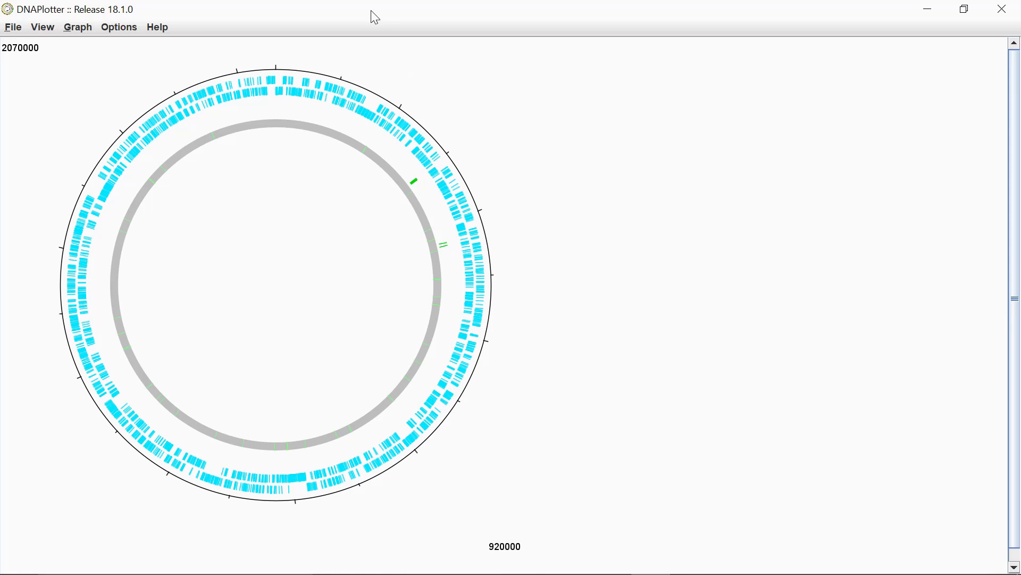
# In Options > Track Manager, delete tracks 3, 4 and 5, leaving the two CDS tracks.
pyautogui.click(119, 27)
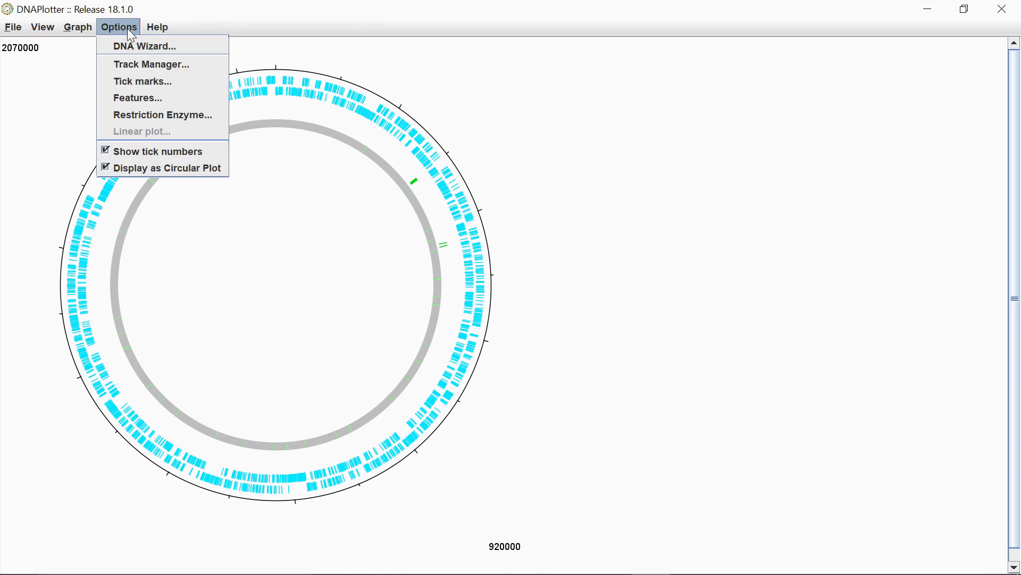
pyautogui.moveTo(151, 64)
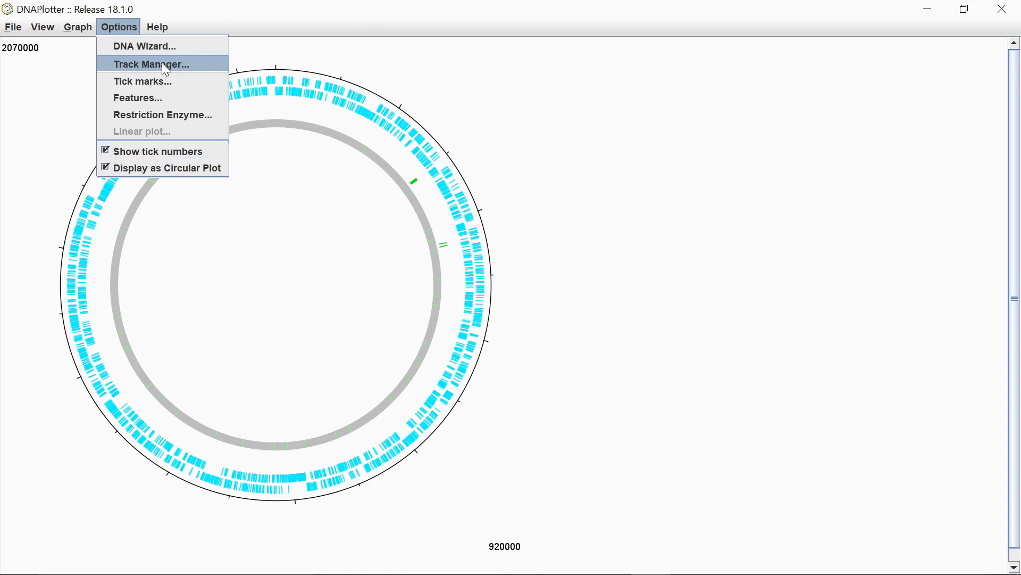
pyautogui.click(151, 63)
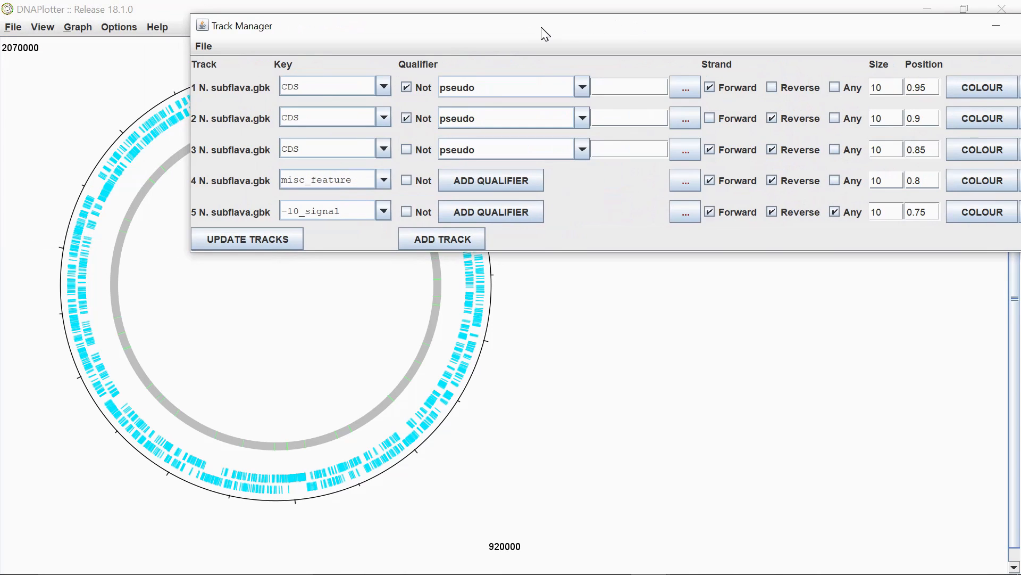
pyautogui.click(328, 86)
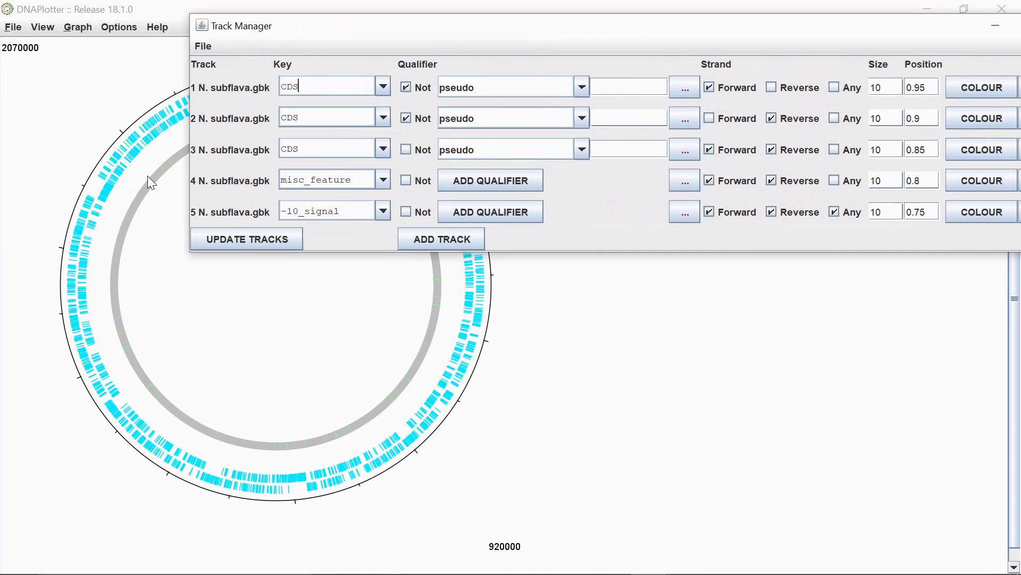
pyautogui.moveTo(233, 134)
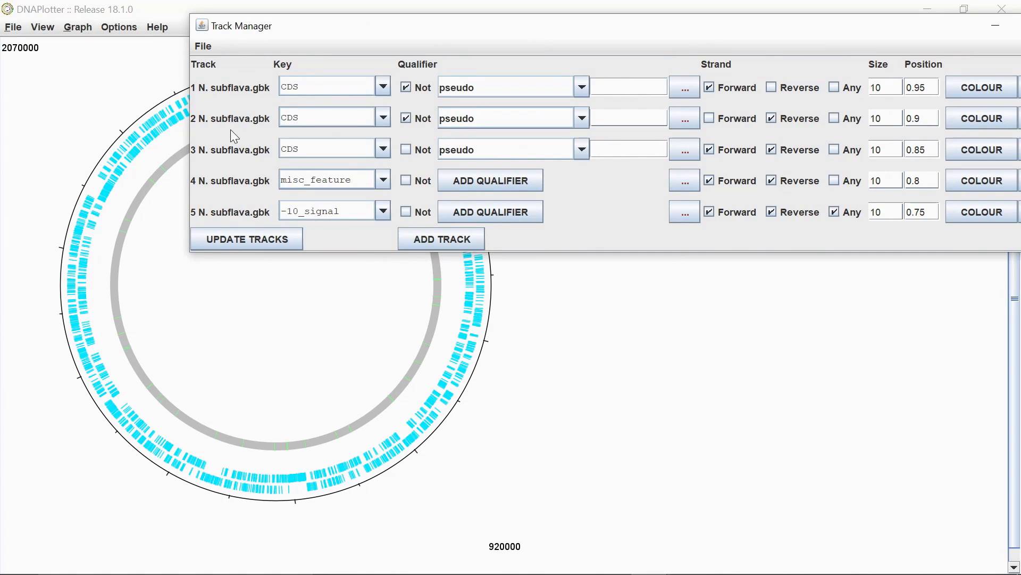
pyautogui.click(326, 86)
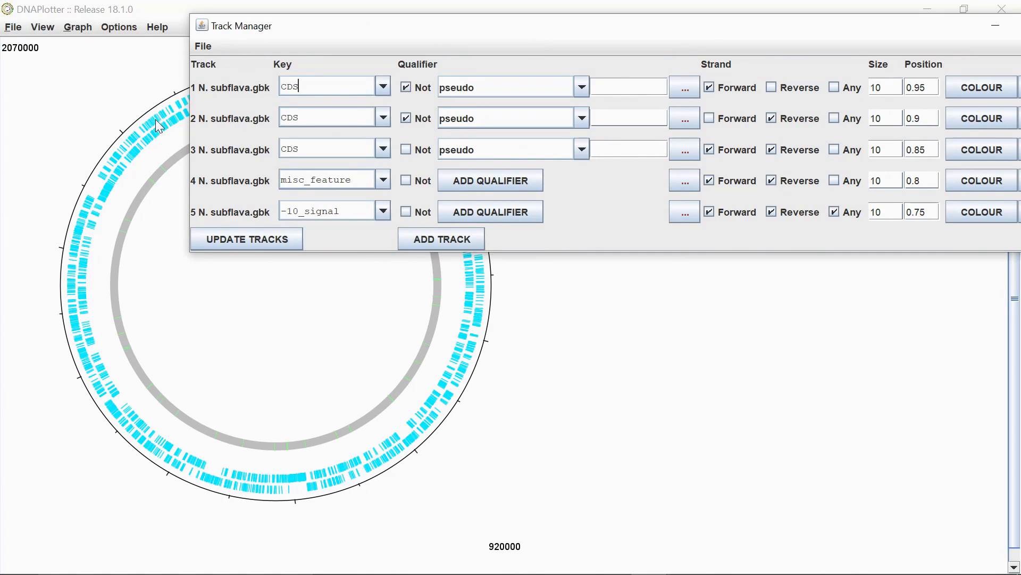
pyautogui.moveTo(293, 78)
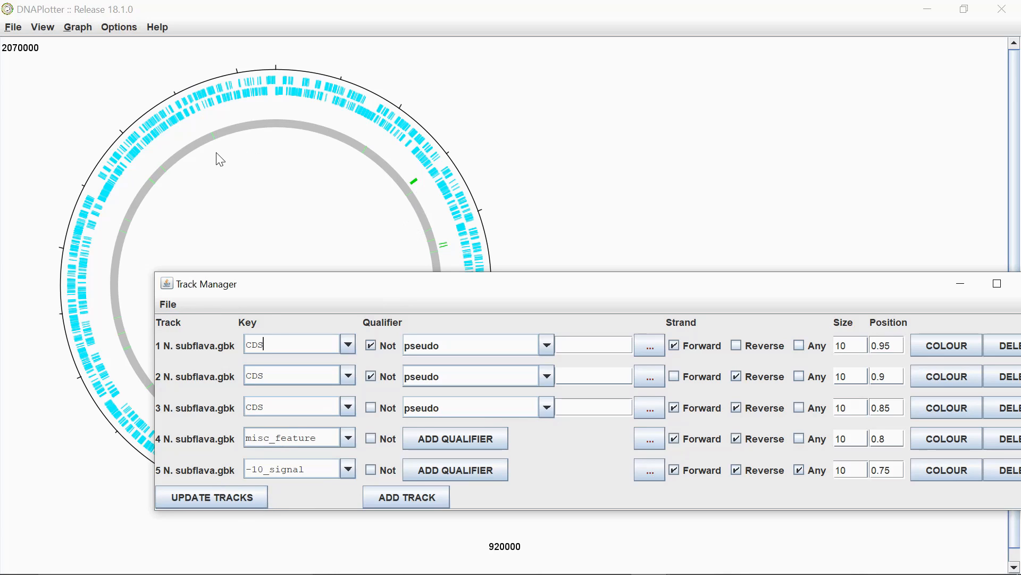
pyautogui.moveTo(330, 148)
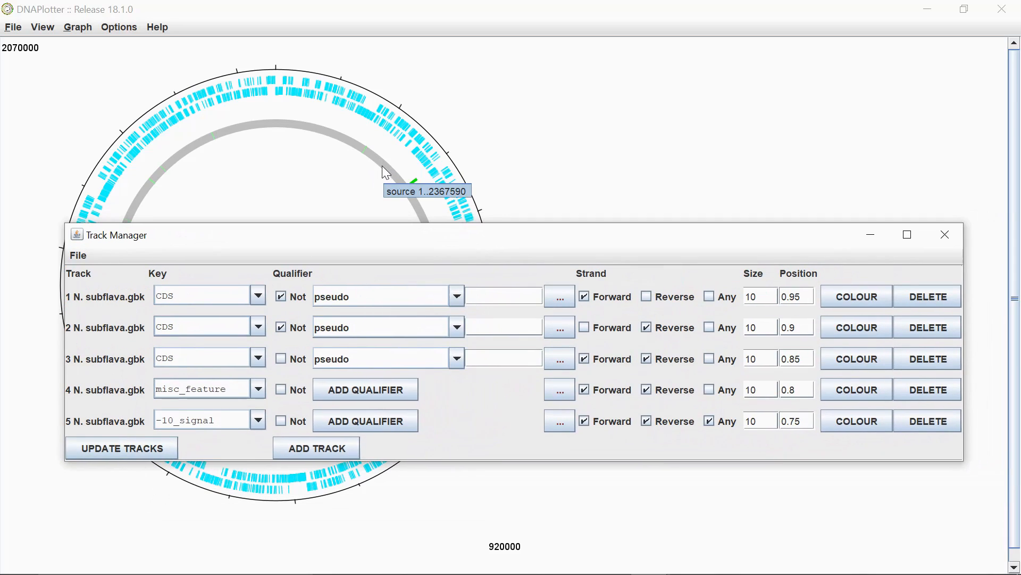
pyautogui.moveTo(414, 176)
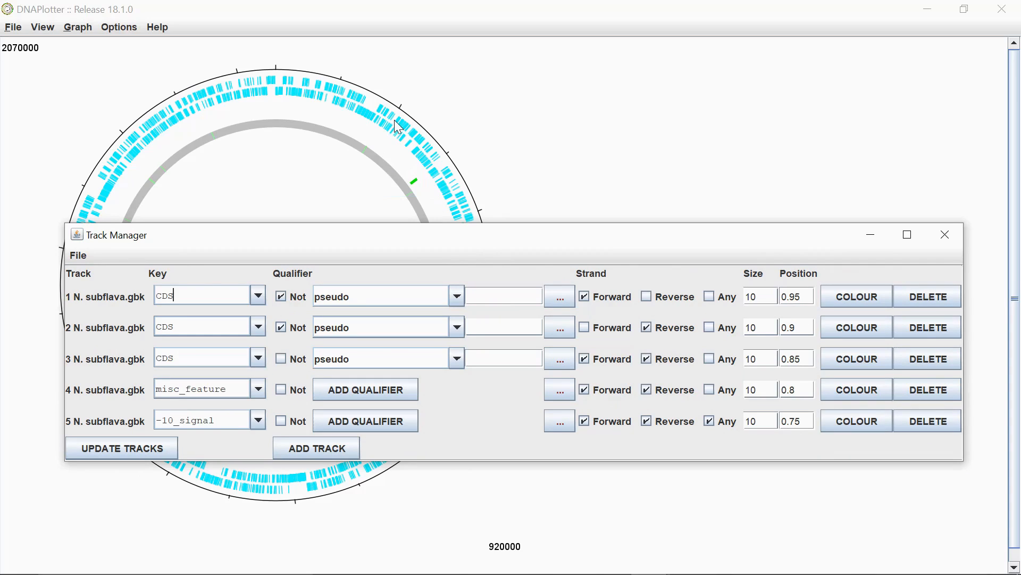
pyautogui.moveTo(885, 351)
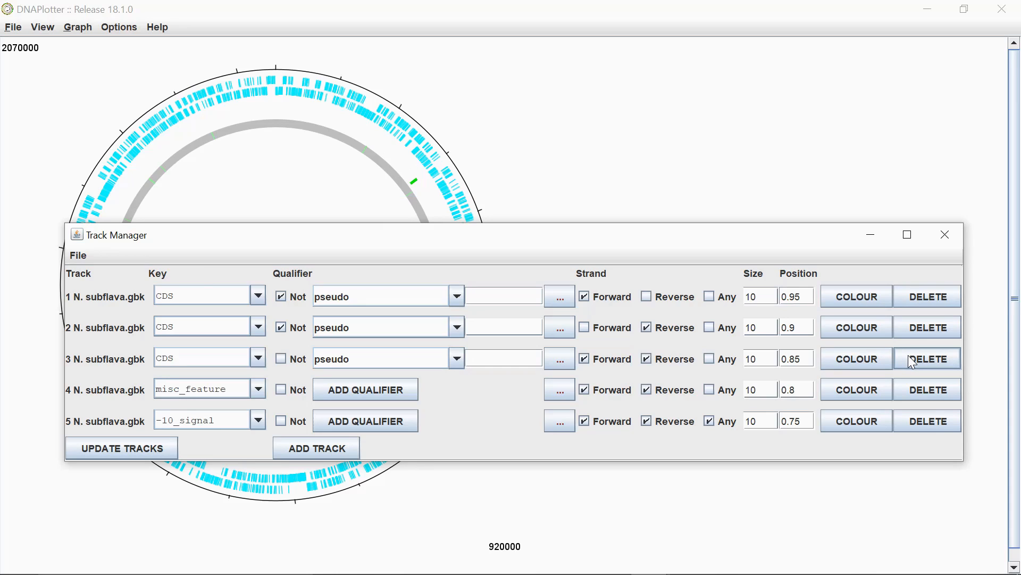
pyautogui.click(928, 358)
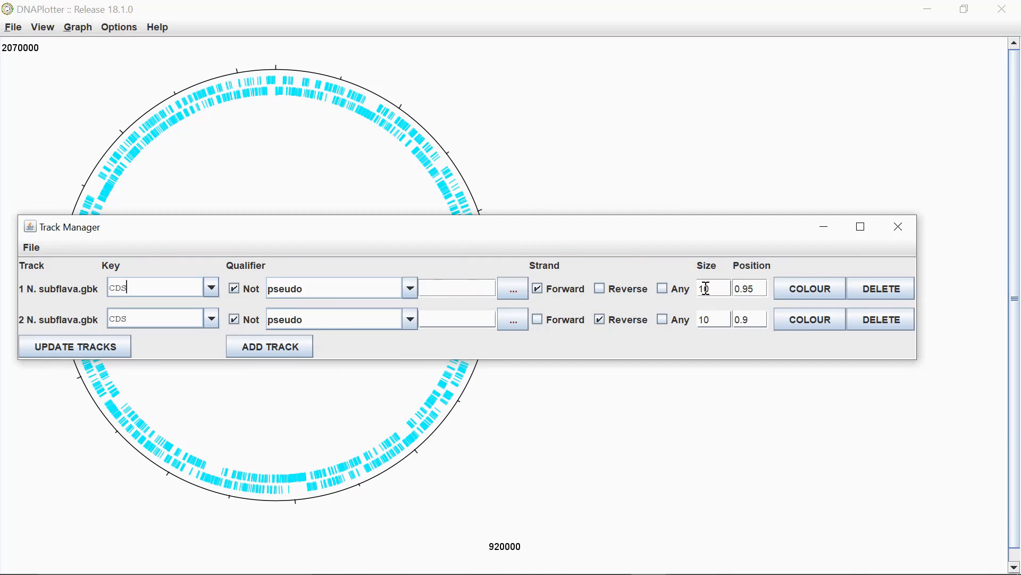
# Set both CDS track sizes to 20 and move track 2 to position 0.8.
pyautogui.write('20')
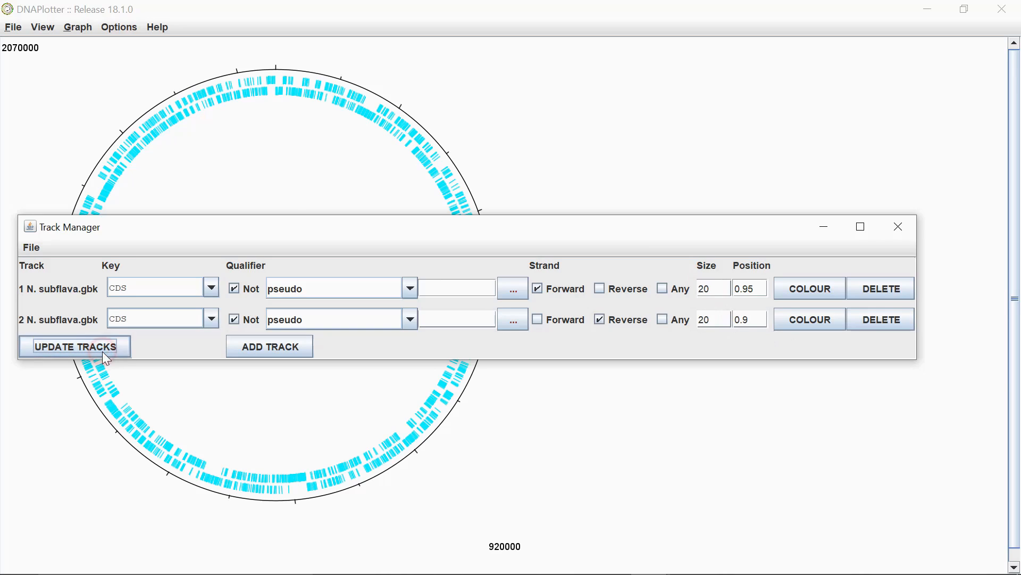
pyautogui.click(75, 345)
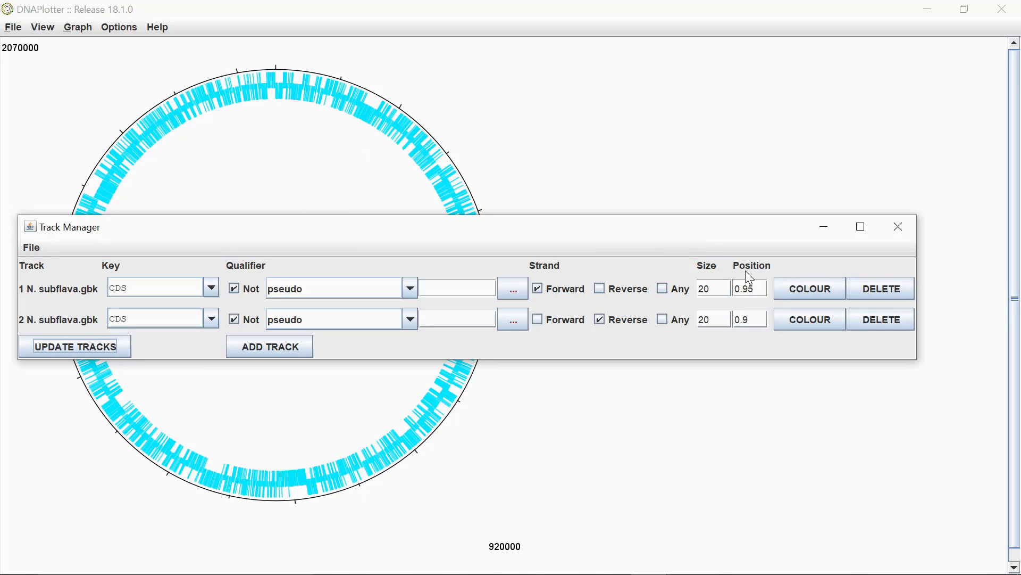
pyautogui.click(749, 319)
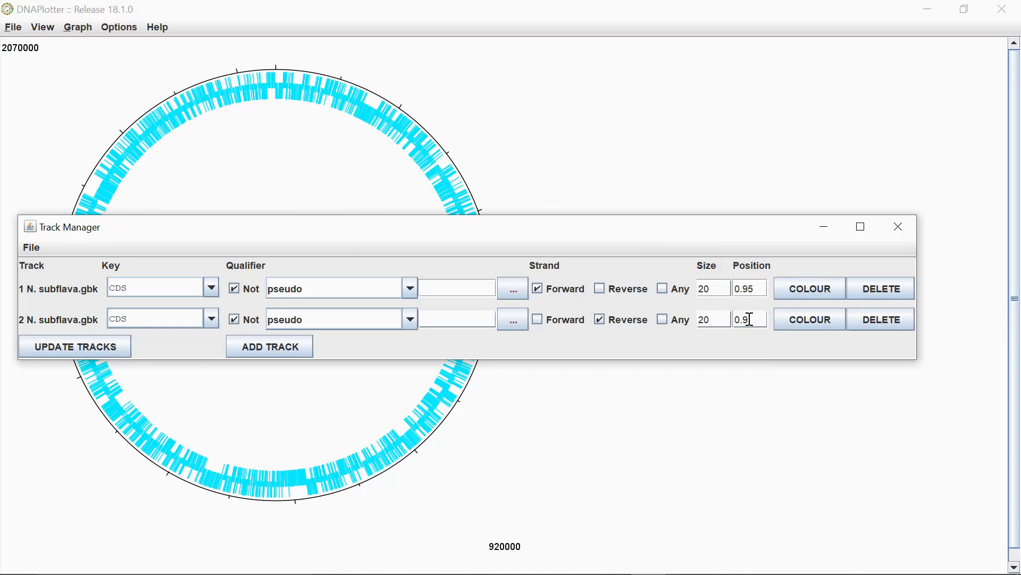
pyautogui.write('0.8')
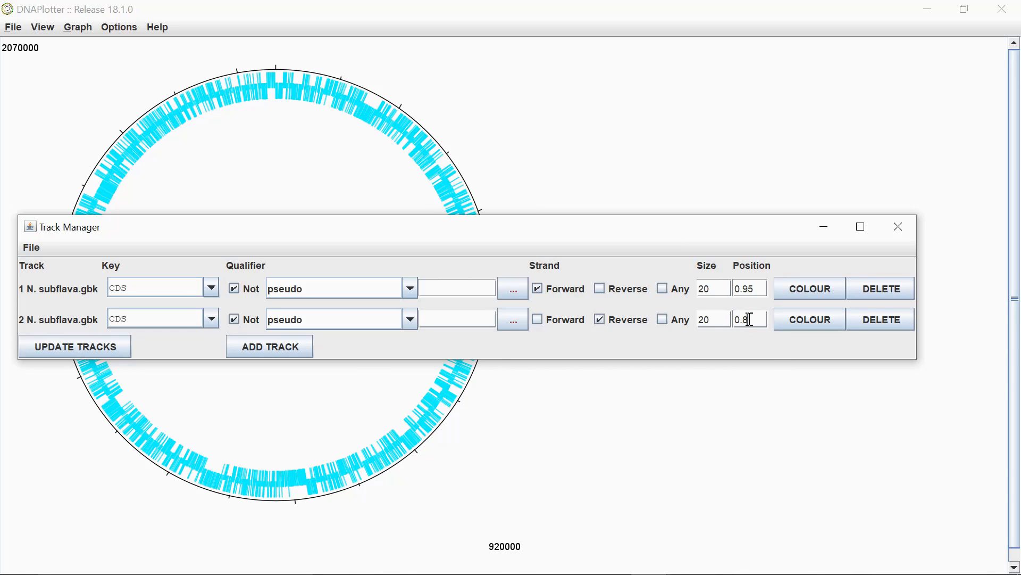
pyautogui.click(75, 345)
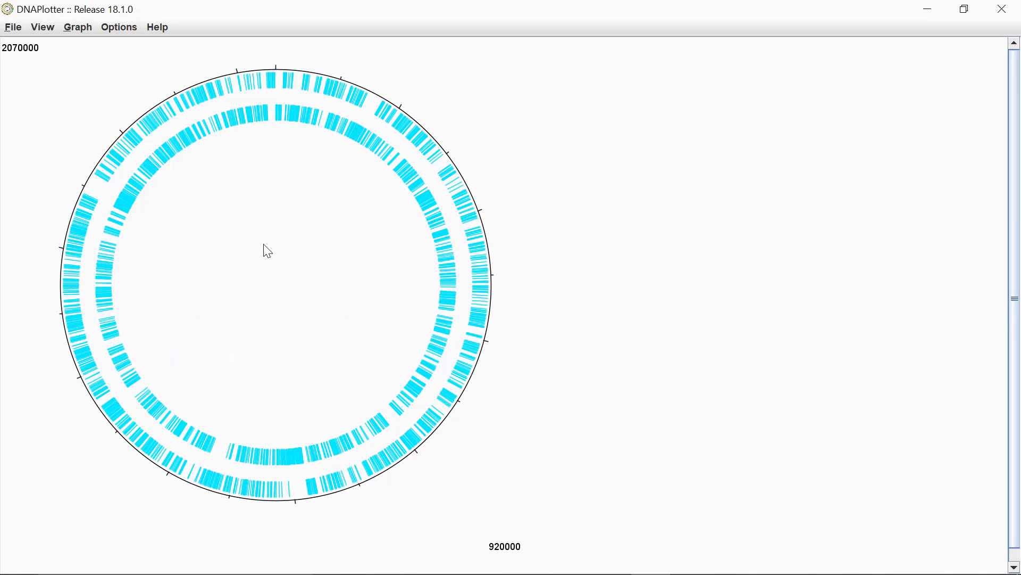
# Draw a GC Skew graph and a GC content plot from the Graph menu.
pyautogui.click(118, 27)
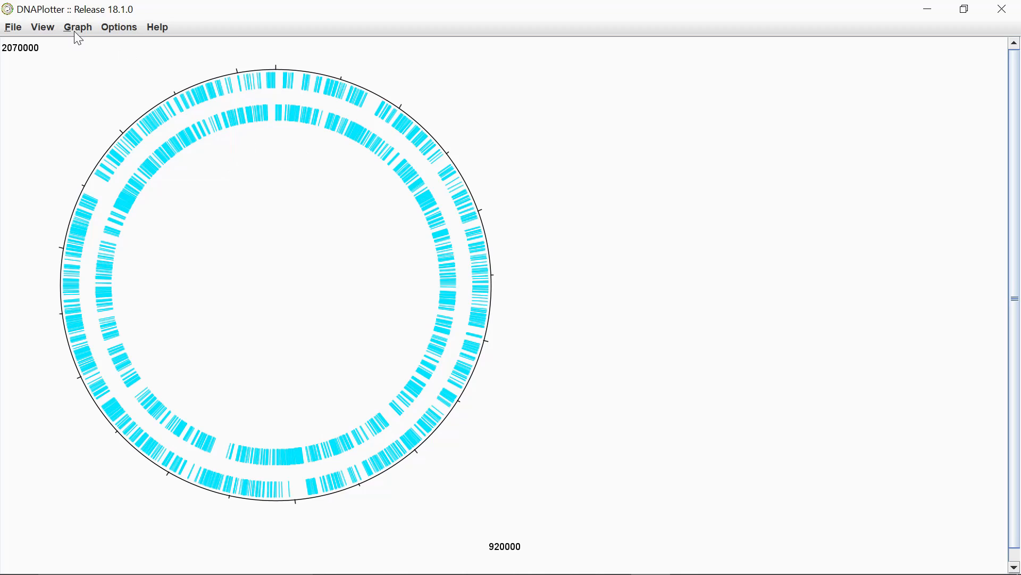
pyautogui.click(77, 27)
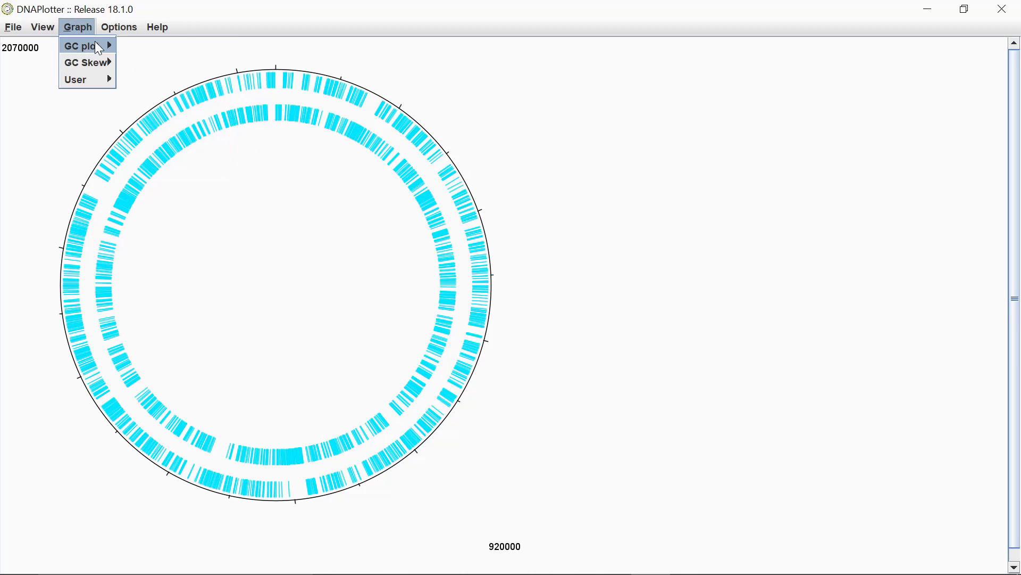
pyautogui.moveTo(87, 62)
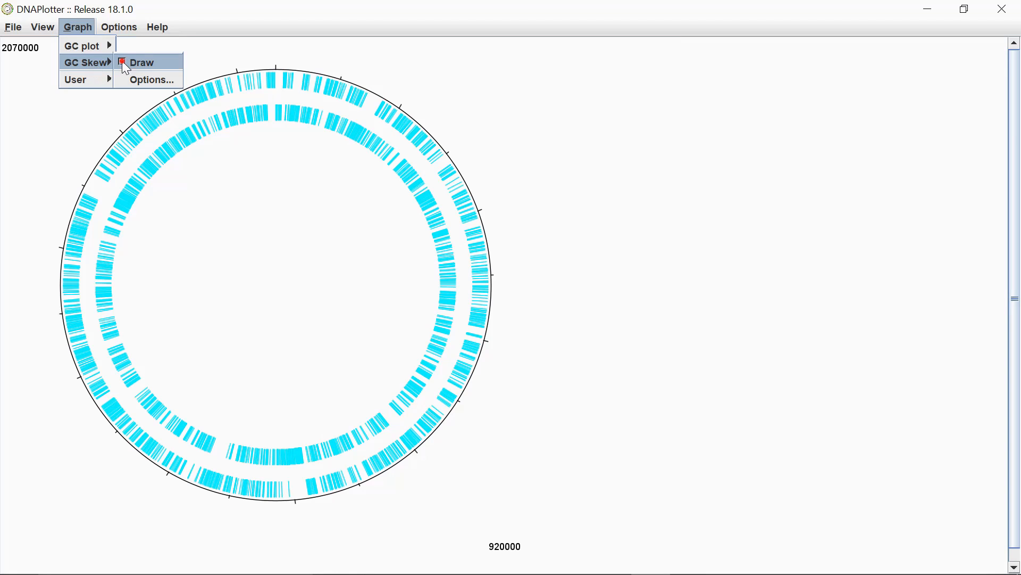
pyautogui.click(140, 62)
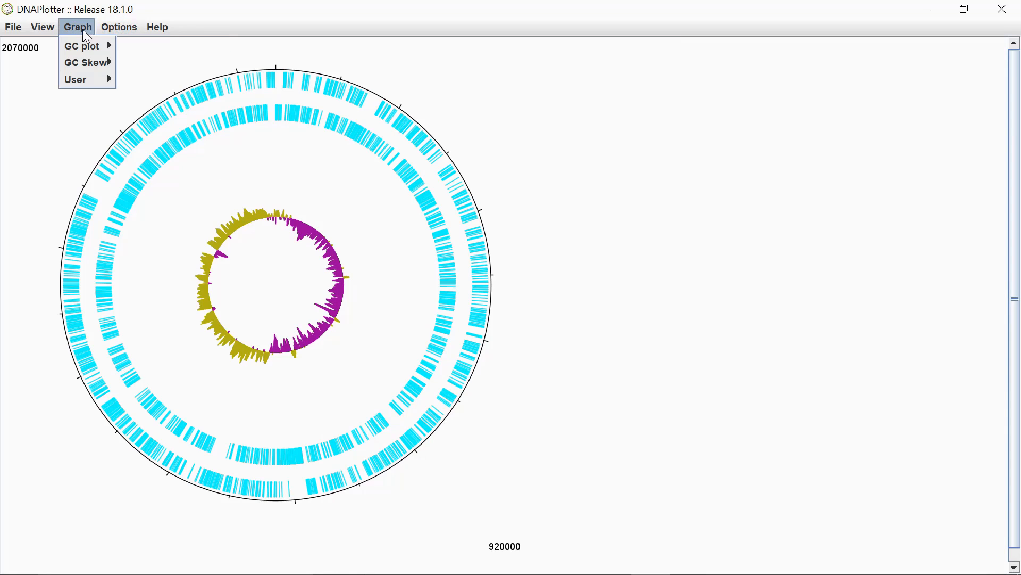
pyautogui.moveTo(81, 46)
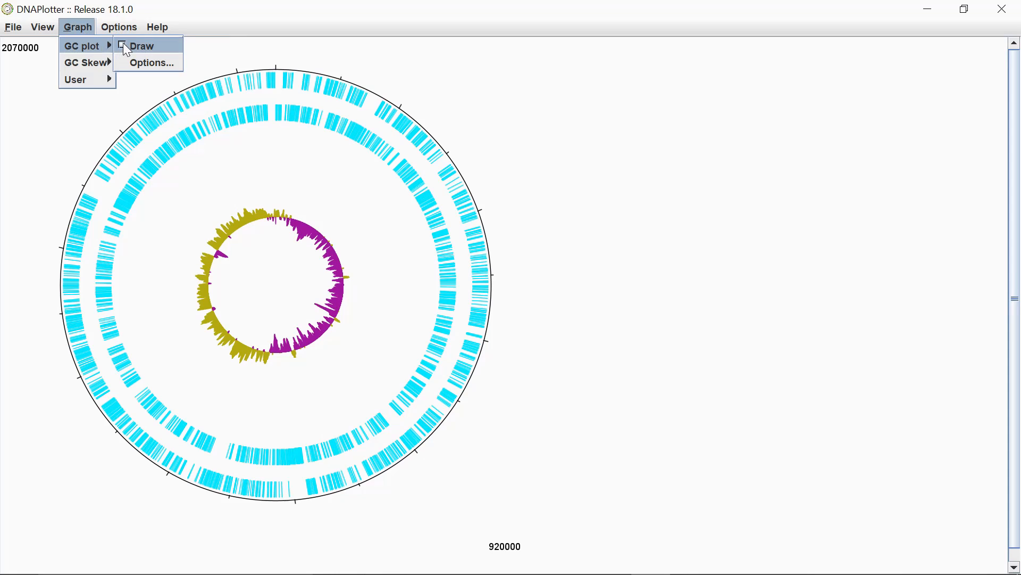
pyautogui.click(142, 46)
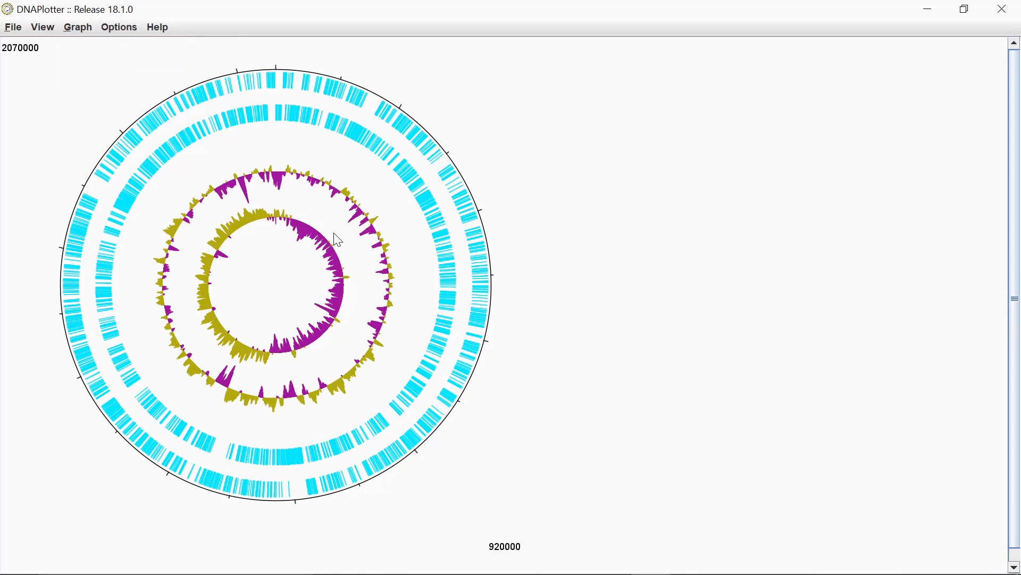
pyautogui.moveTo(283, 182)
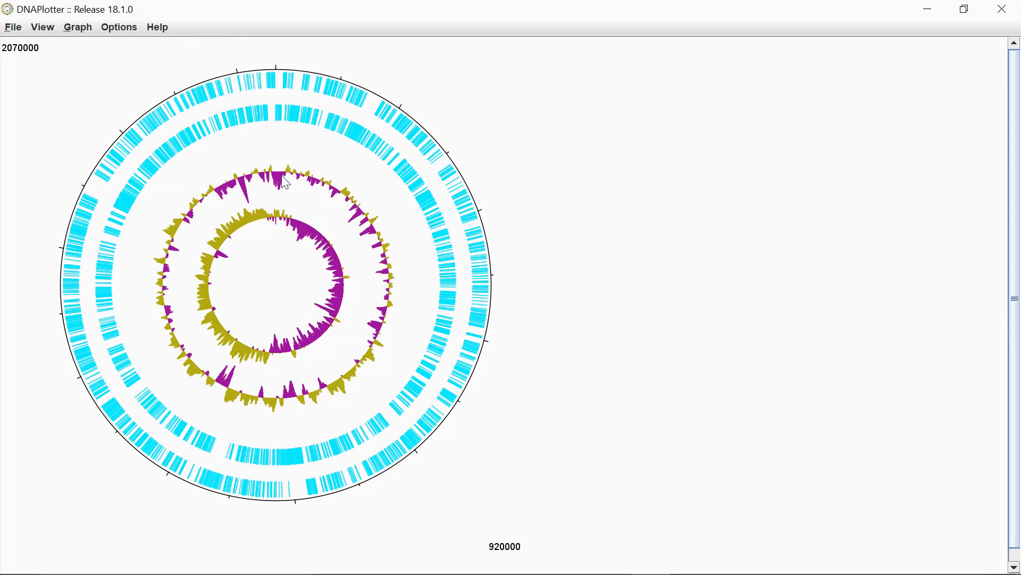
pyautogui.moveTo(283, 125)
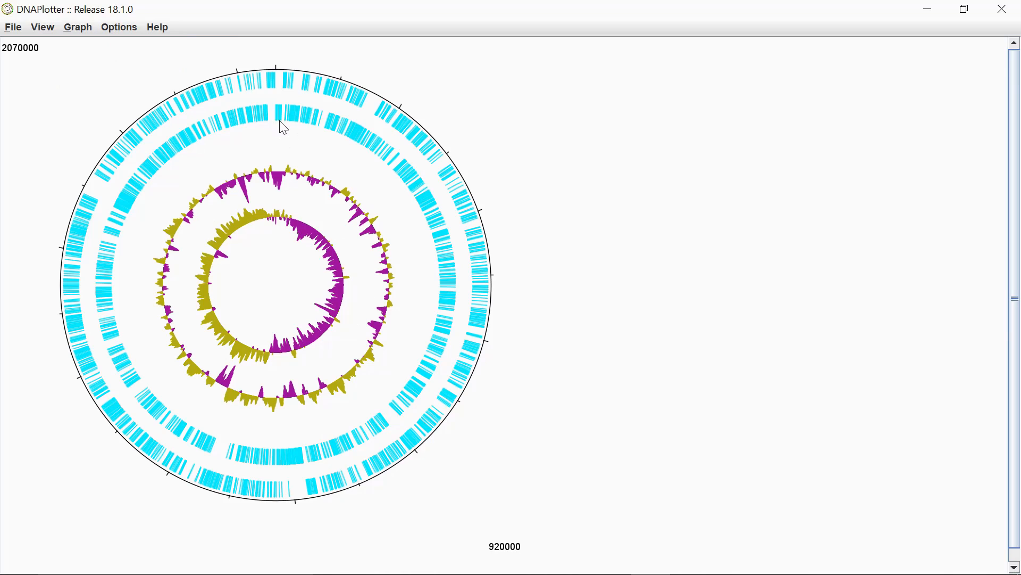
pyautogui.moveTo(273, 173)
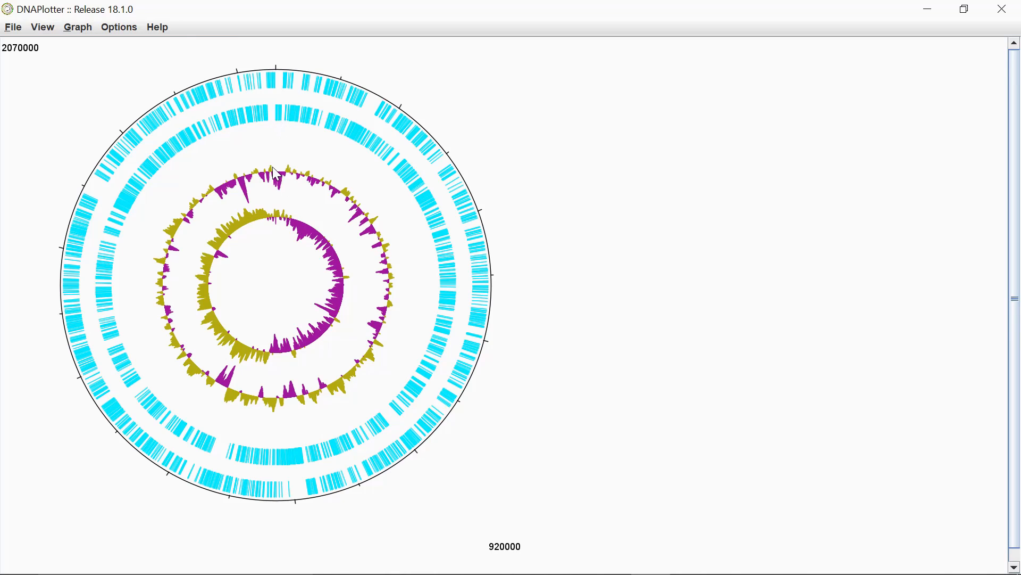
pyautogui.click(77, 27)
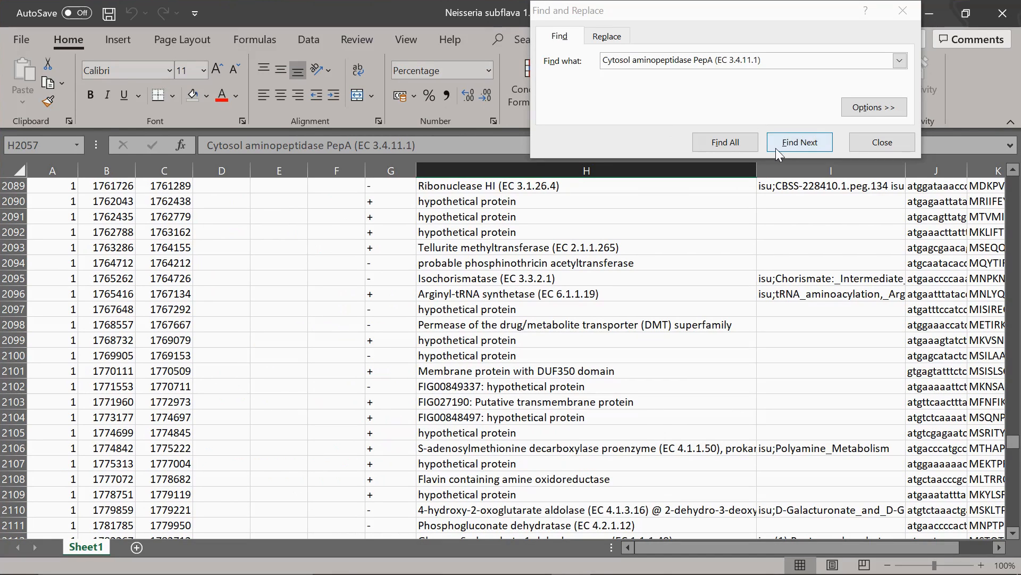
# Find 'Cytosol aminopeptidase PepA' in Excel and select its row 2057.
pyautogui.click(799, 142)
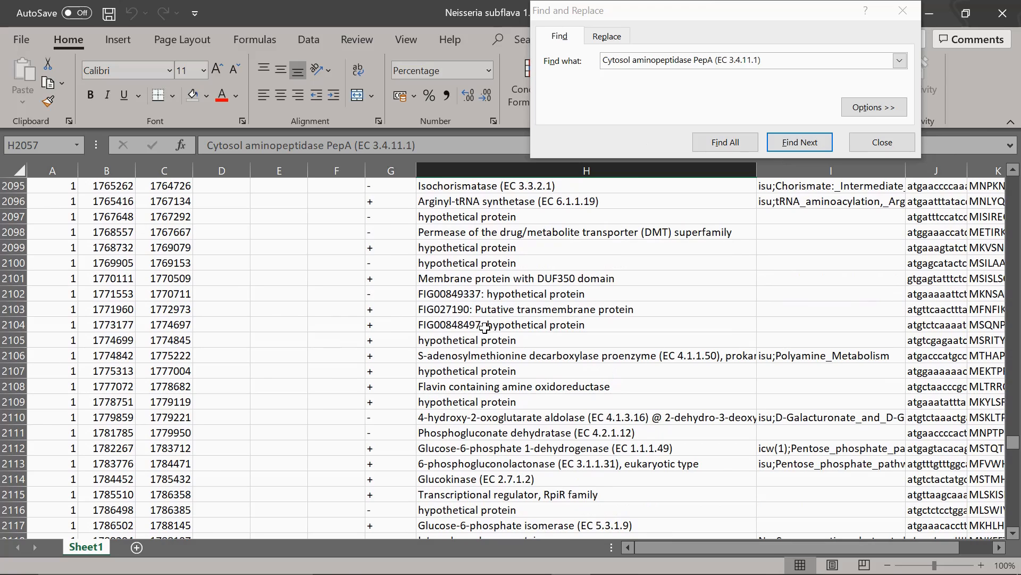
pyautogui.moveTo(456, 265)
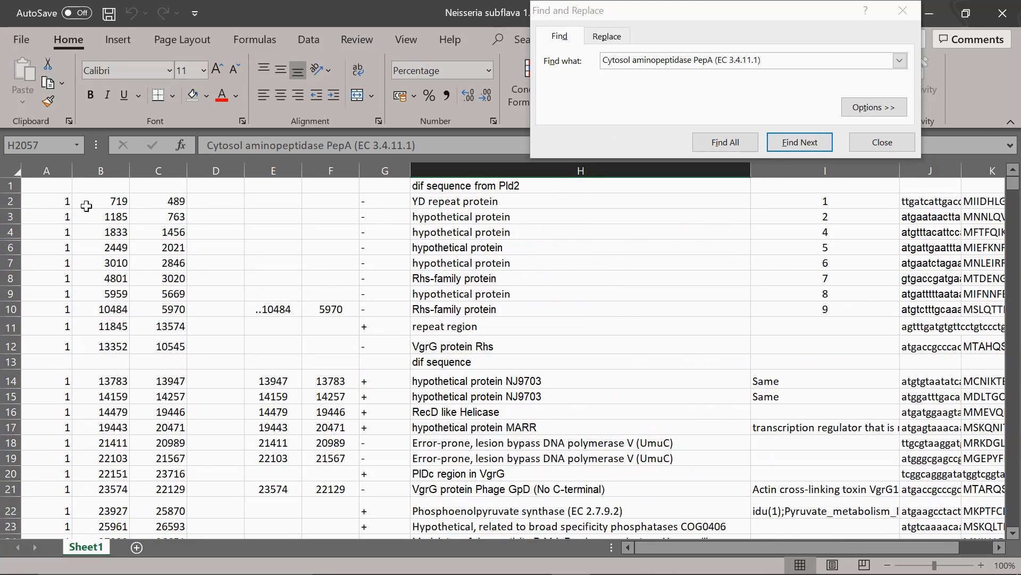
pyautogui.scroll(-3)
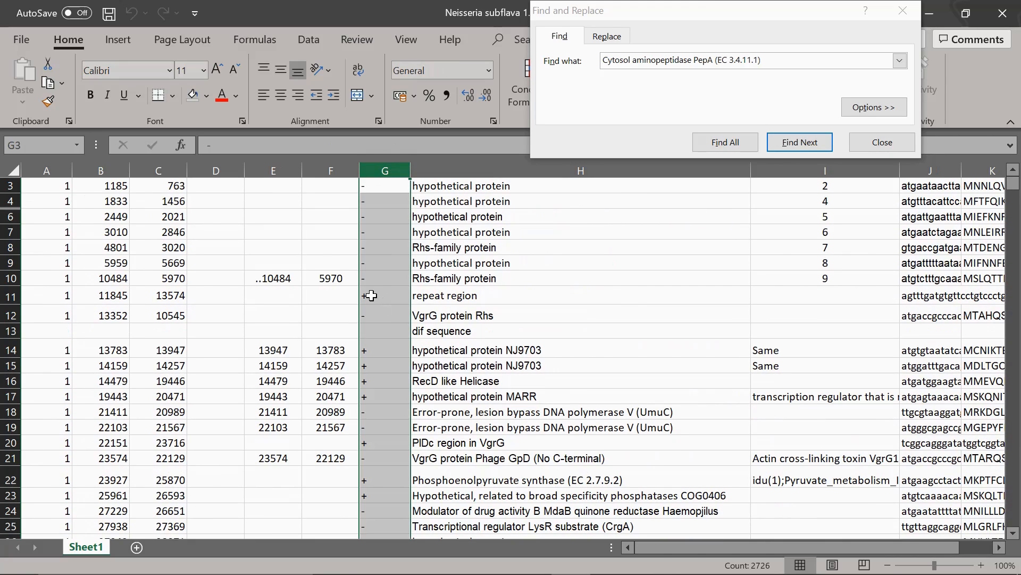
pyautogui.scroll(-3)
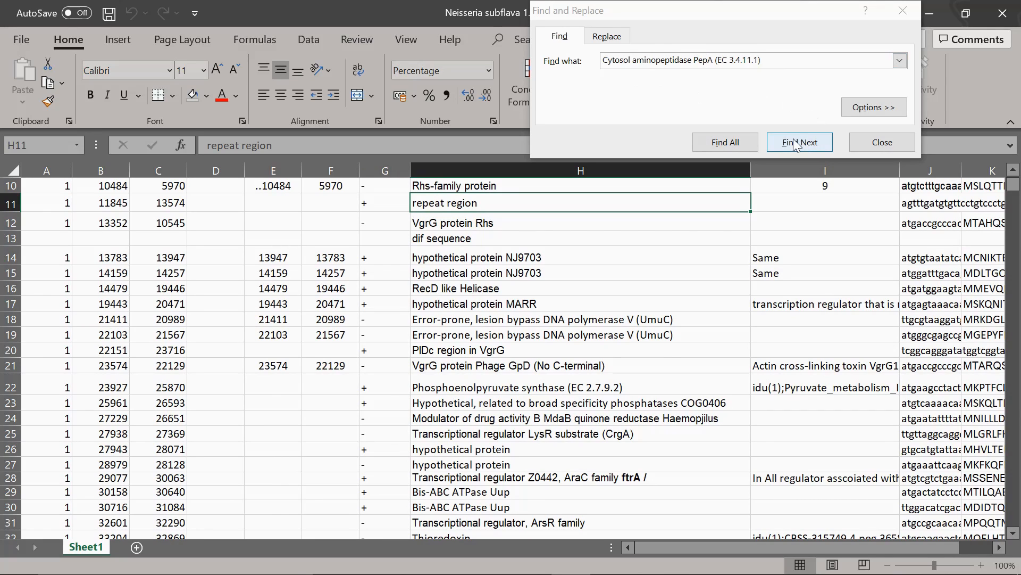
pyautogui.click(799, 142)
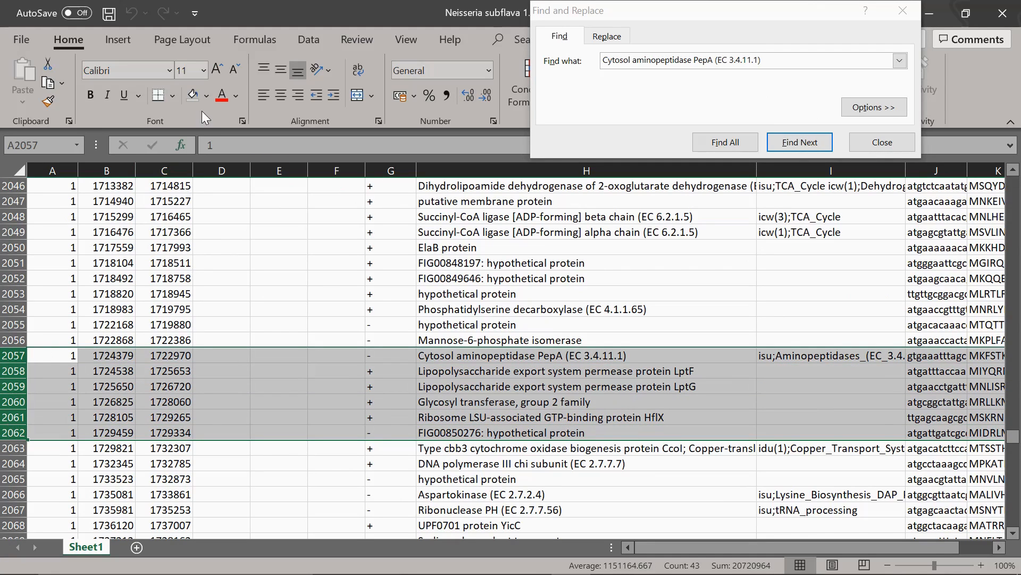
pyautogui.click(207, 95)
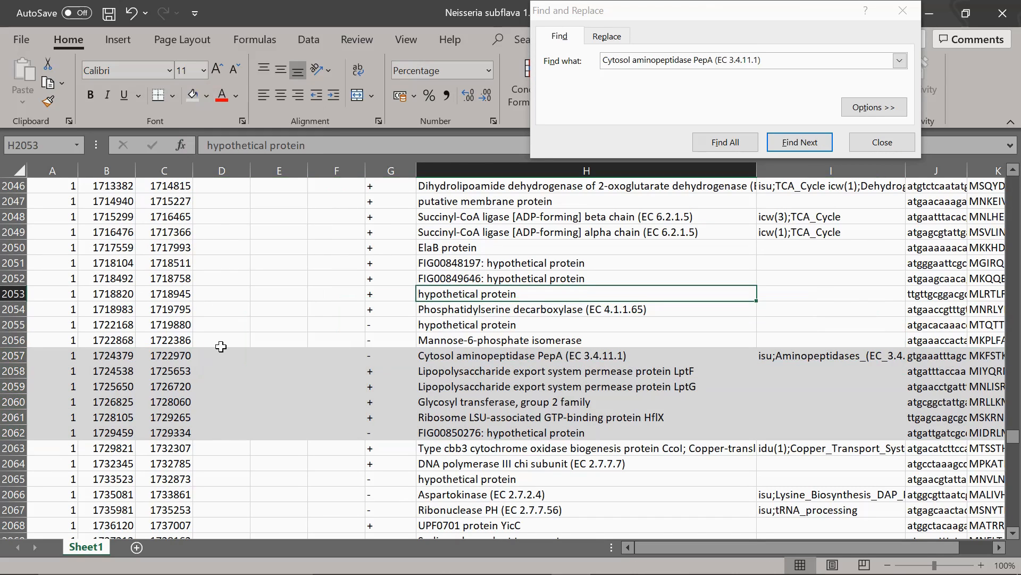
pyautogui.click(798, 142)
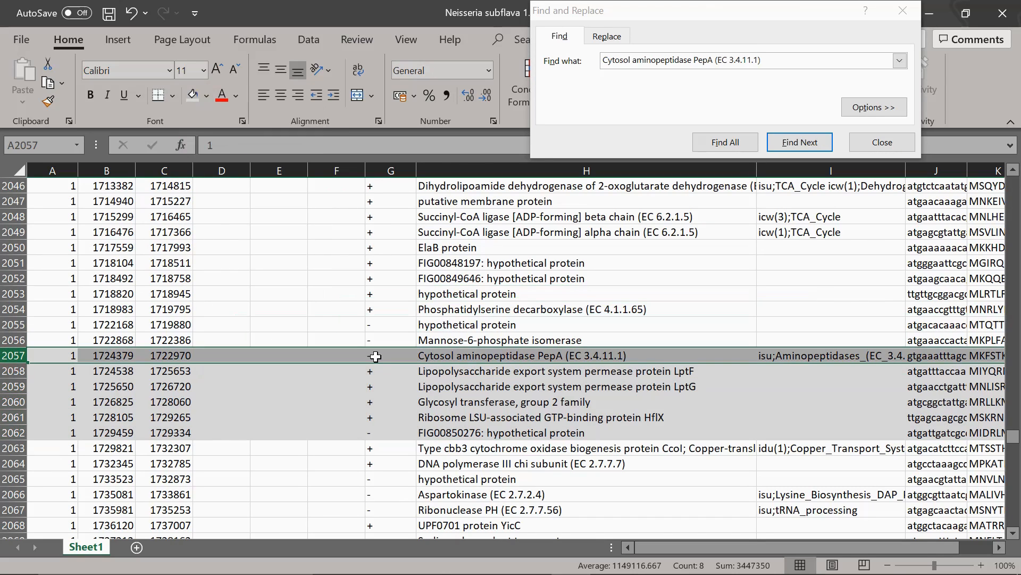
pyautogui.click(390, 355)
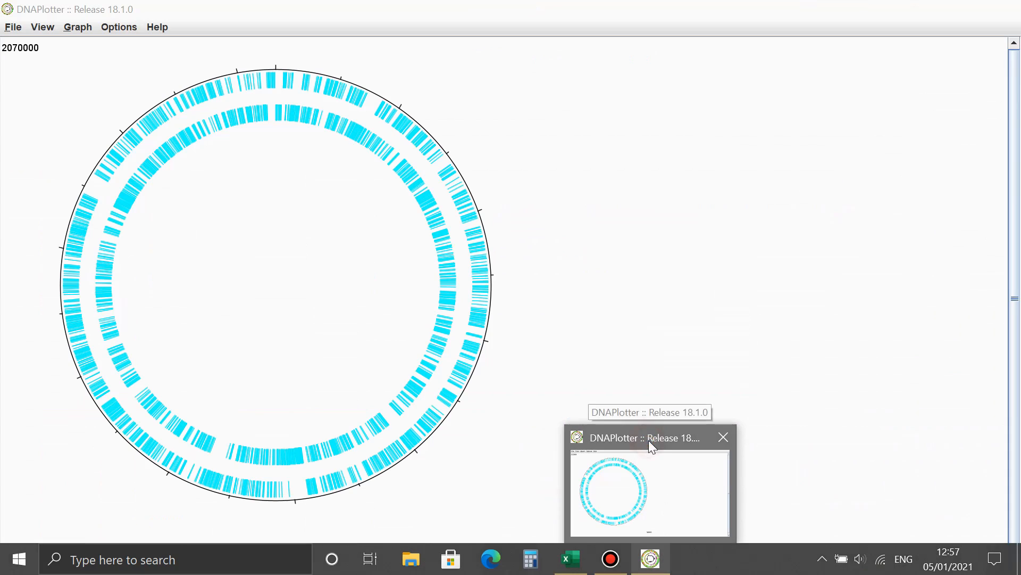
# Open Options > DNA Wizard and choose to edit the current DNA display.
pyautogui.click(119, 27)
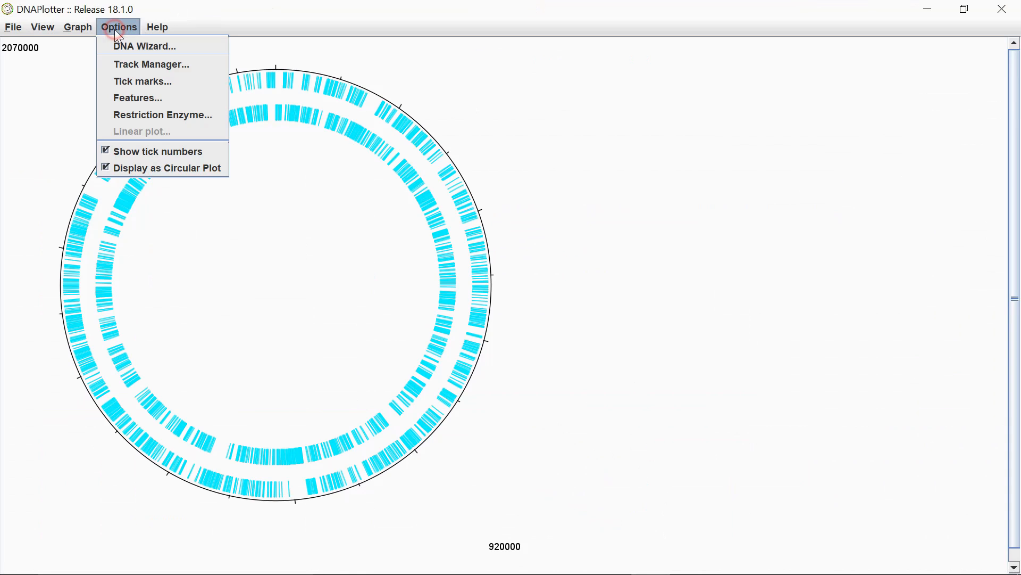
pyautogui.moveTo(143, 46)
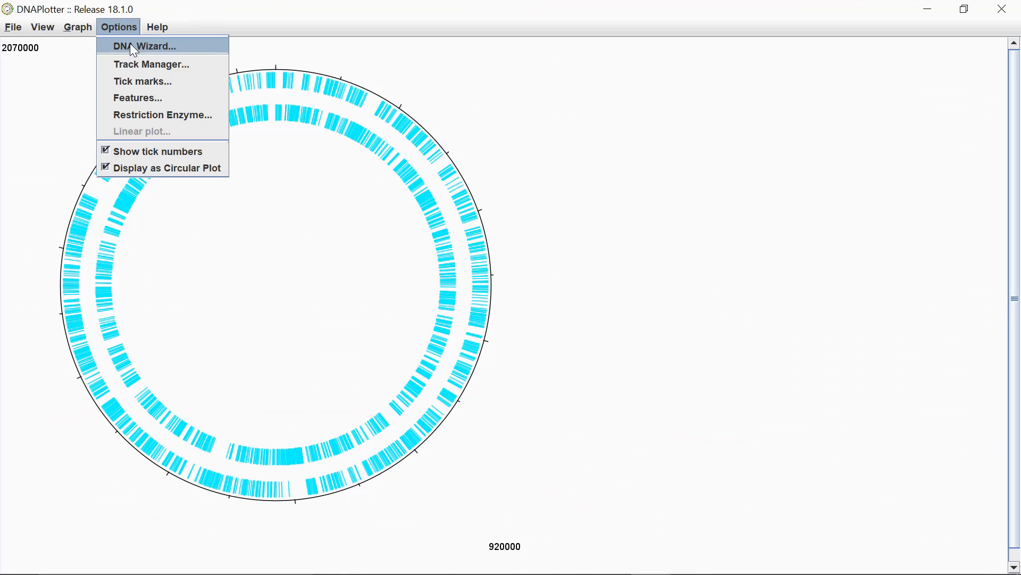
pyautogui.click(144, 46)
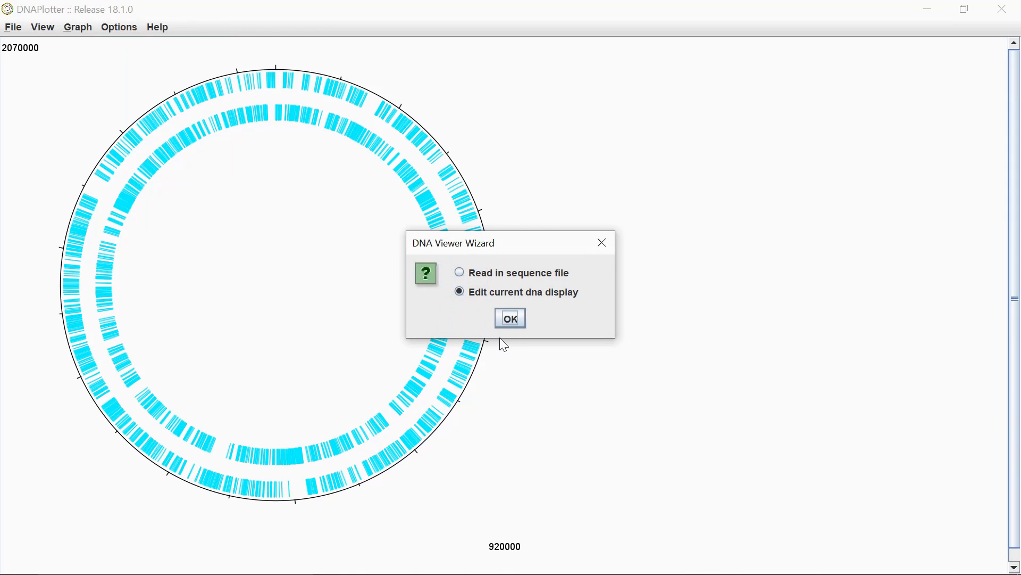
pyautogui.click(510, 318)
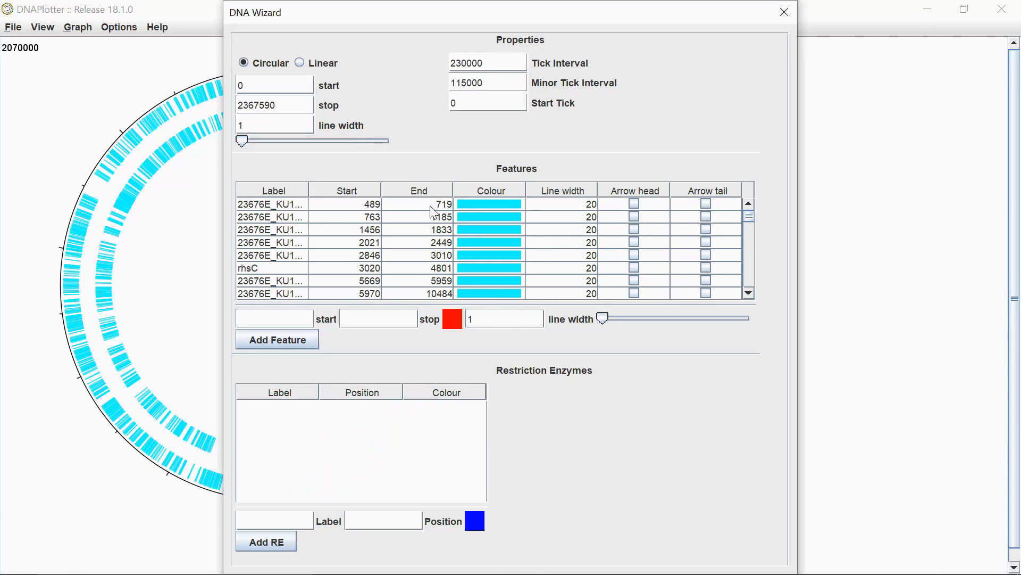
pyautogui.moveTo(588, 218)
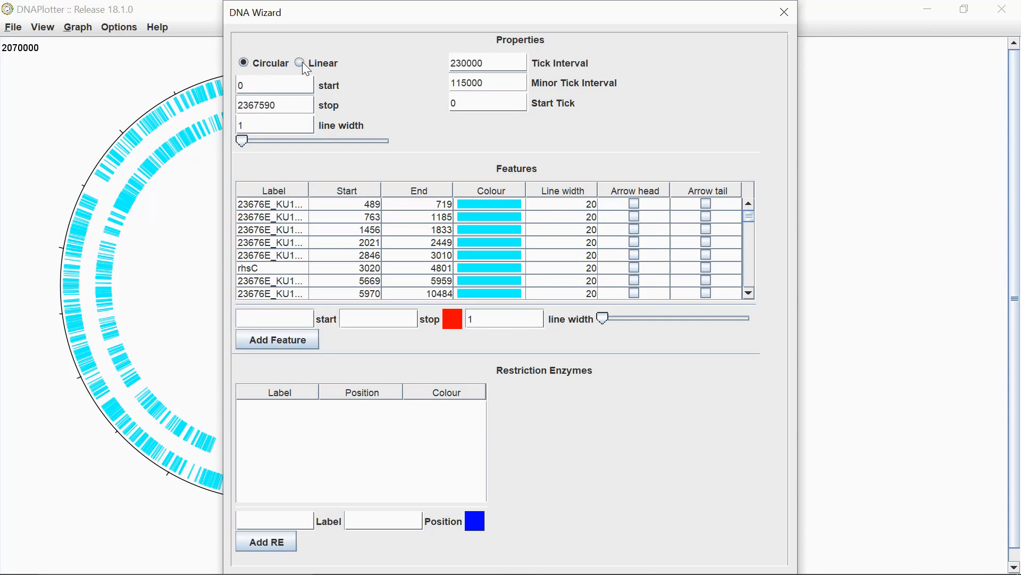
pyautogui.moveTo(363, 67)
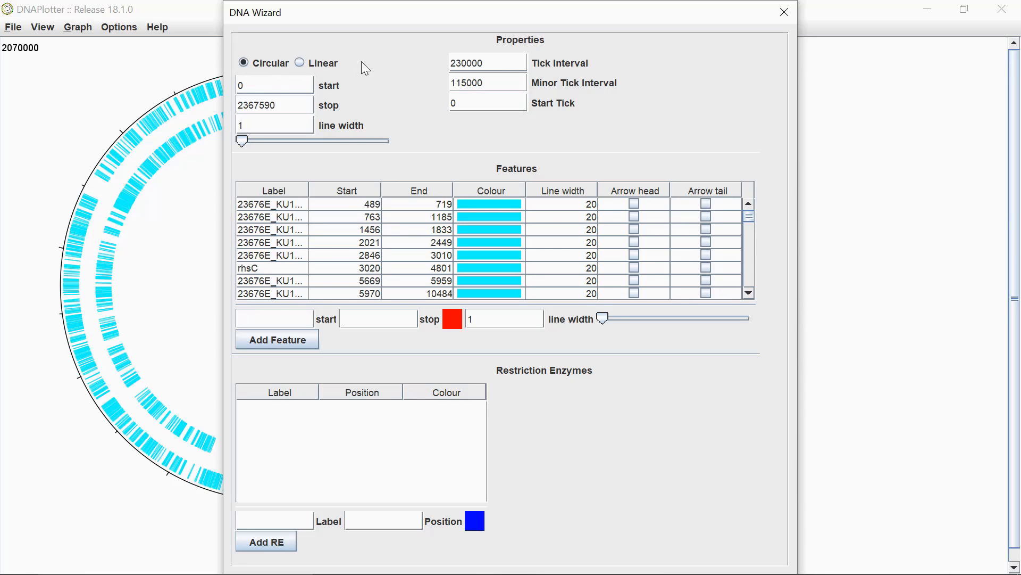
pyautogui.click(273, 85)
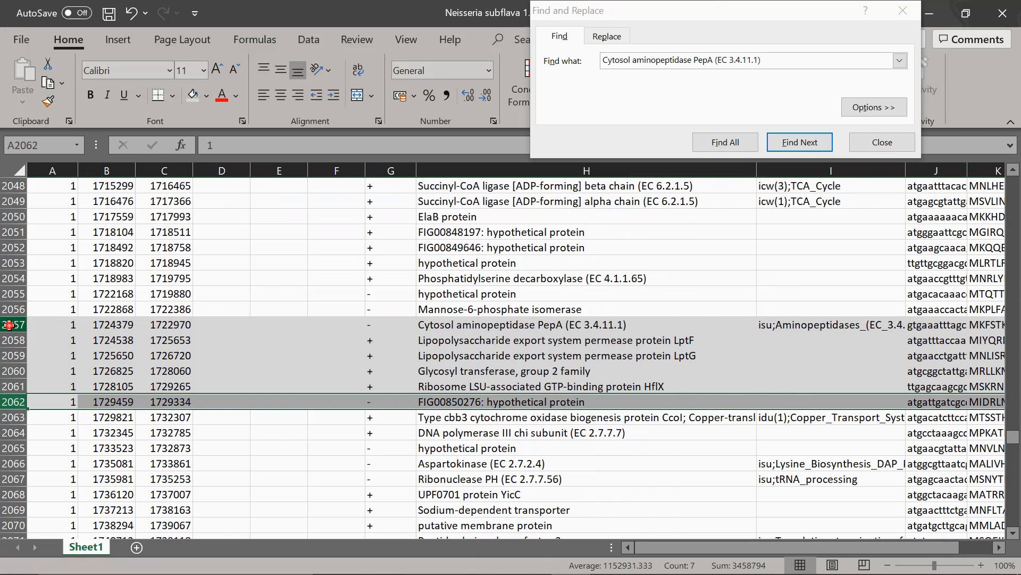
# Select PepA row 2057 and inspect its end coordinate in cell C2057.
pyautogui.click(799, 142)
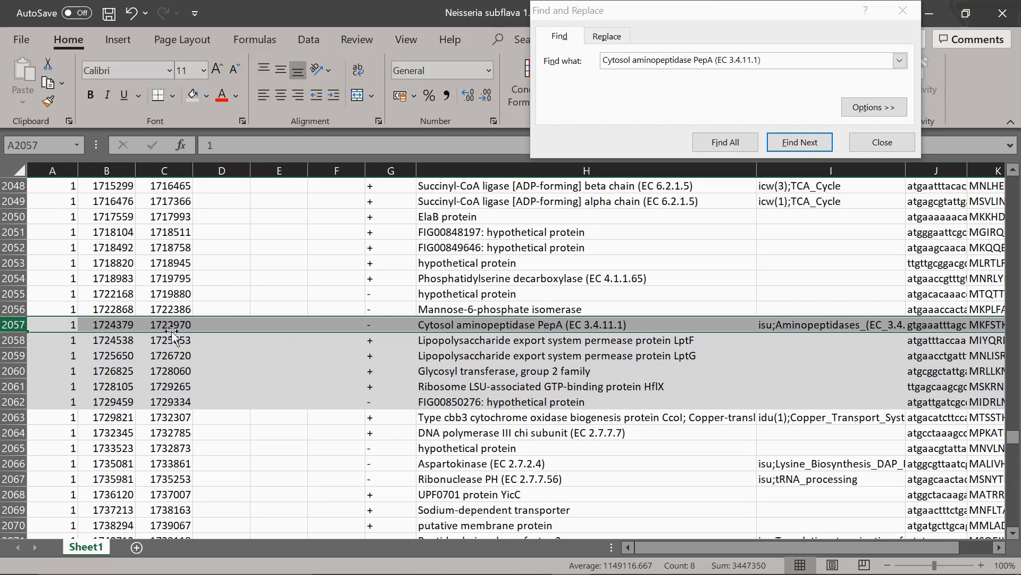
pyautogui.moveTo(185, 335)
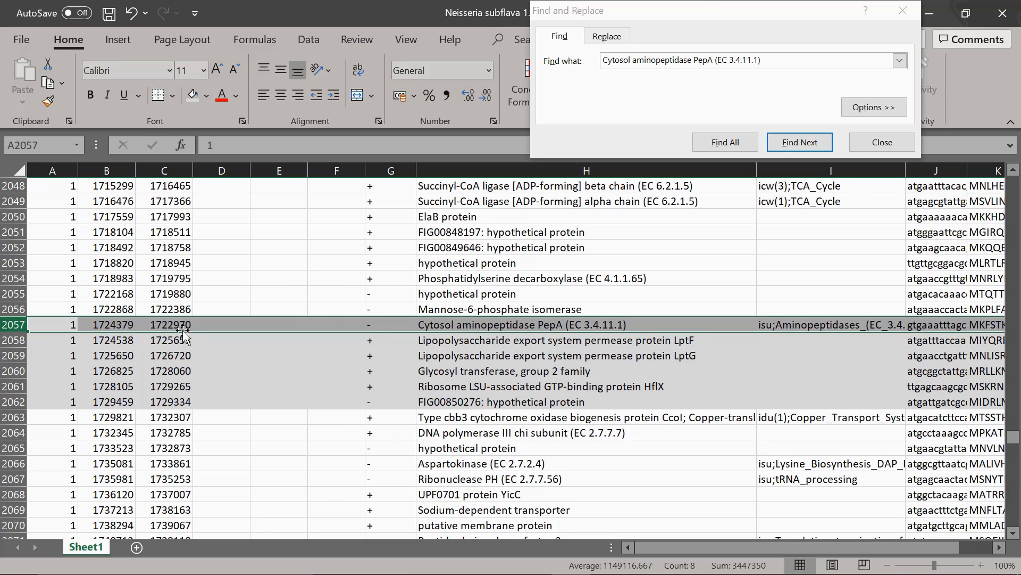
pyautogui.doubleClick(163, 324)
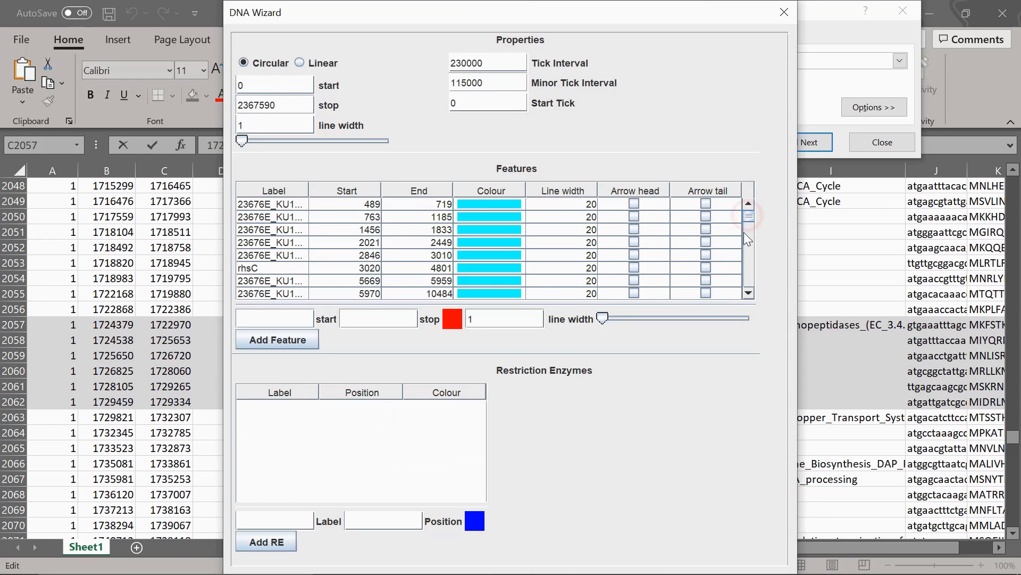
# Colour pepA and the neighbouring reverse-strand gene blue.
pyautogui.scroll(-3)
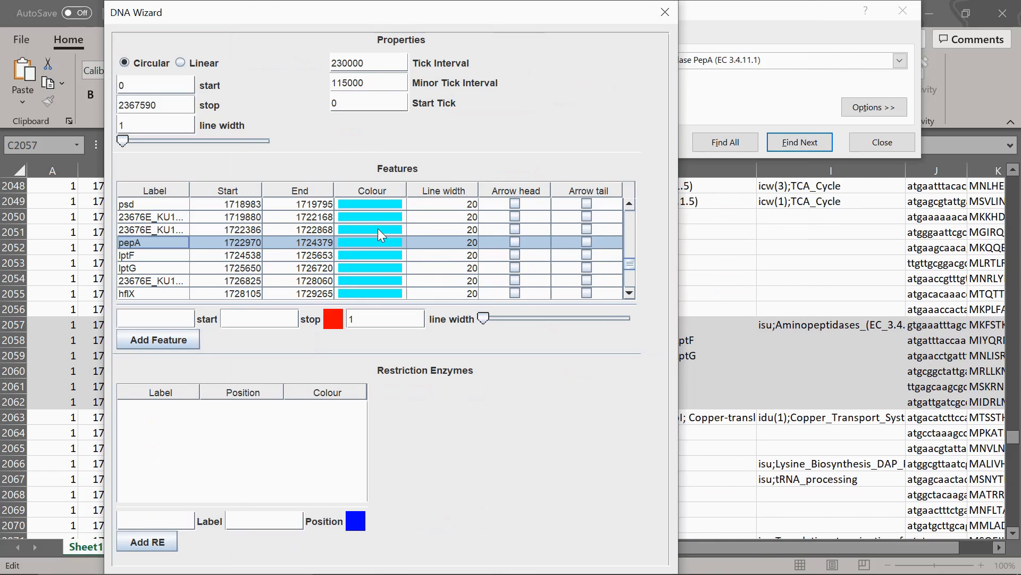
pyautogui.click(370, 242)
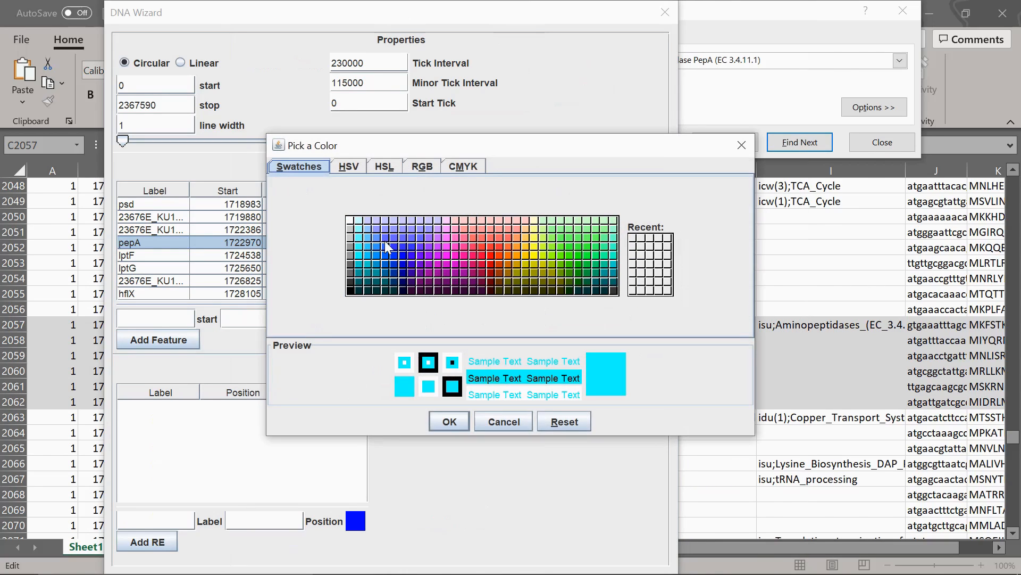
pyautogui.click(394, 246)
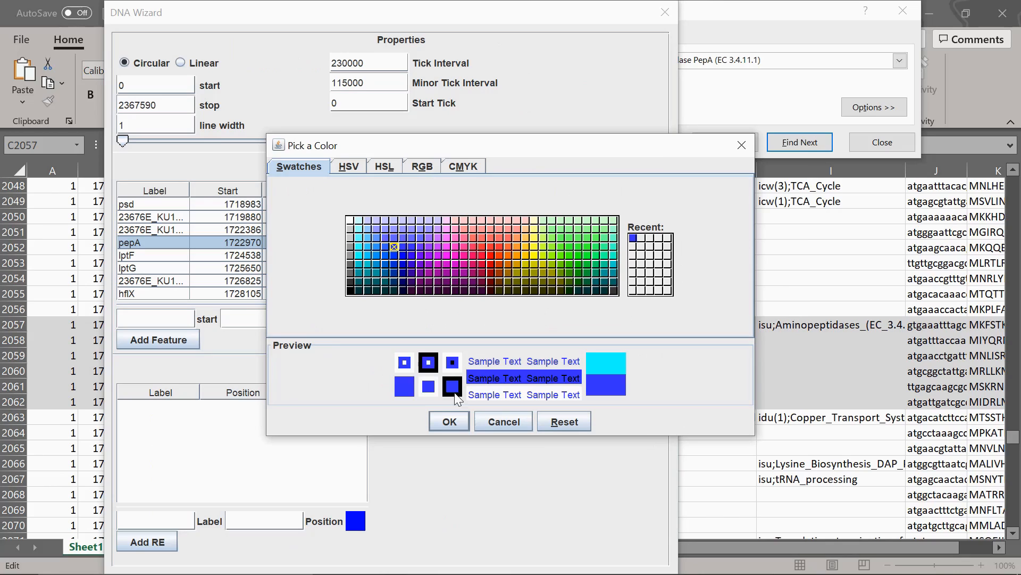
pyautogui.click(448, 421)
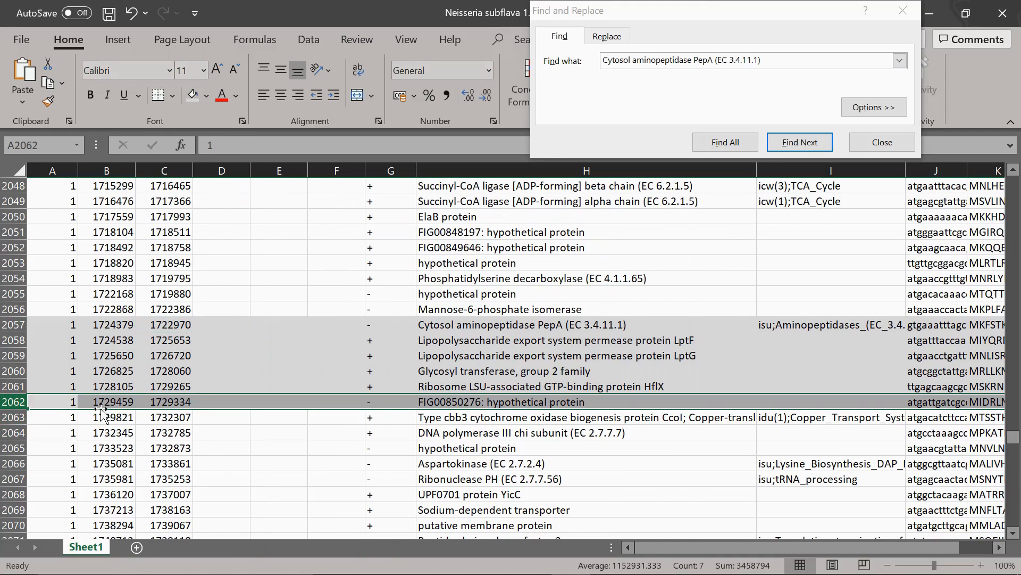
pyautogui.moveTo(176, 403)
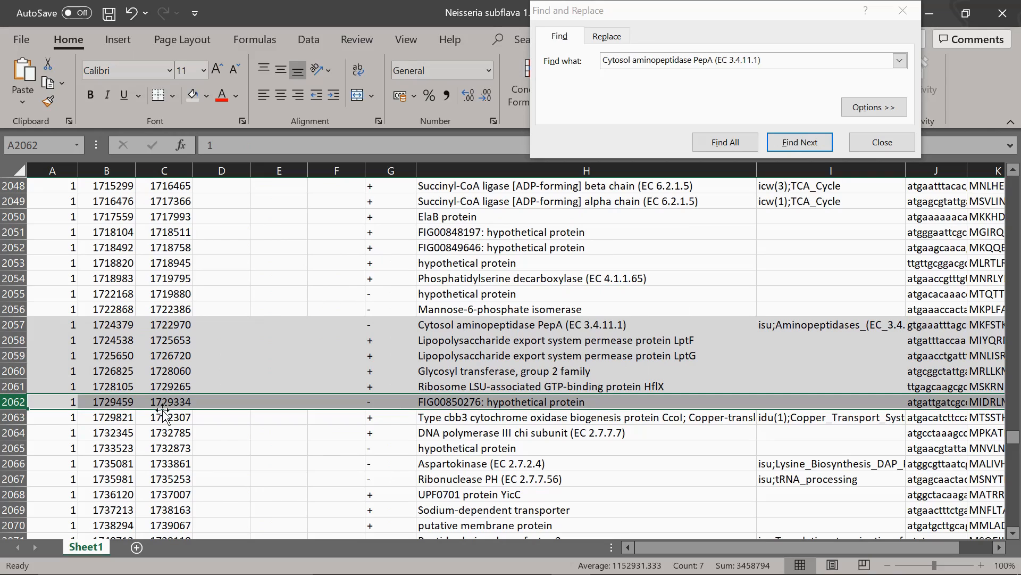
pyautogui.doubleClick(107, 401)
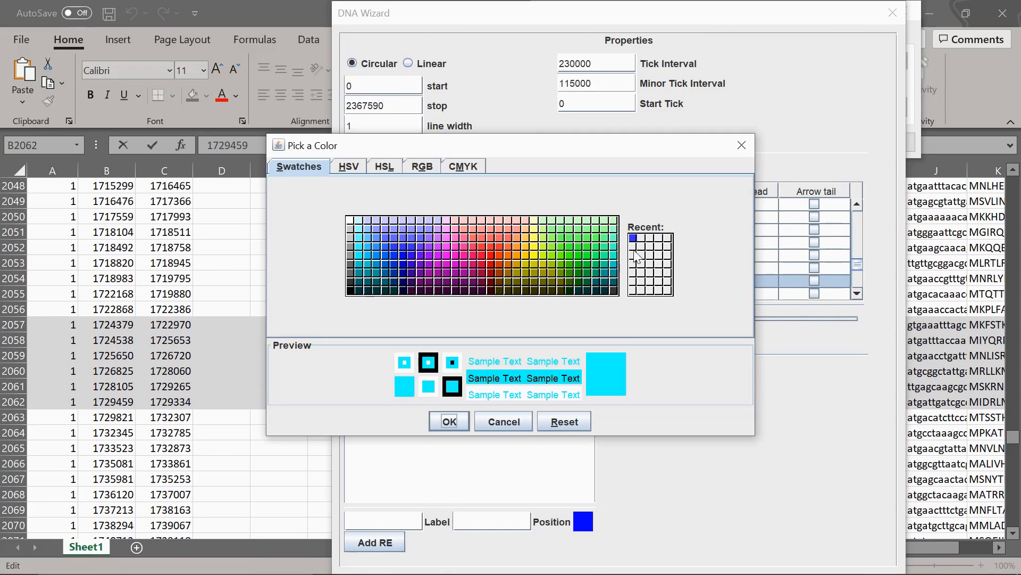
pyautogui.click(448, 421)
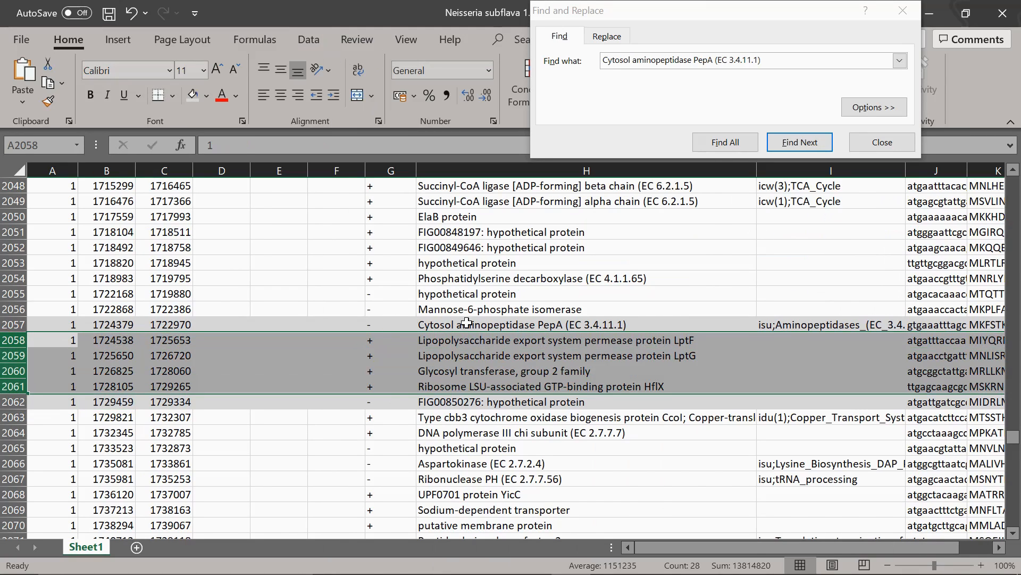
pyautogui.moveTo(431, 320)
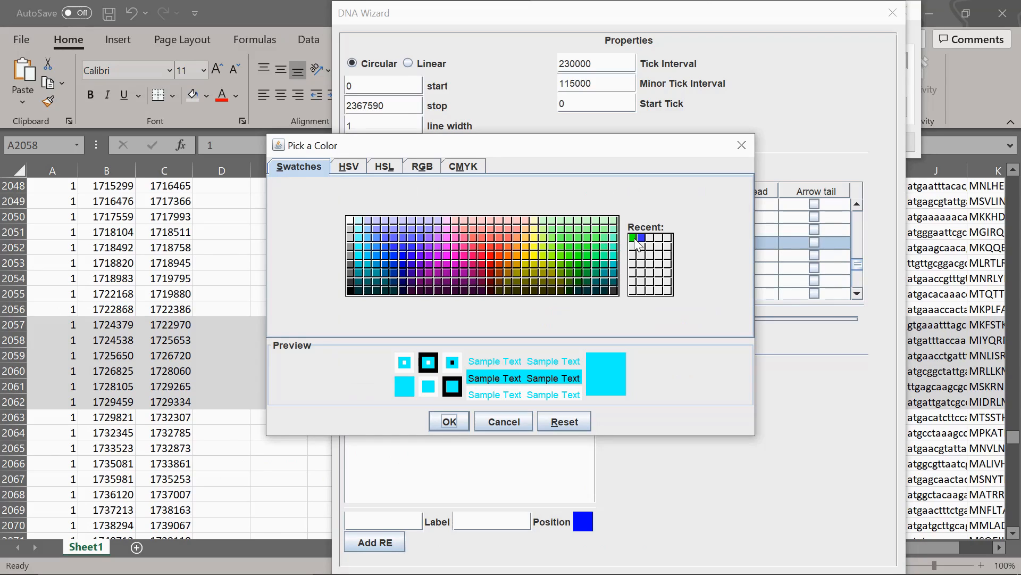
# Colour the forward-strand neighbouring genes, such as lptF and lptG, green.
pyautogui.click(639, 239)
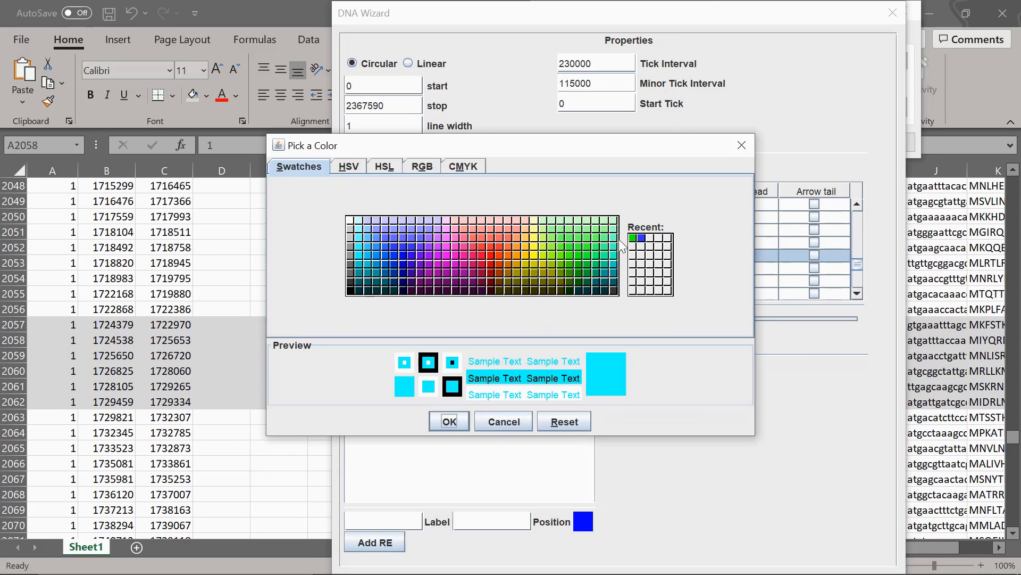
pyautogui.click(632, 238)
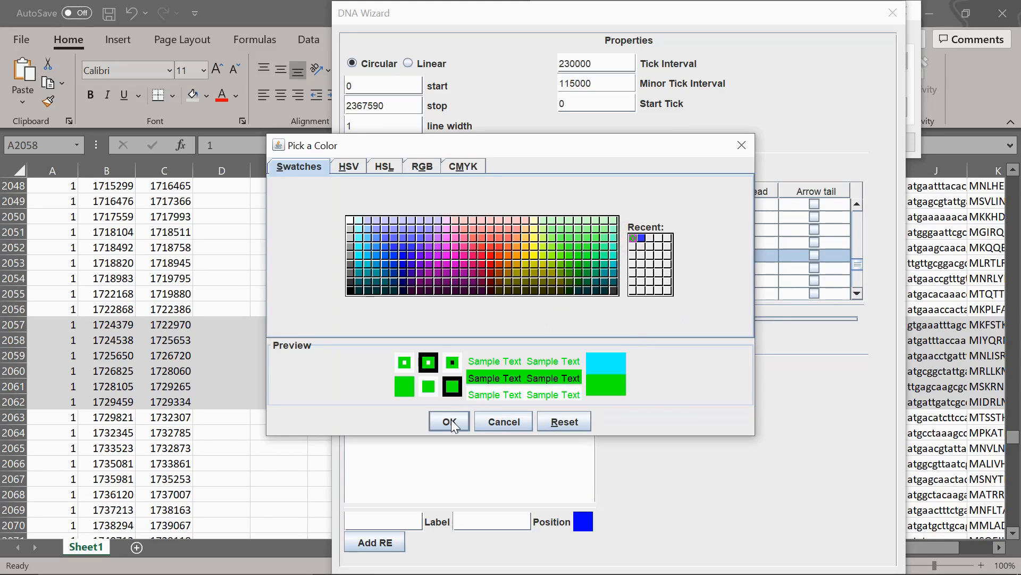
pyautogui.click(448, 421)
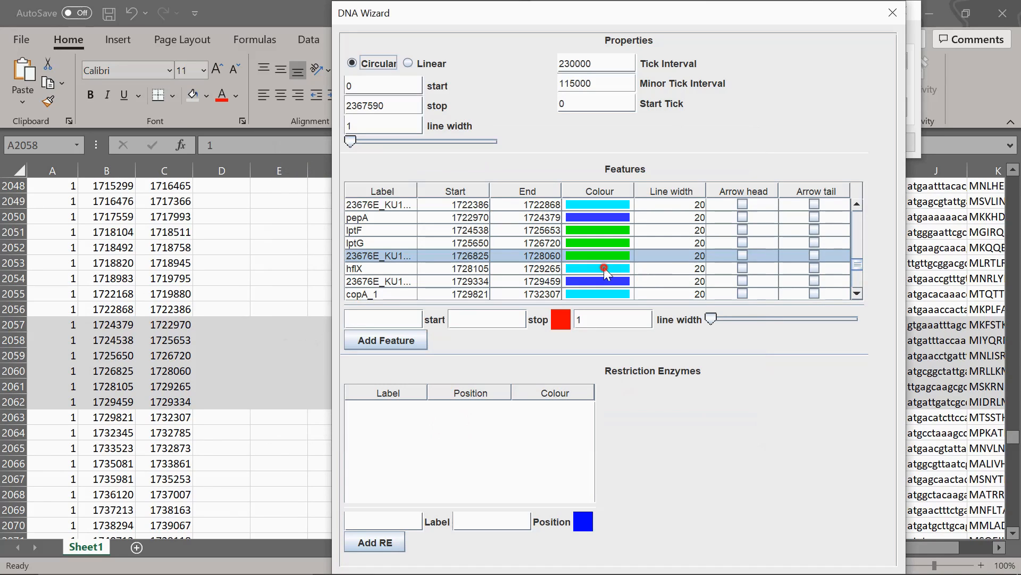
pyautogui.click(597, 267)
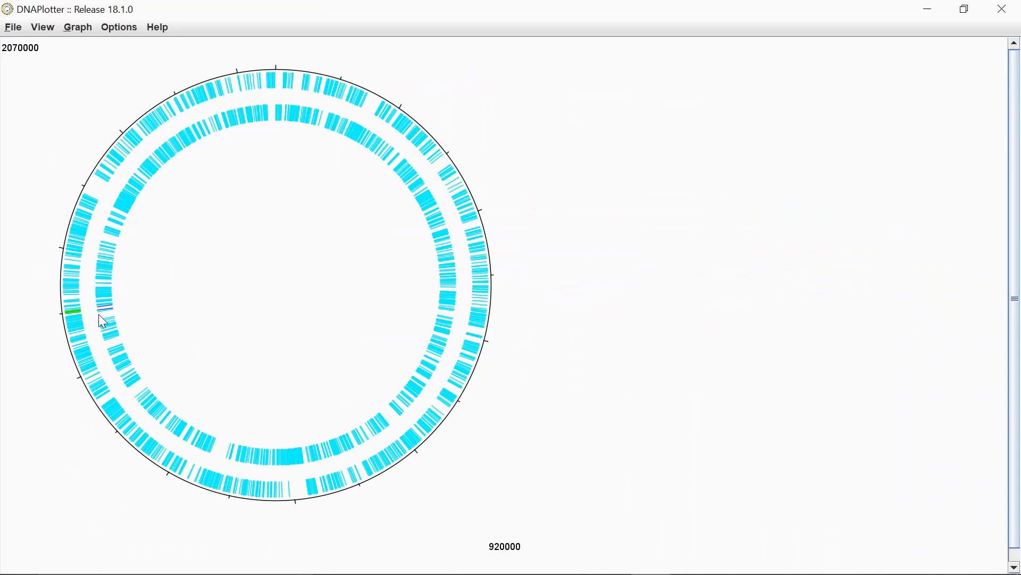
pyautogui.moveTo(62, 311)
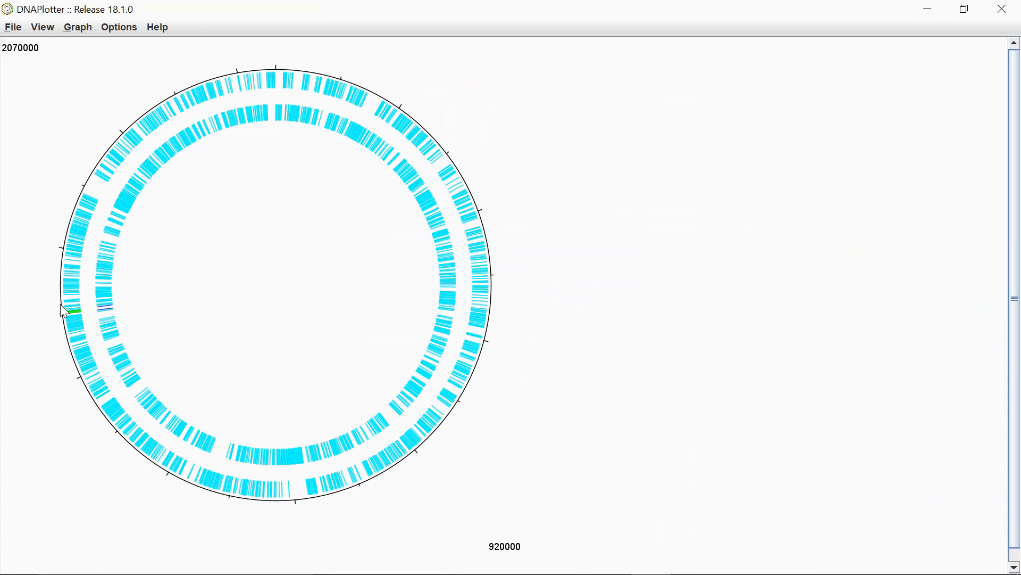
pyautogui.moveTo(61, 329)
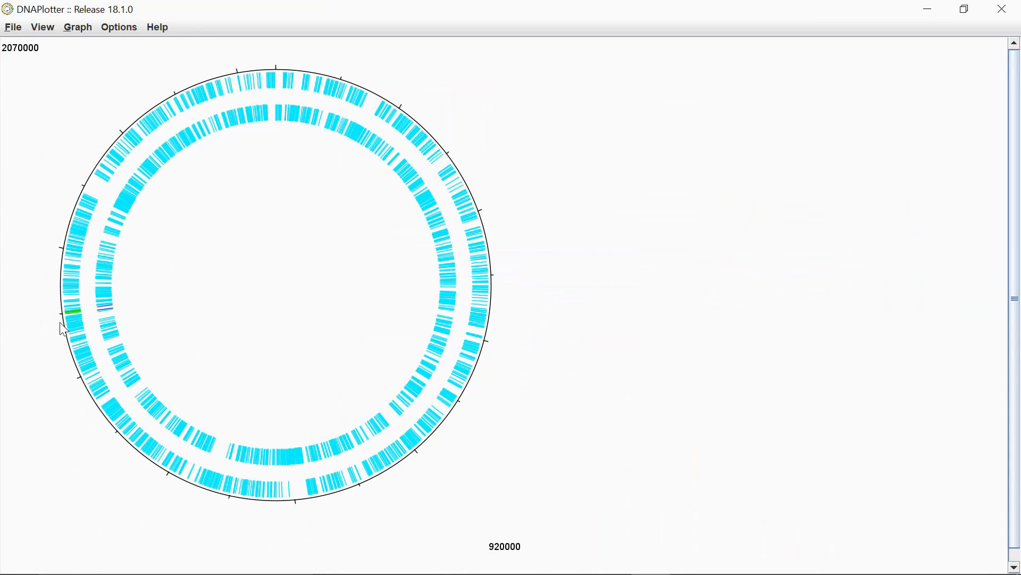
# Save the circular plot as a JPEG image named dnaplotter.jpeg on the Desktop.
pyautogui.click(12, 26)
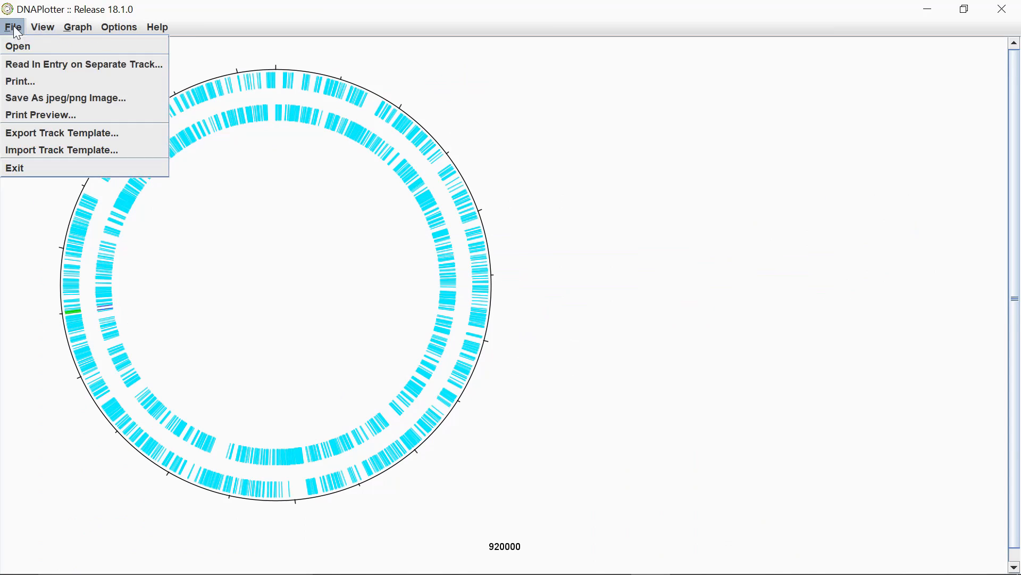
pyautogui.click(65, 98)
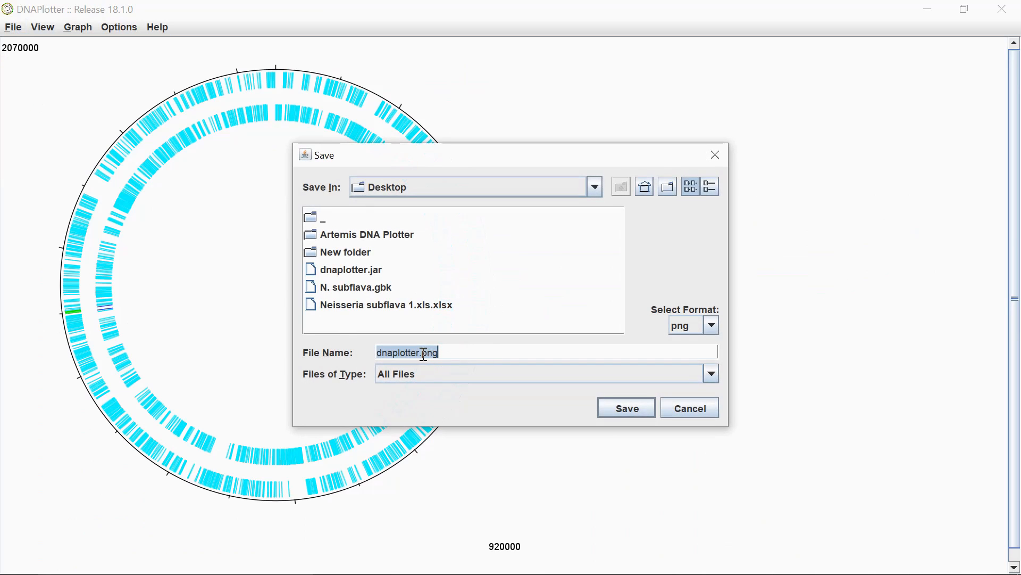
pyautogui.click(711, 325)
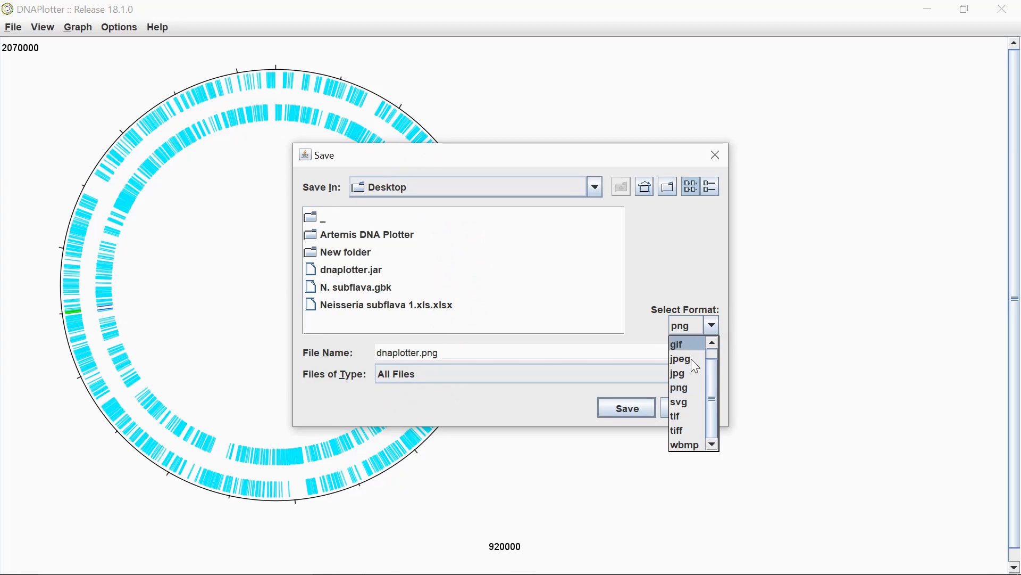
pyautogui.click(680, 358)
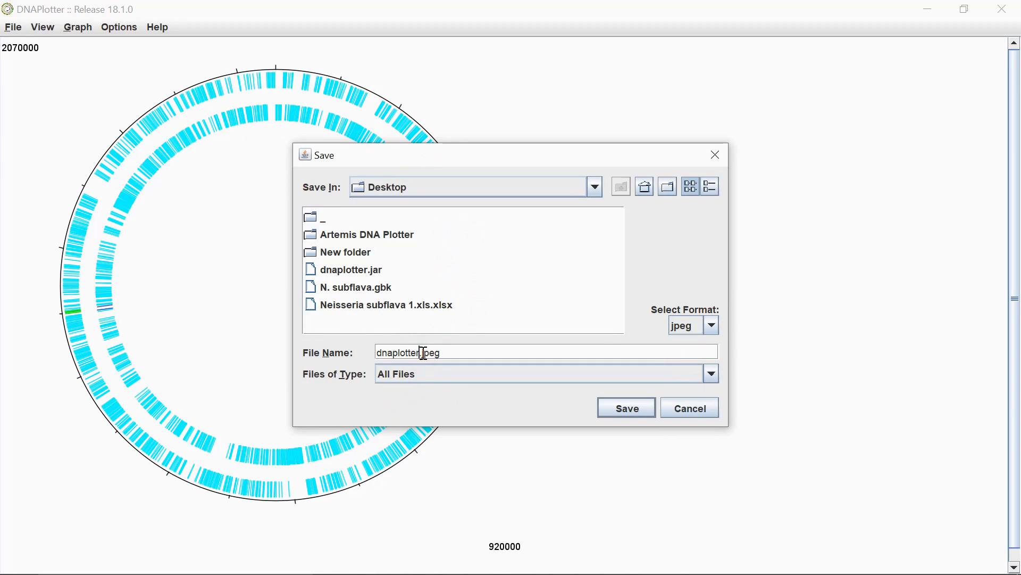
pyautogui.doubleClick(399, 352)
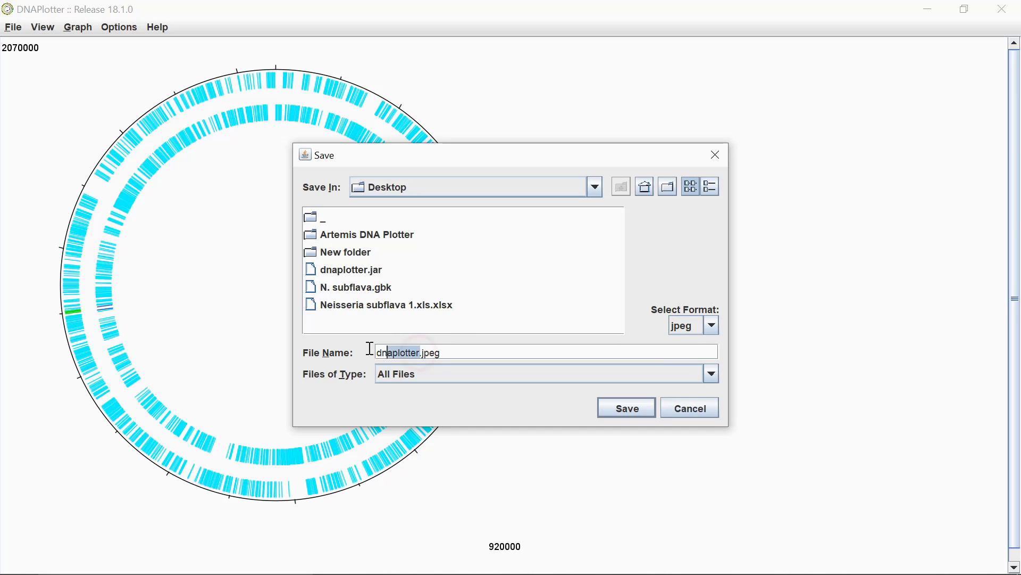
pyautogui.click(626, 408)
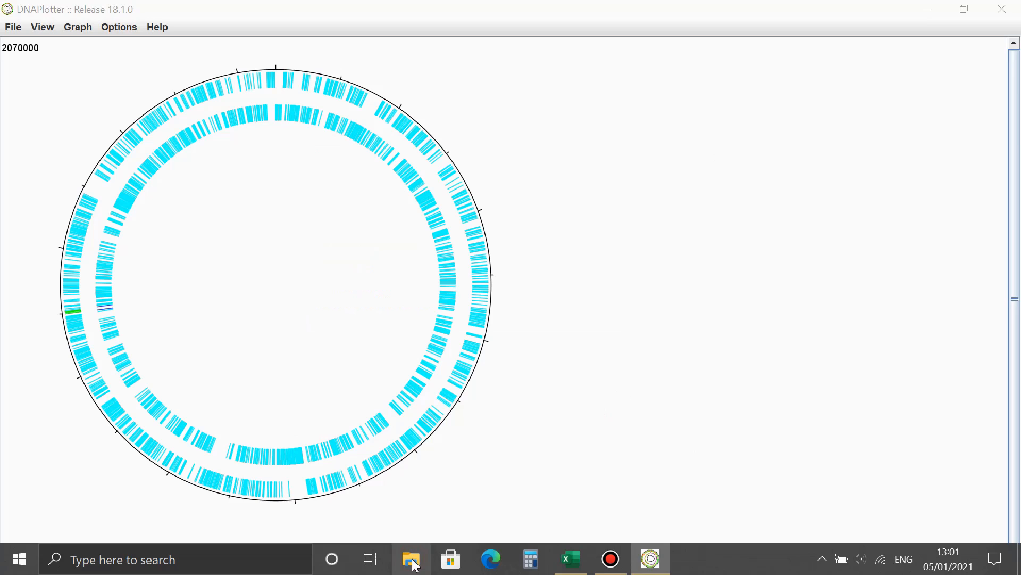
# Open the circular genome JPEG from the Desktop in Photos.
pyautogui.click(410, 559)
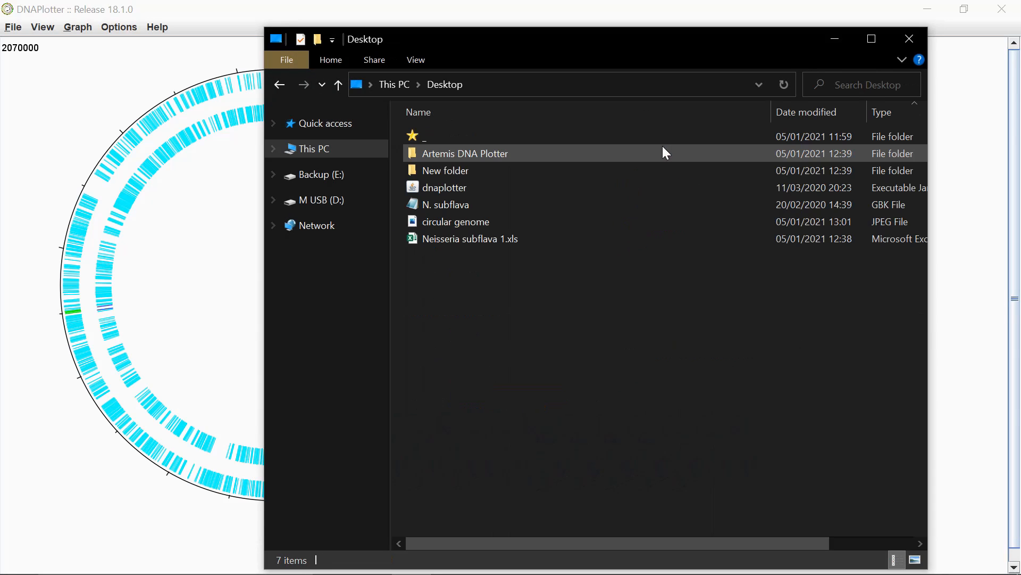
pyautogui.doubleClick(456, 222)
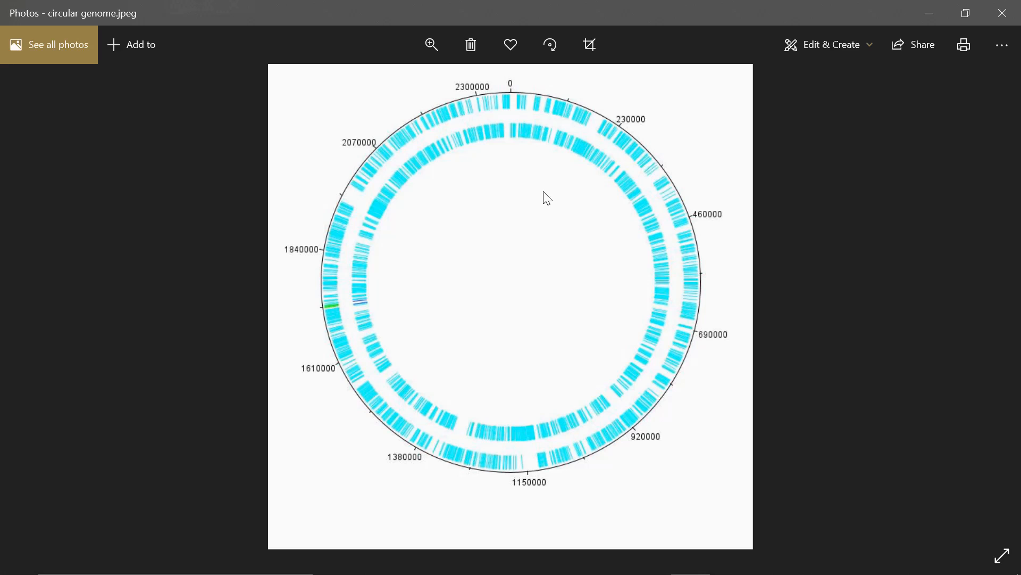
pyautogui.moveTo(472, 246)
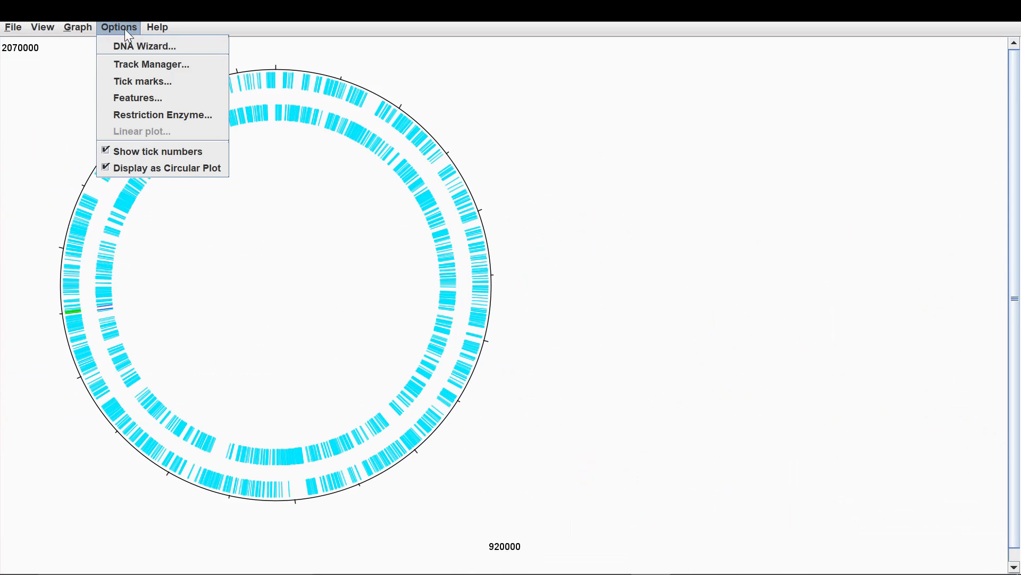
pyautogui.moveTo(143, 46)
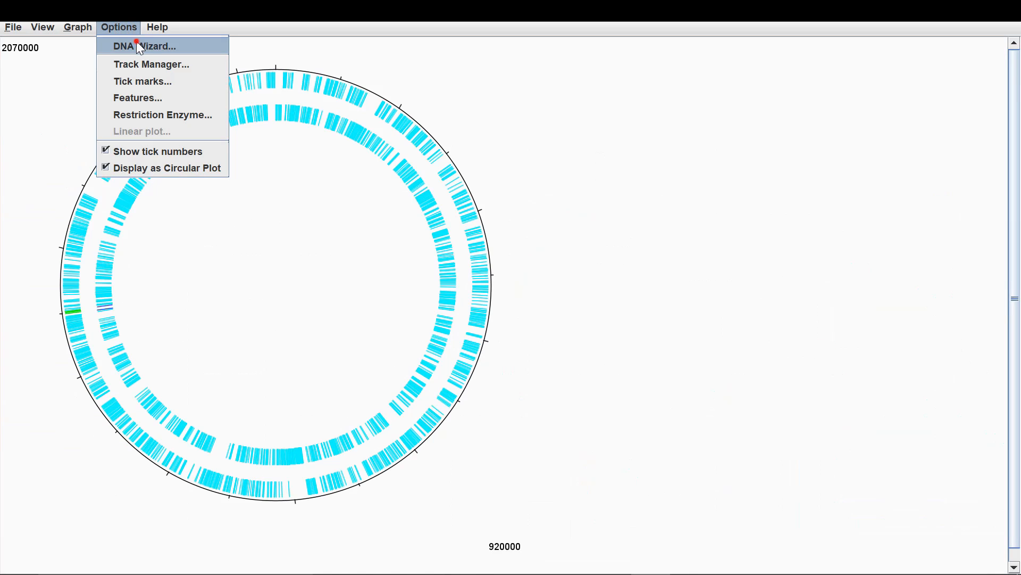
# Set the current DNA display start to pepA's 1722970 and stop to 1729459.
pyautogui.click(144, 45)
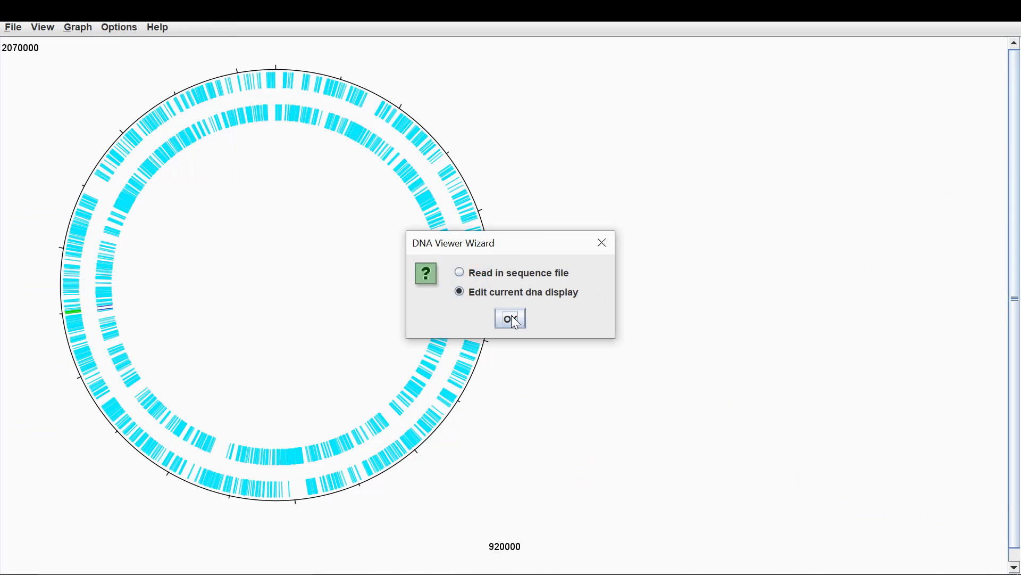
pyautogui.click(510, 318)
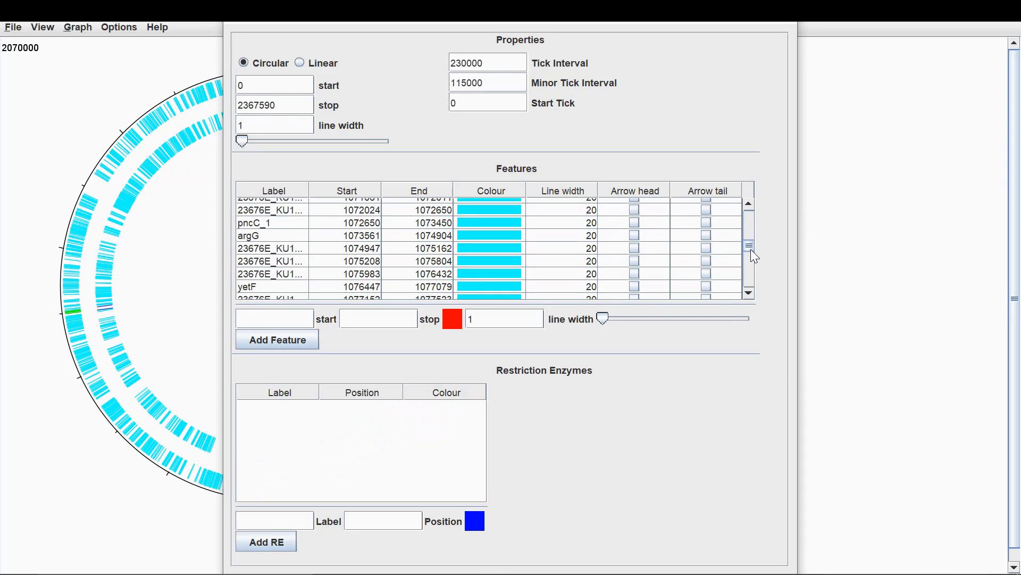
pyautogui.scroll(-3)
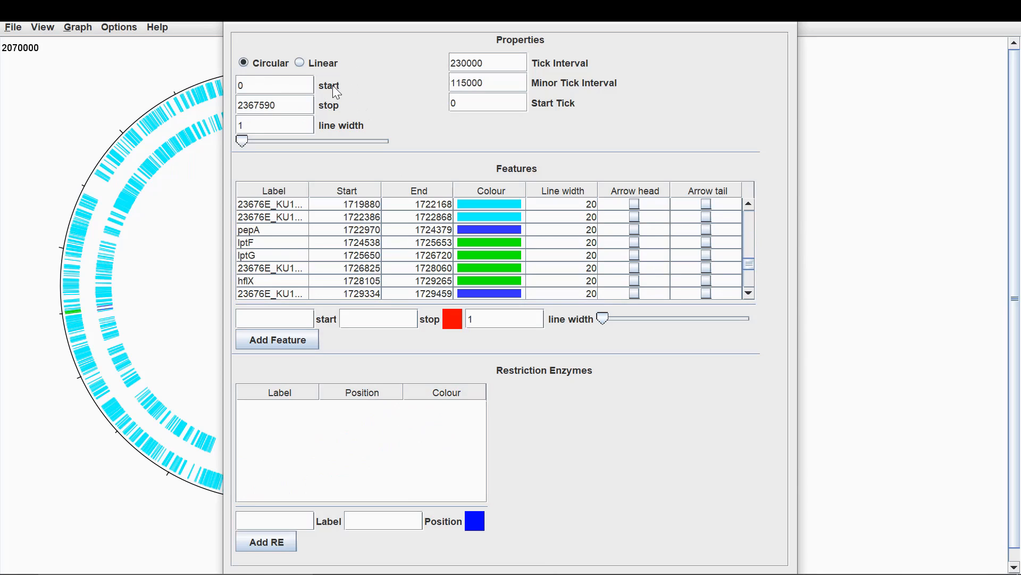
pyautogui.moveTo(165, 109)
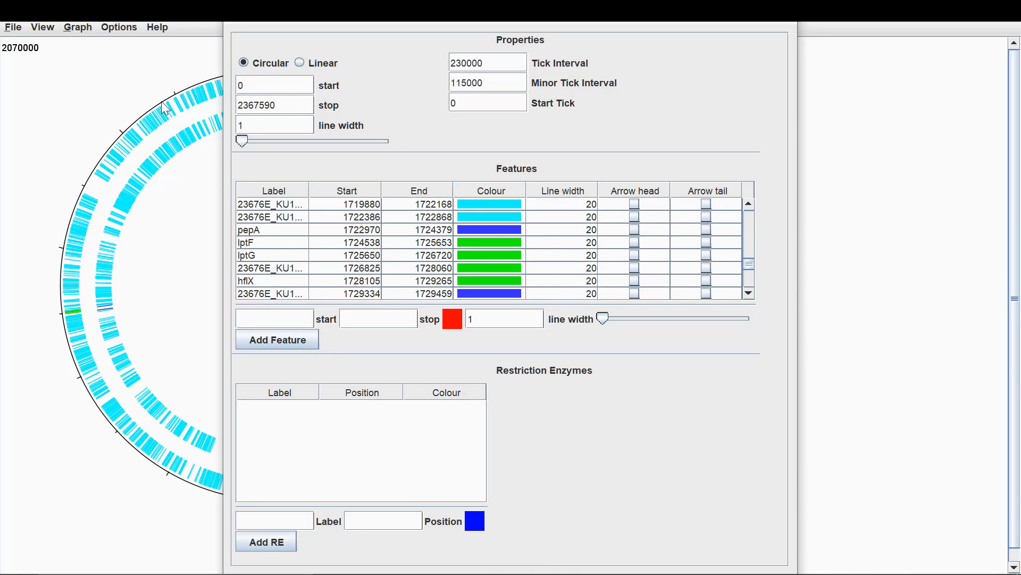
pyautogui.moveTo(388, 194)
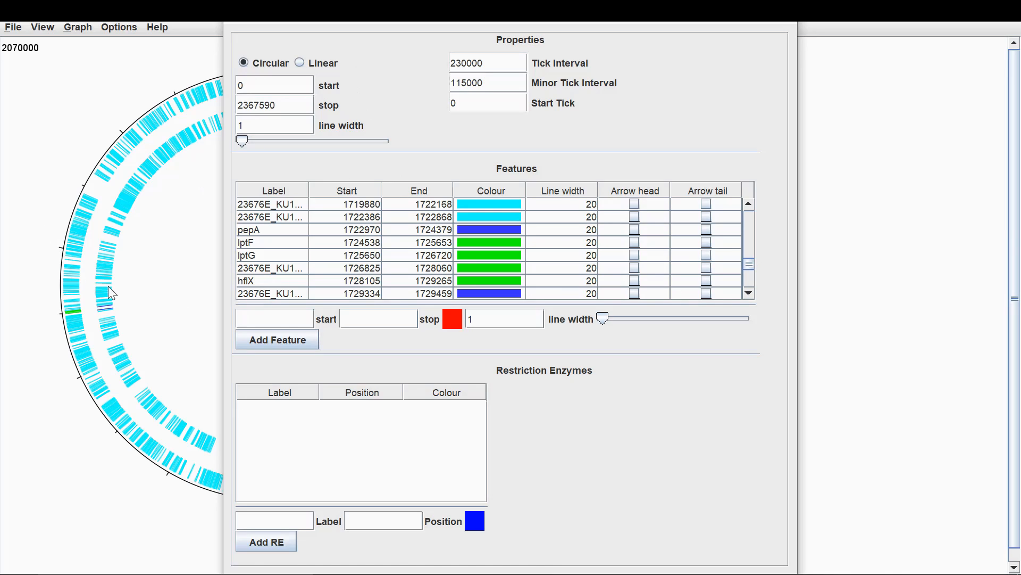
pyautogui.moveTo(407, 264)
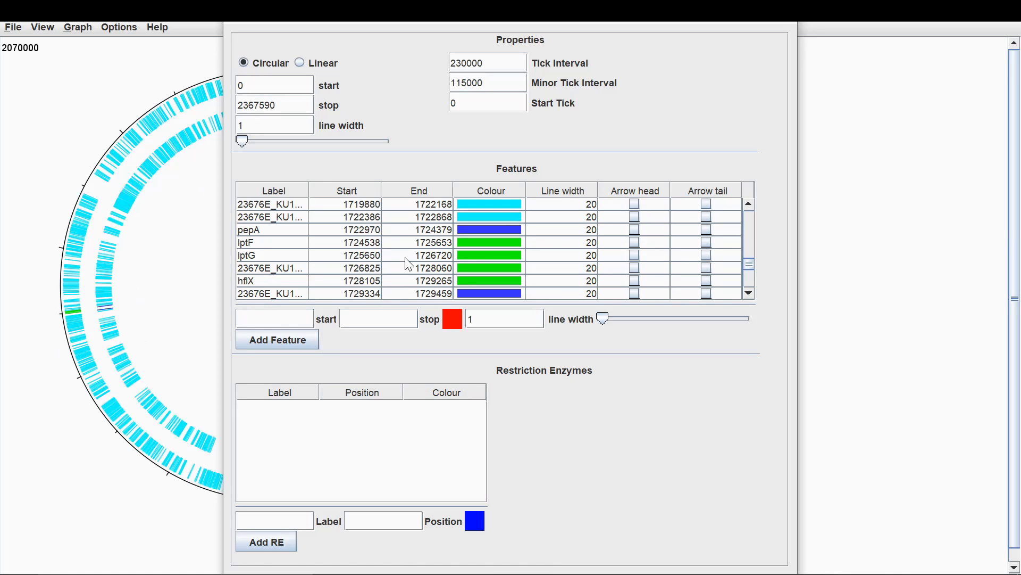
pyautogui.moveTo(366, 235)
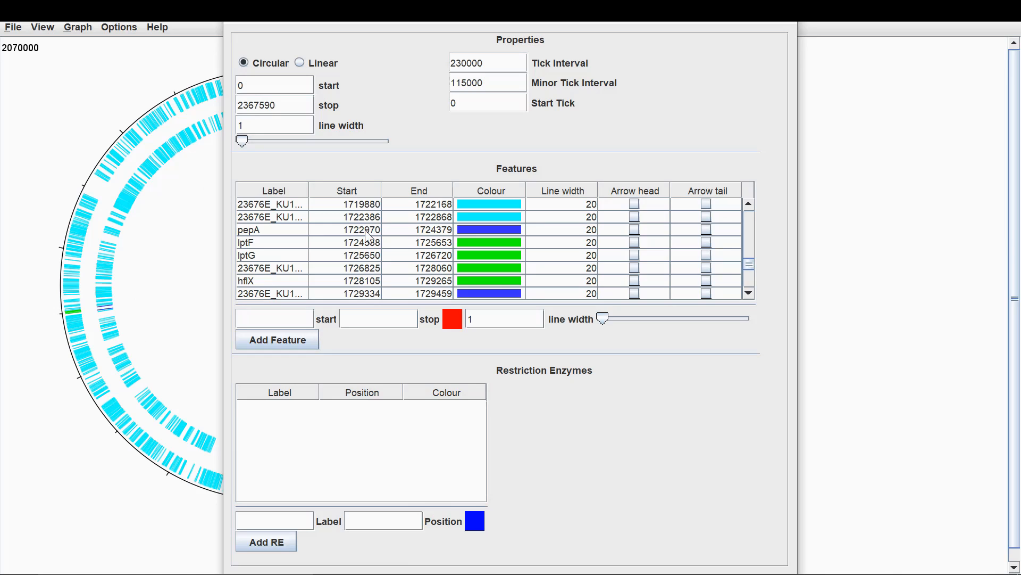
pyautogui.doubleClick(361, 230)
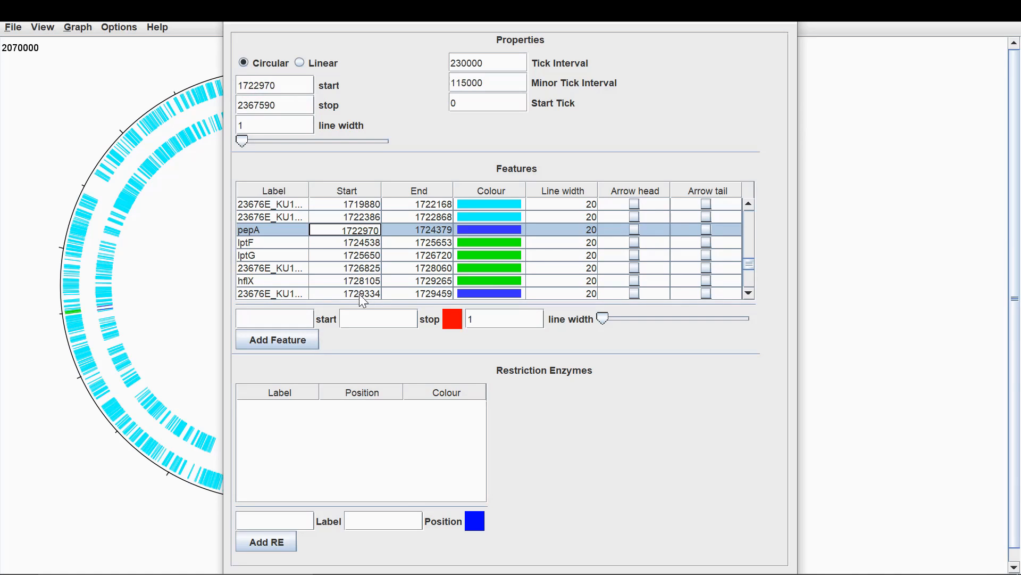
pyautogui.click(275, 85)
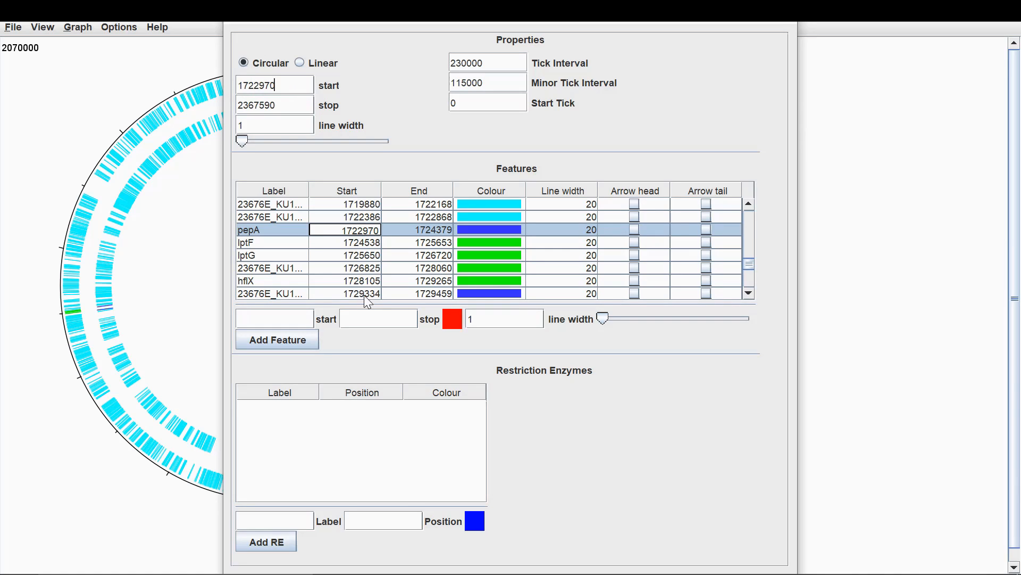
pyautogui.click(419, 293)
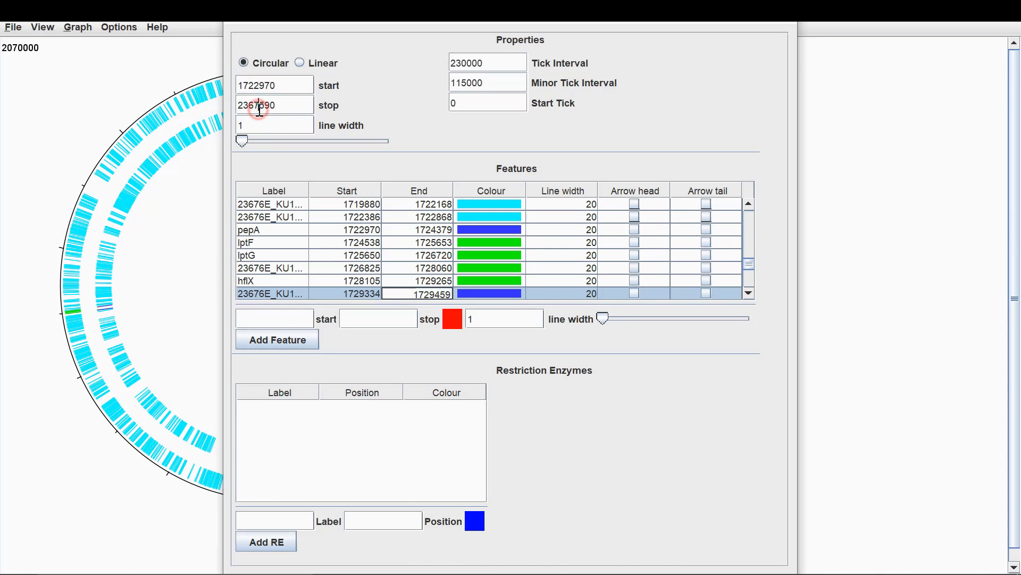
pyautogui.write('1729459')
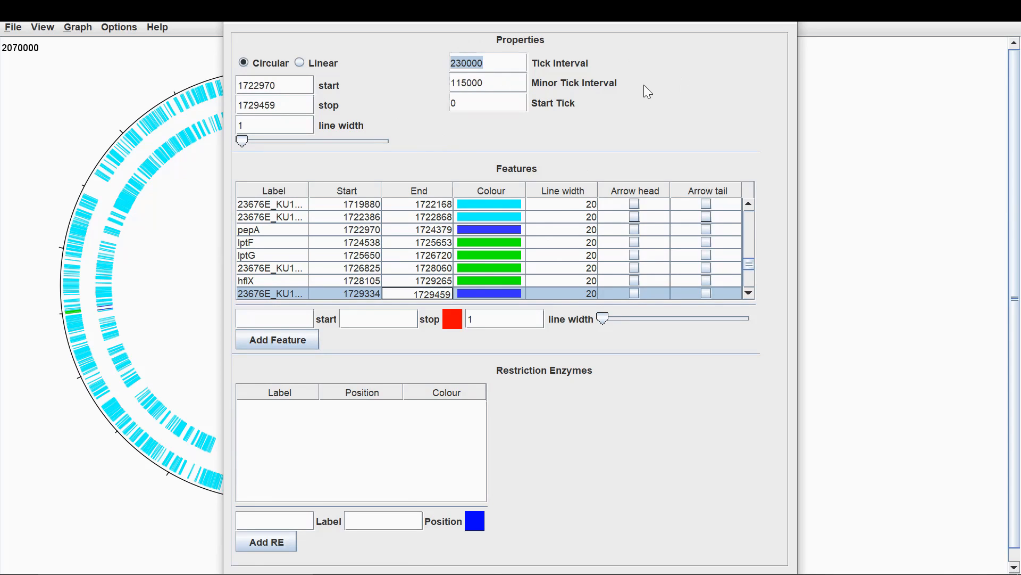
pyautogui.moveTo(127, 140)
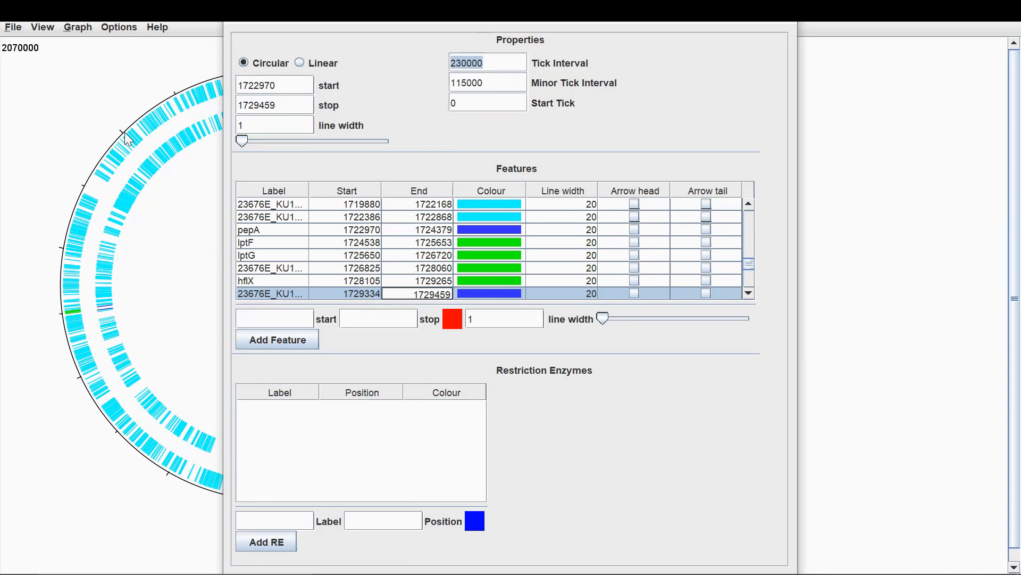
pyautogui.moveTo(90, 186)
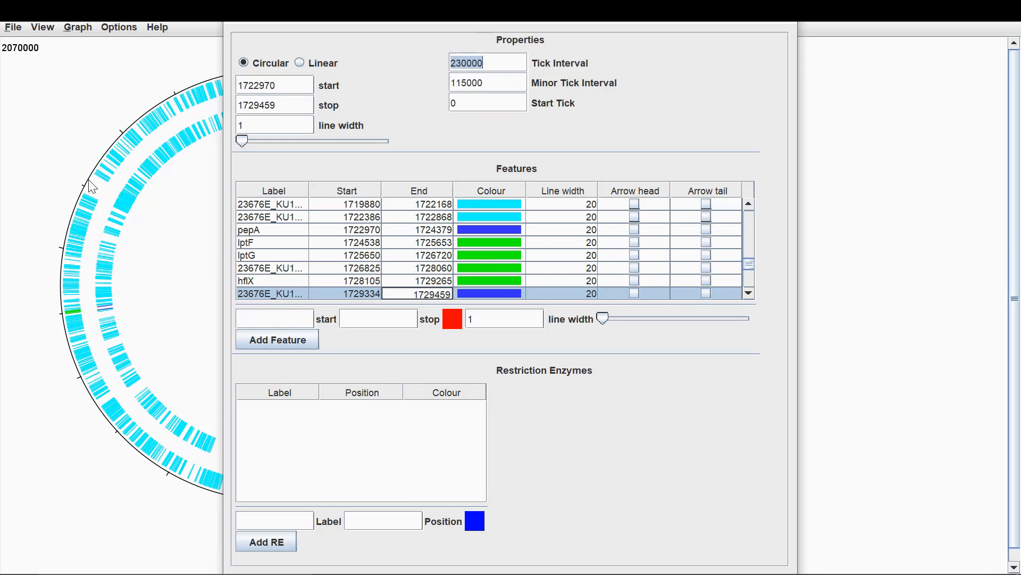
pyautogui.moveTo(653, 100)
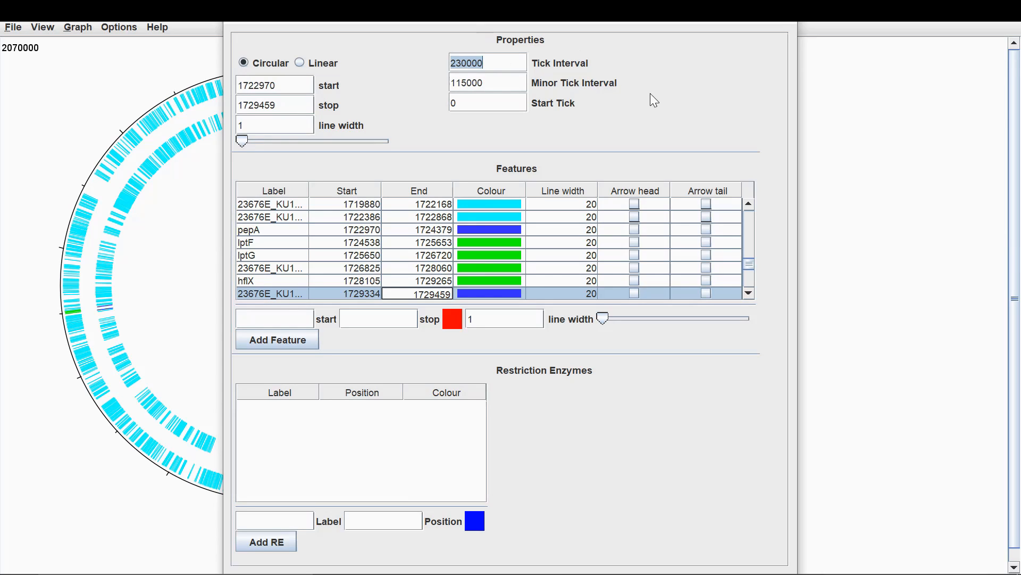
pyautogui.moveTo(580, 146)
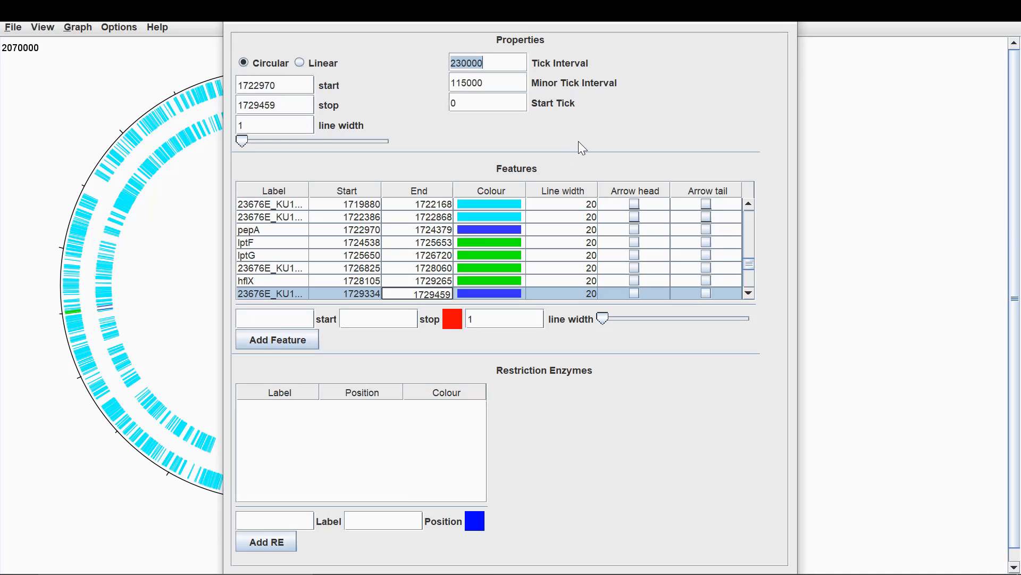
# Switch to a linear plot with tick interval 1000 and minor tick interval 500.
pyautogui.write('100')
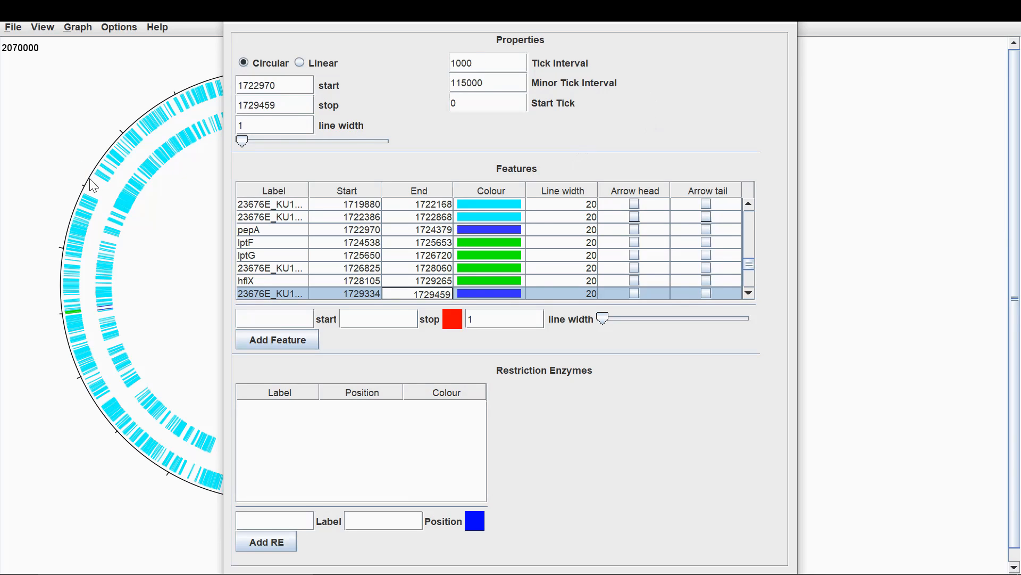
pyautogui.click(487, 63)
pyautogui.write('5')
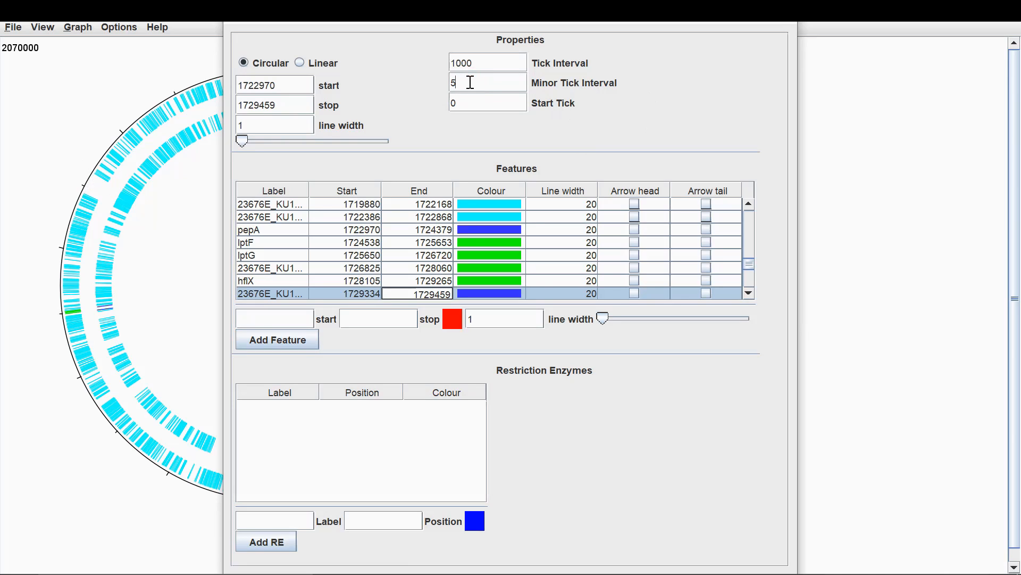
pyautogui.write('00')
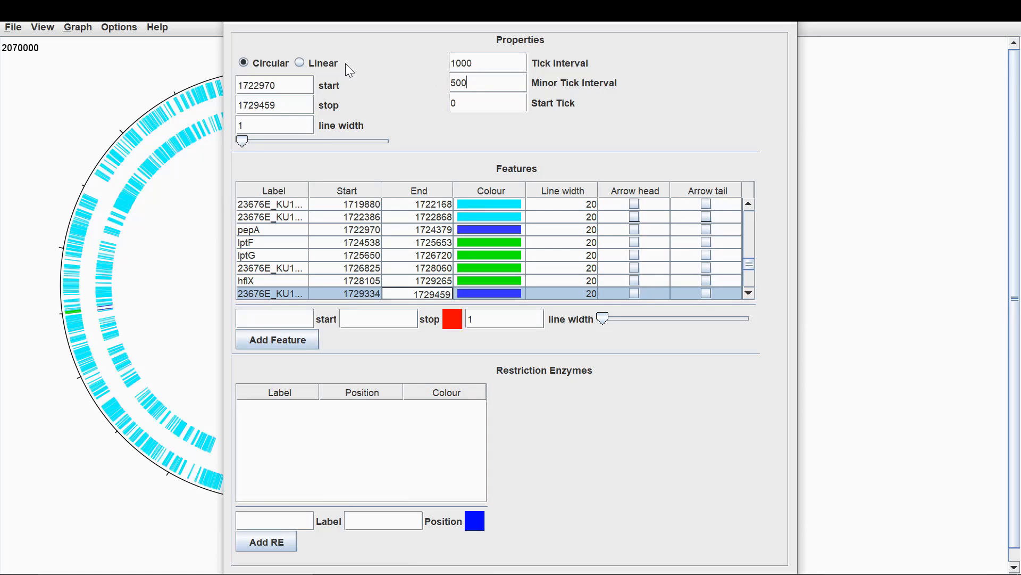
pyautogui.moveTo(371, 70)
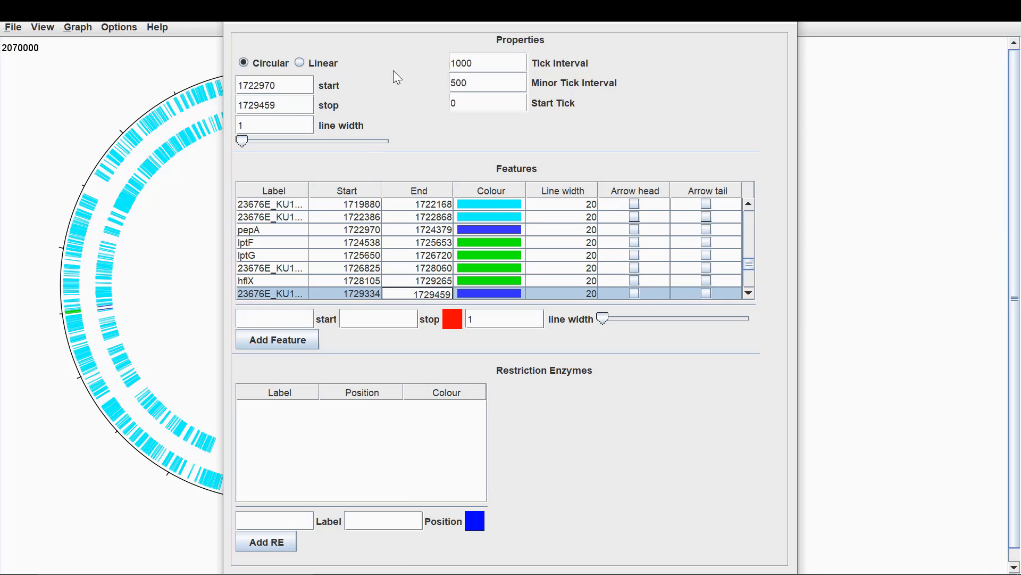
pyautogui.click(299, 63)
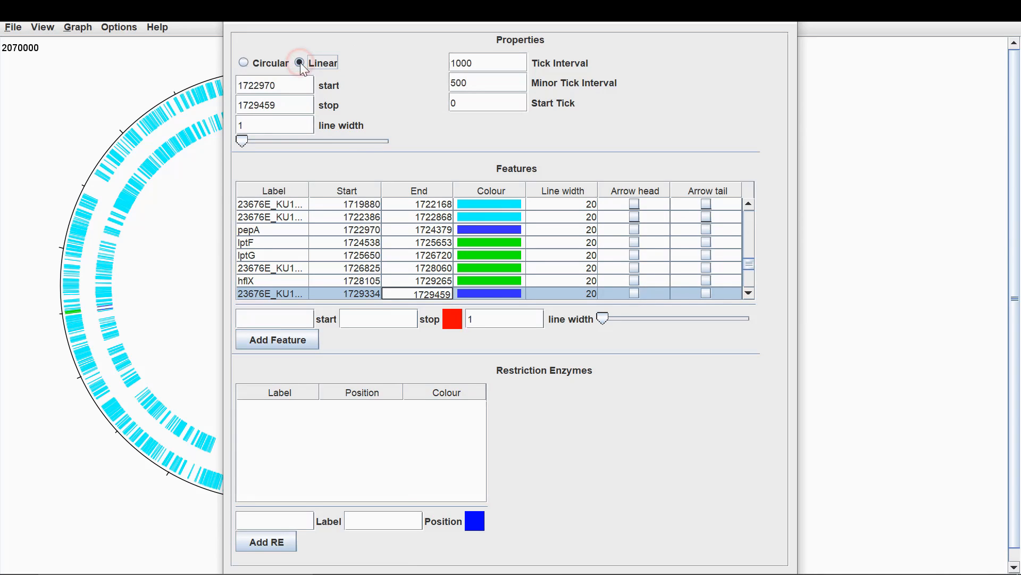
pyautogui.click(299, 63)
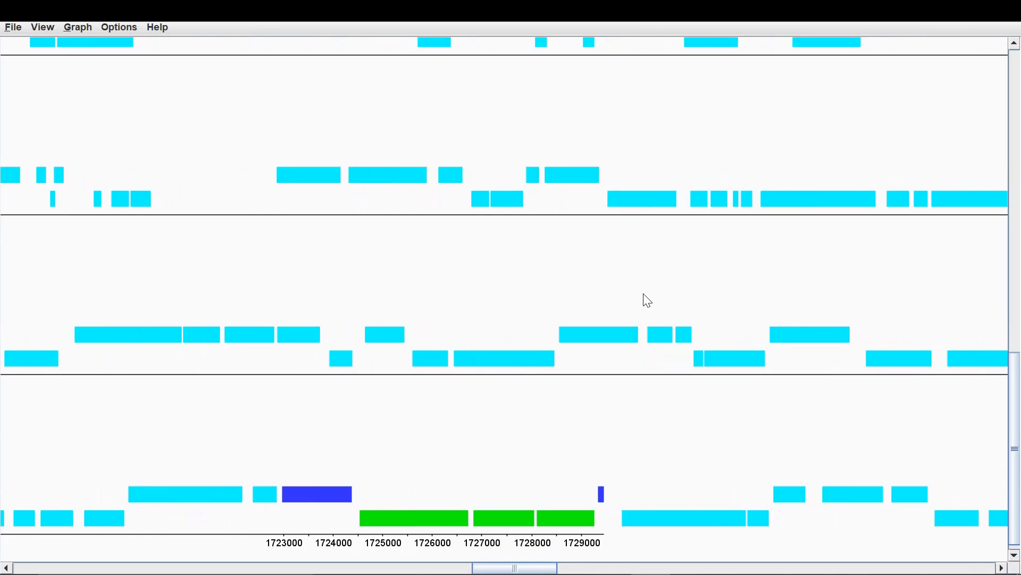
pyautogui.hscroll(3)
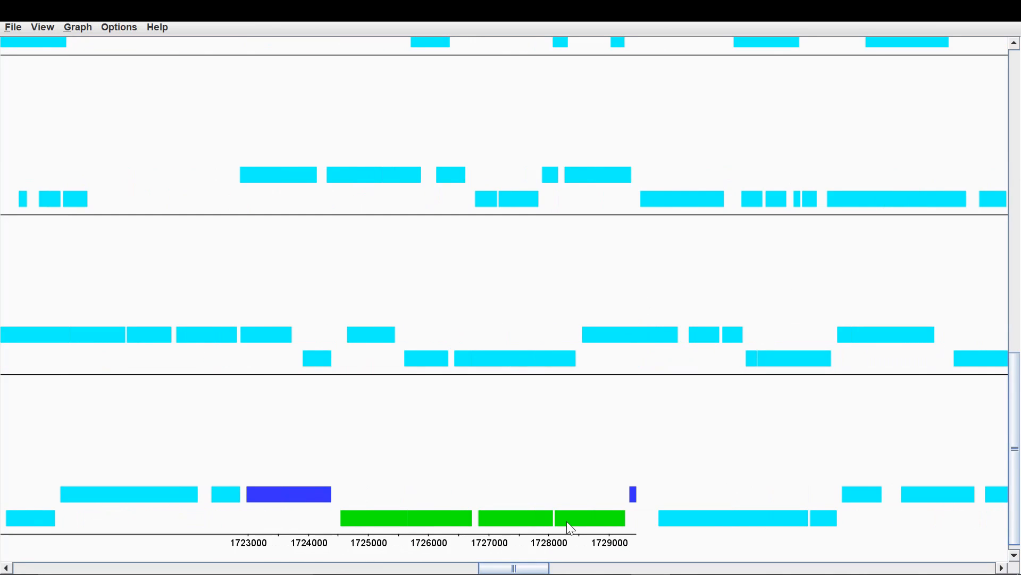
# In the DNA Wizard, give pepA an arrow tail and the green genes arrow heads.
pyautogui.click(118, 27)
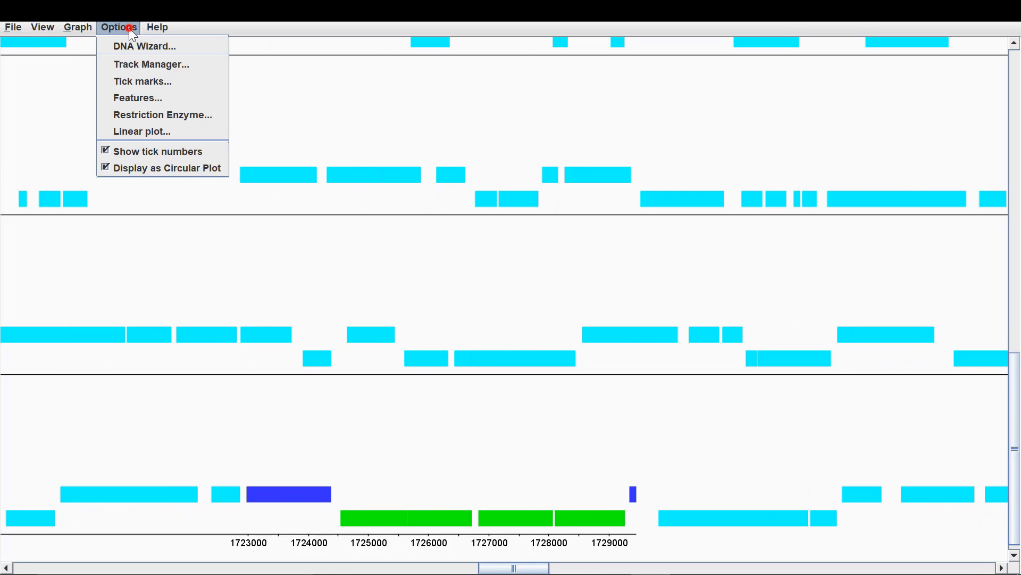
pyautogui.moveTo(144, 46)
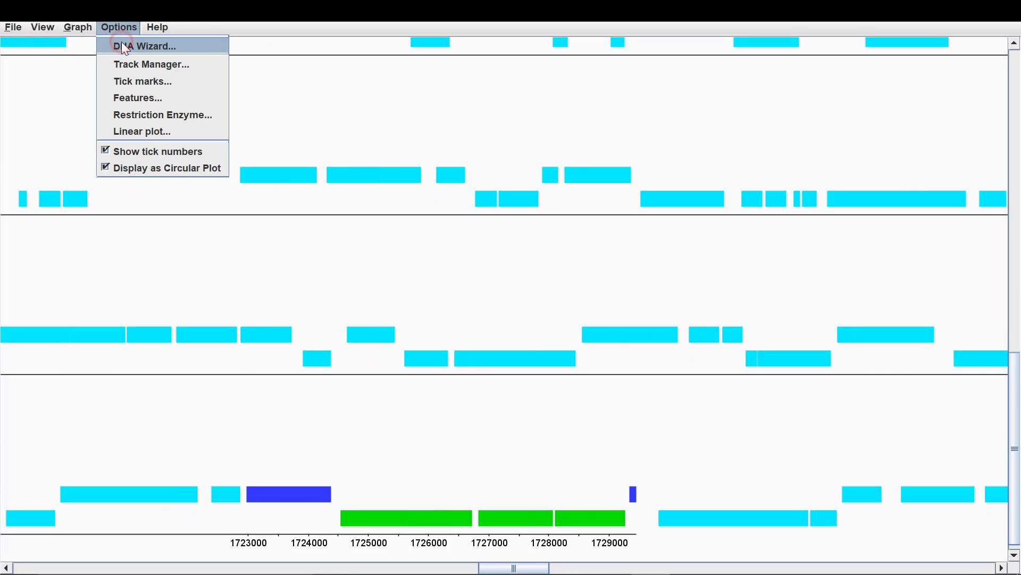
pyautogui.click(144, 46)
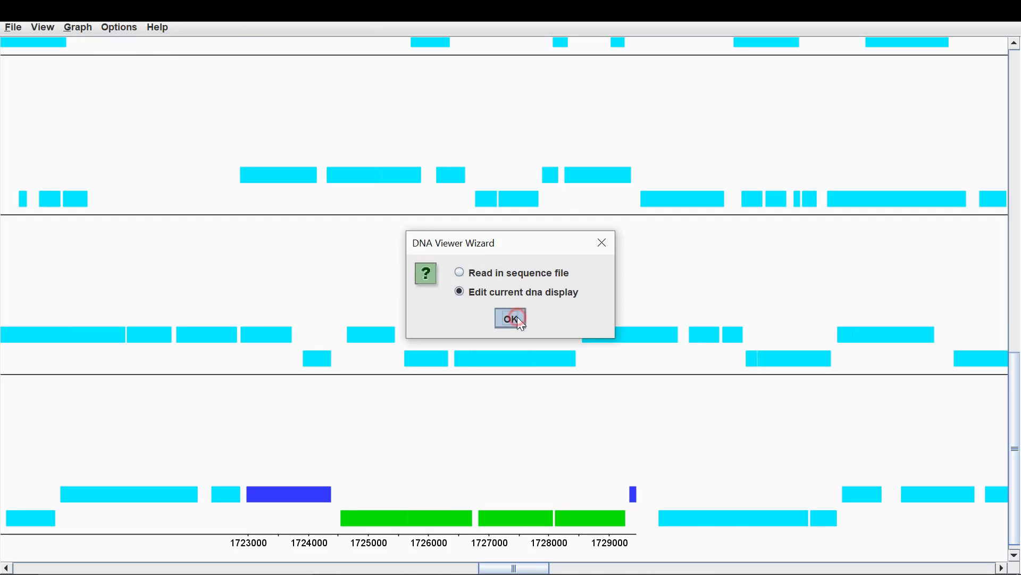
pyautogui.click(510, 318)
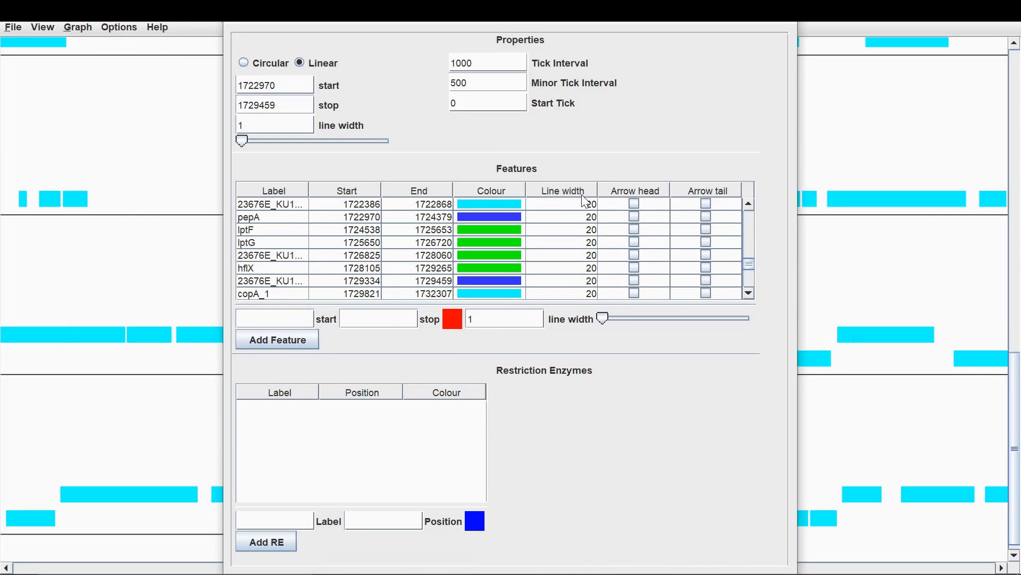
pyautogui.moveTo(182, 534)
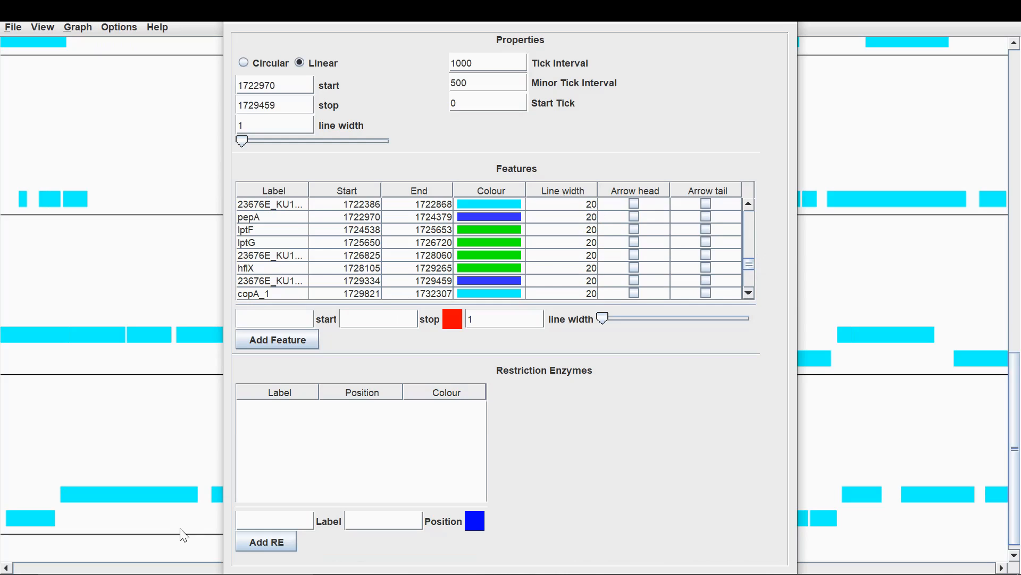
pyautogui.moveTo(160, 500)
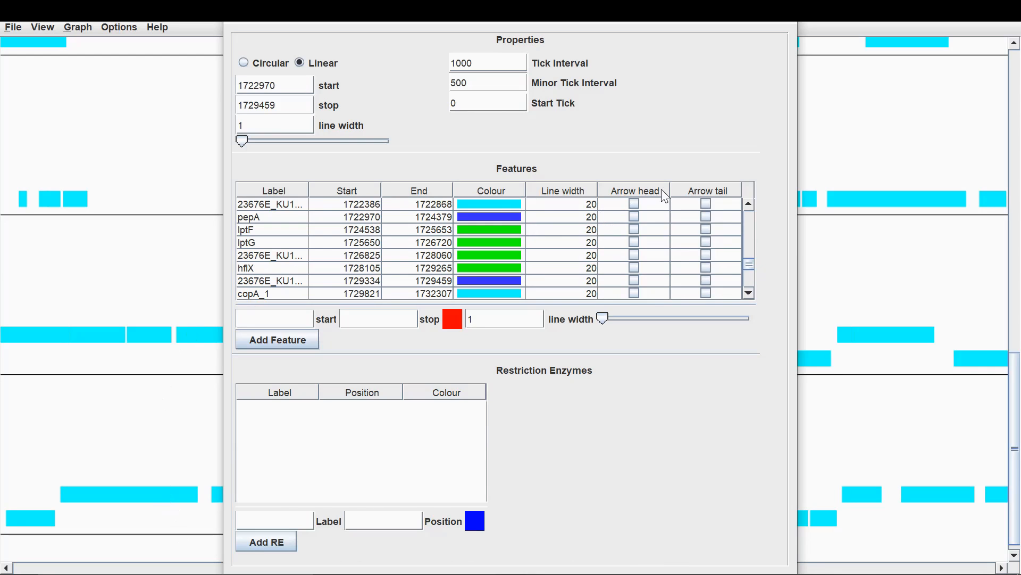
pyautogui.moveTo(641, 221)
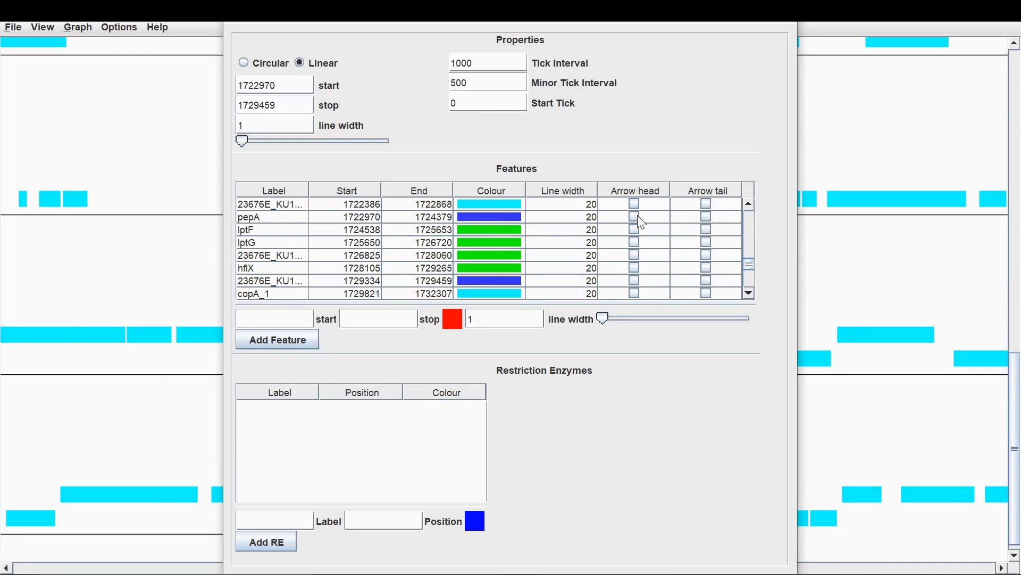
pyautogui.moveTo(713, 226)
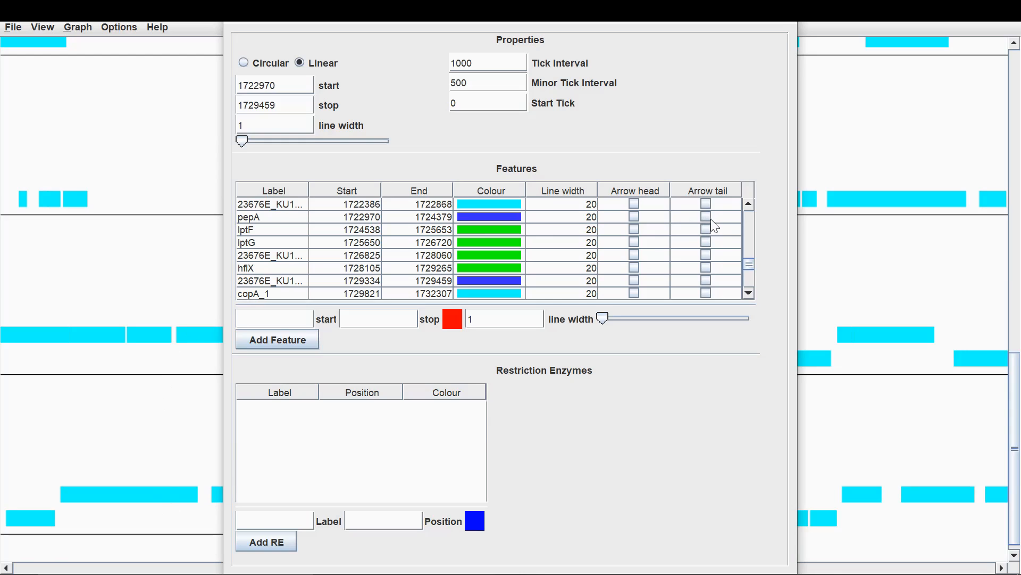
pyautogui.moveTo(738, 163)
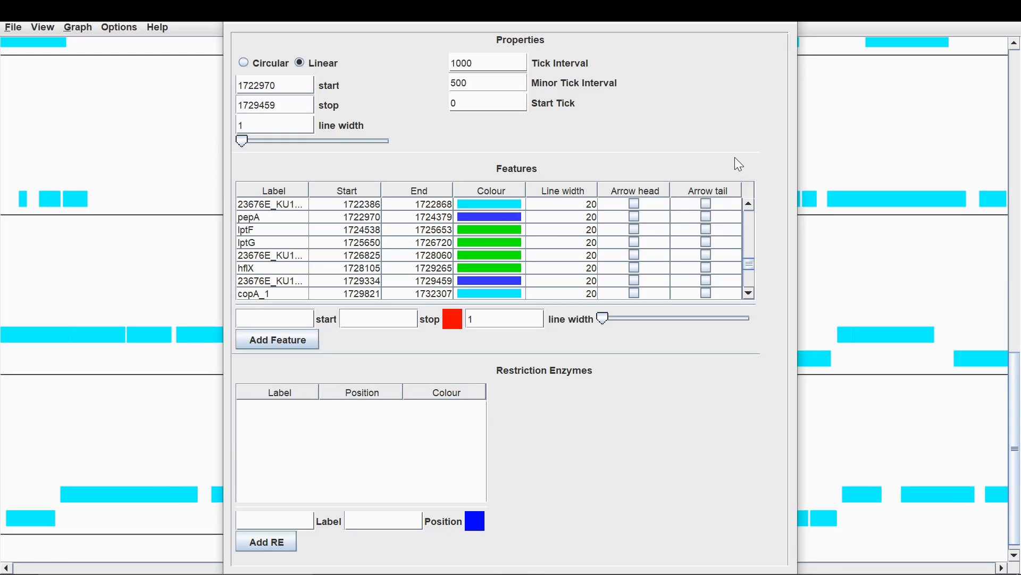
pyautogui.moveTo(778, 226)
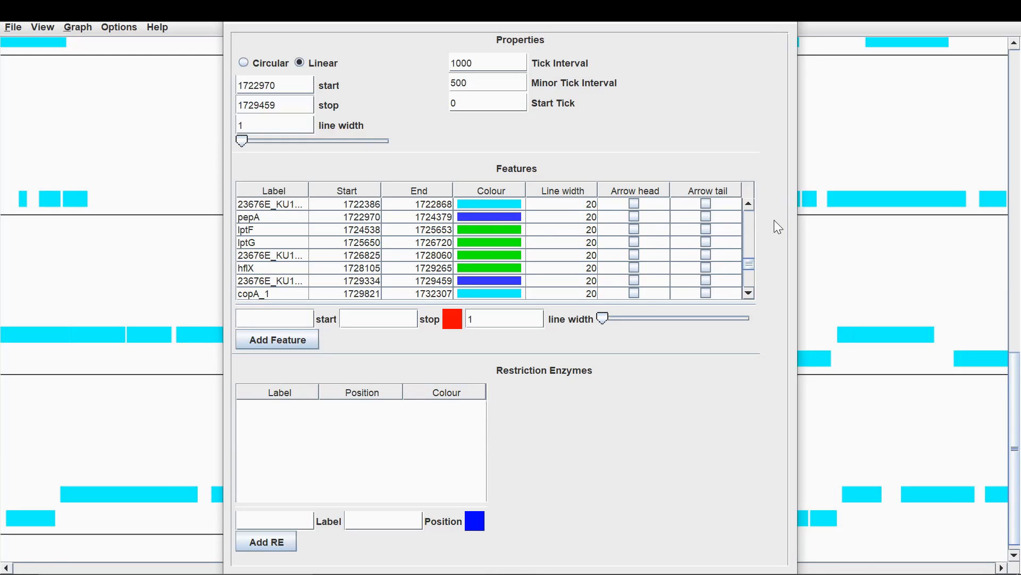
pyautogui.moveTo(653, 217)
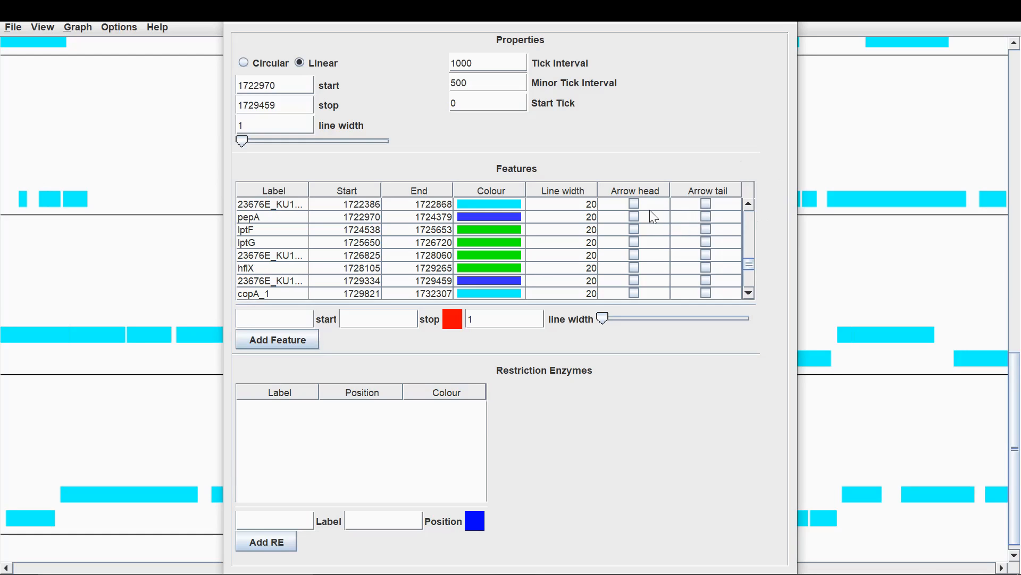
pyautogui.moveTo(708, 224)
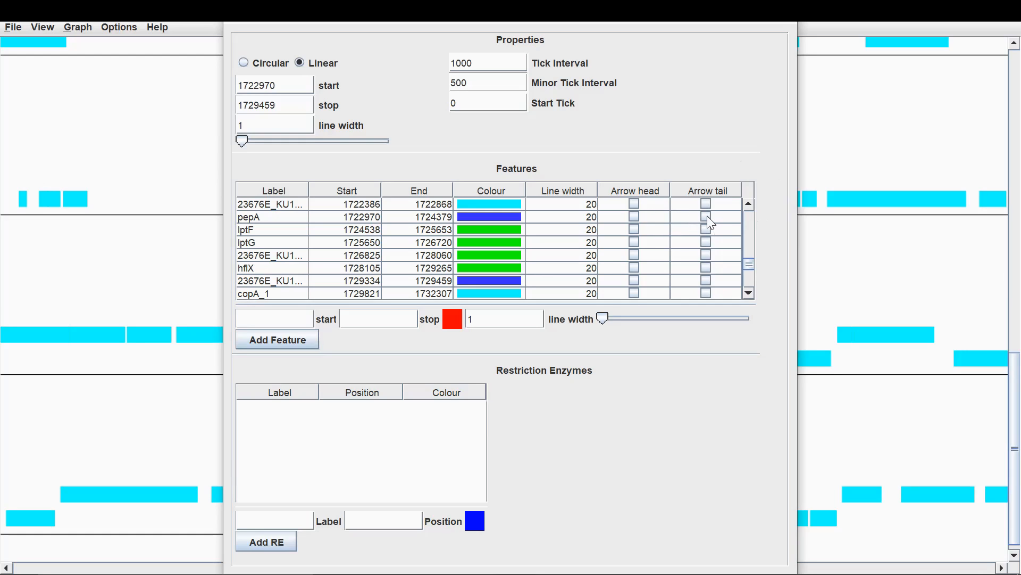
pyautogui.click(705, 217)
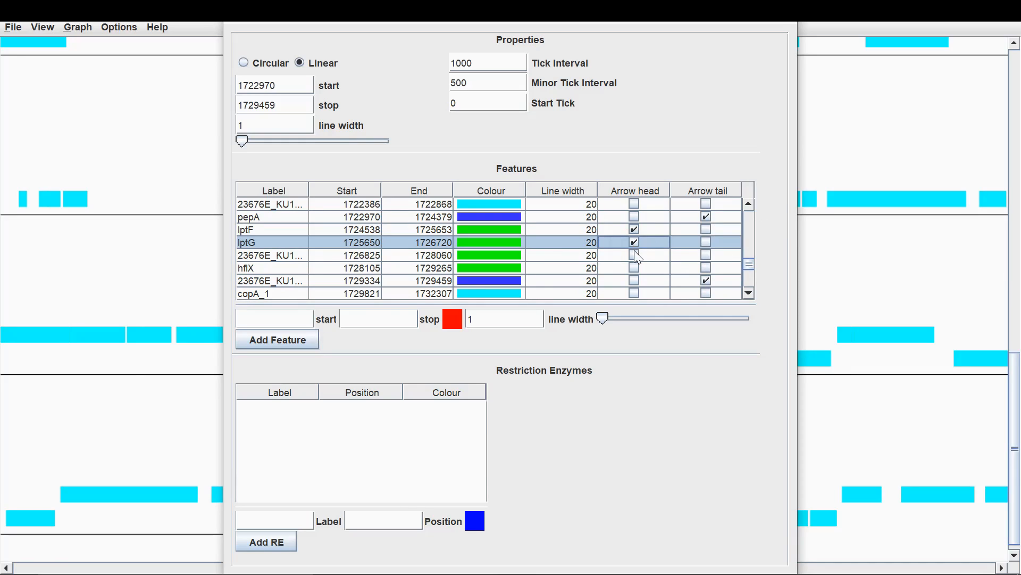
pyautogui.click(632, 268)
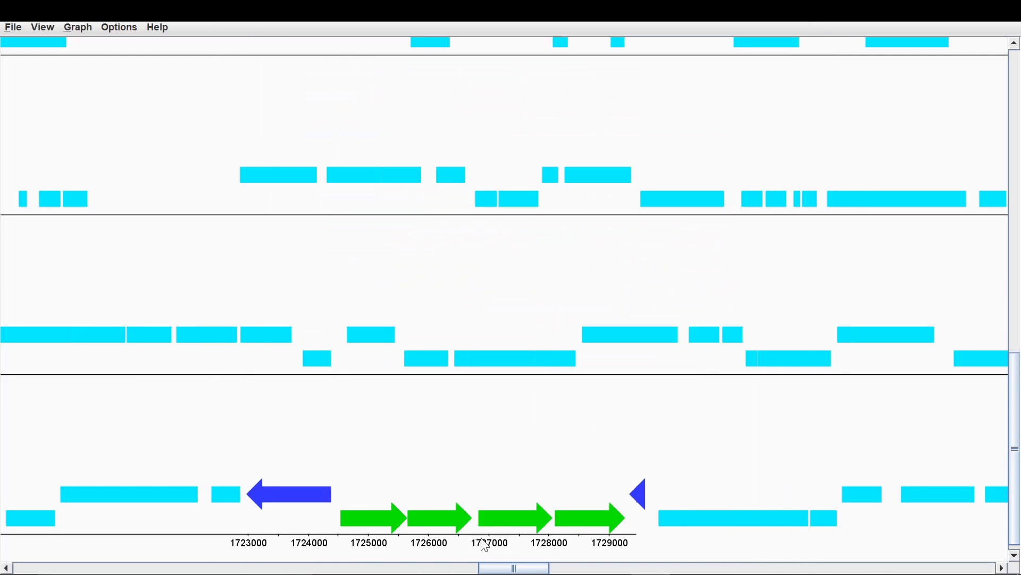
pyautogui.moveTo(193, 485)
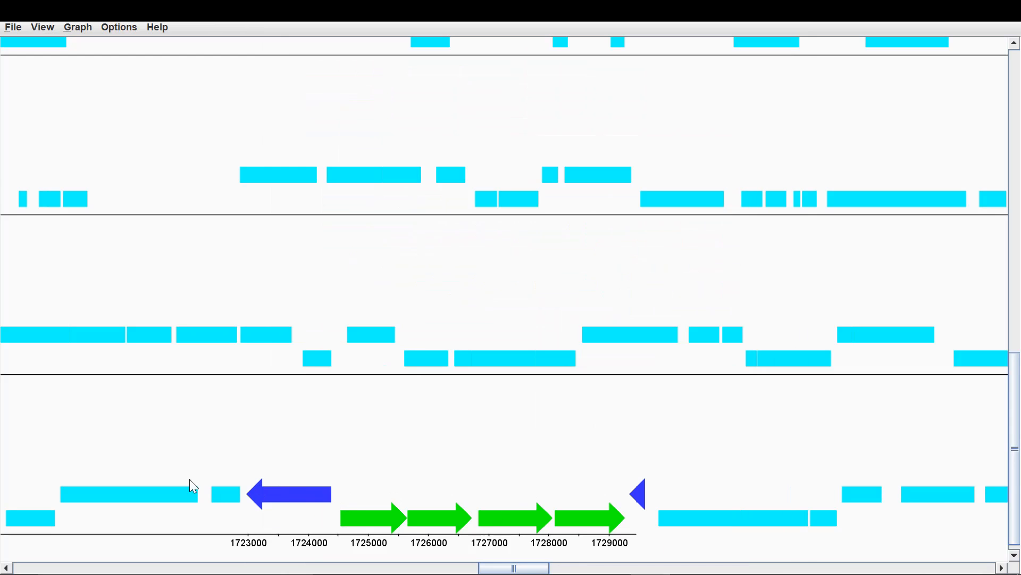
pyautogui.moveTo(569, 530)
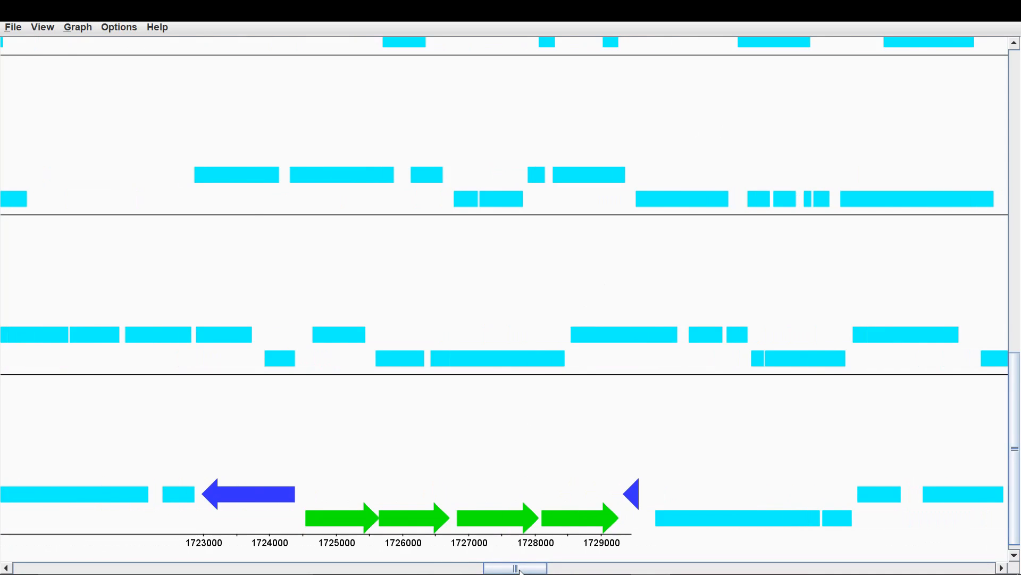
pyautogui.moveTo(517, 567); pyautogui.dragTo(407, 568)
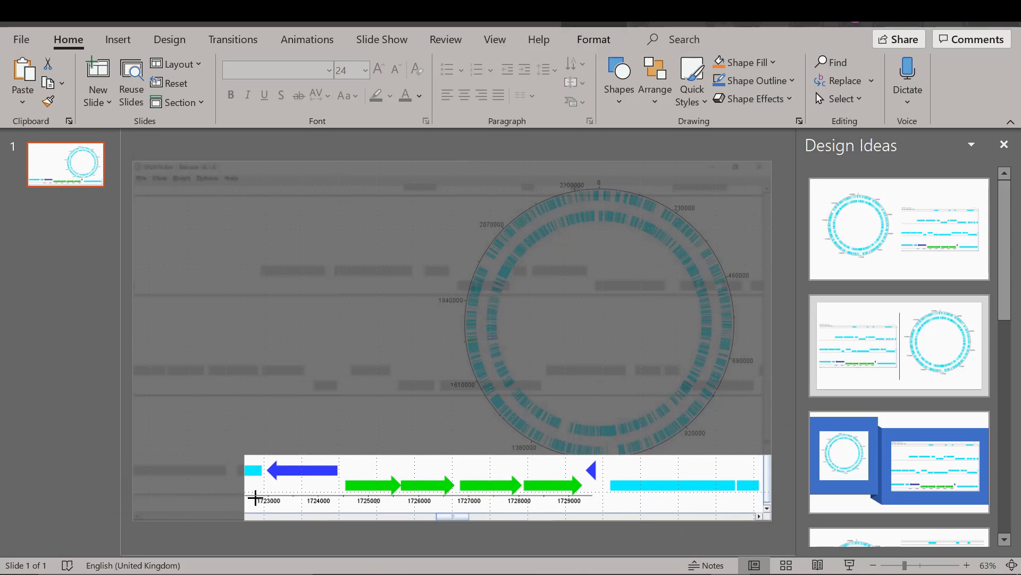
# Crop the captured linear pepA plot and move it left of the circular plot.
pyautogui.click(641, 487)
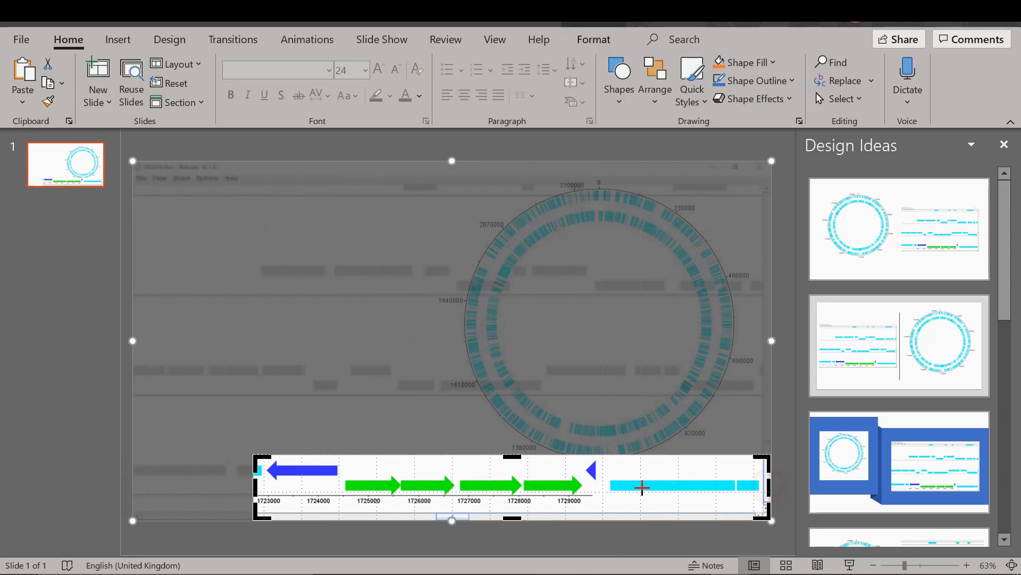
pyautogui.moveTo(771, 485); pyautogui.dragTo(601, 496)
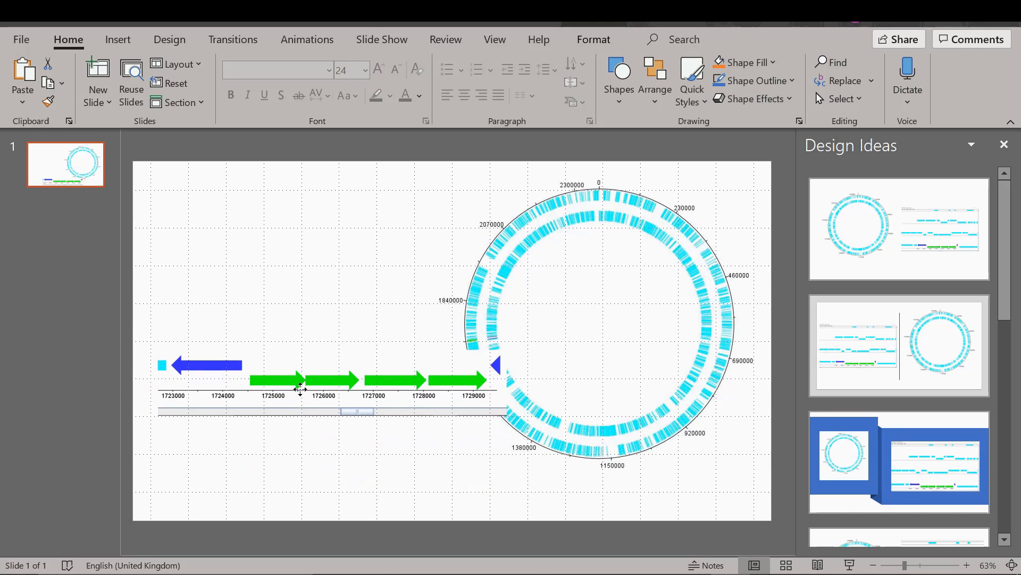
pyautogui.click(326, 379)
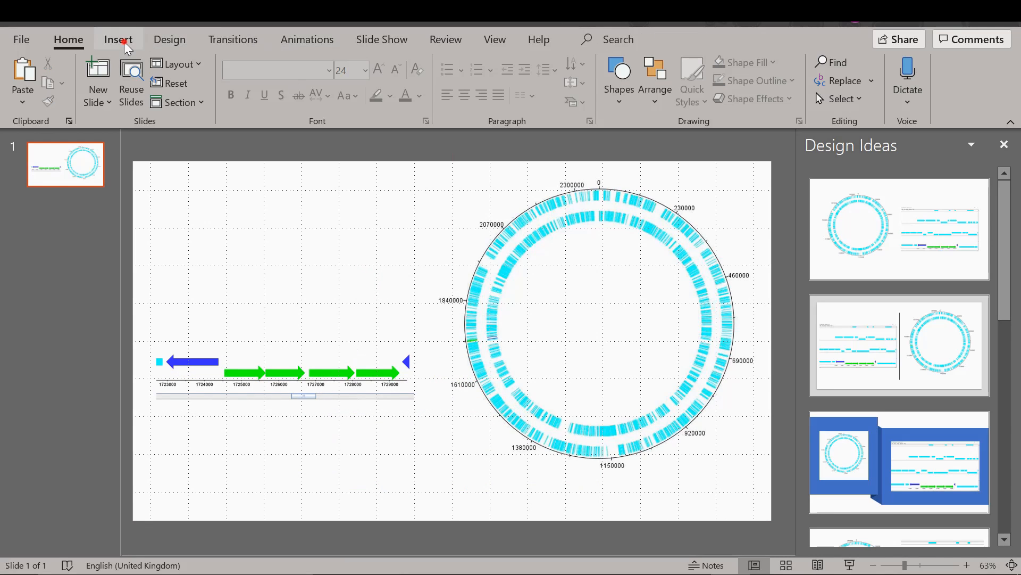
# Open the Insert Shapes gallery to pick an arrow for linking the plots.
pyautogui.click(119, 39)
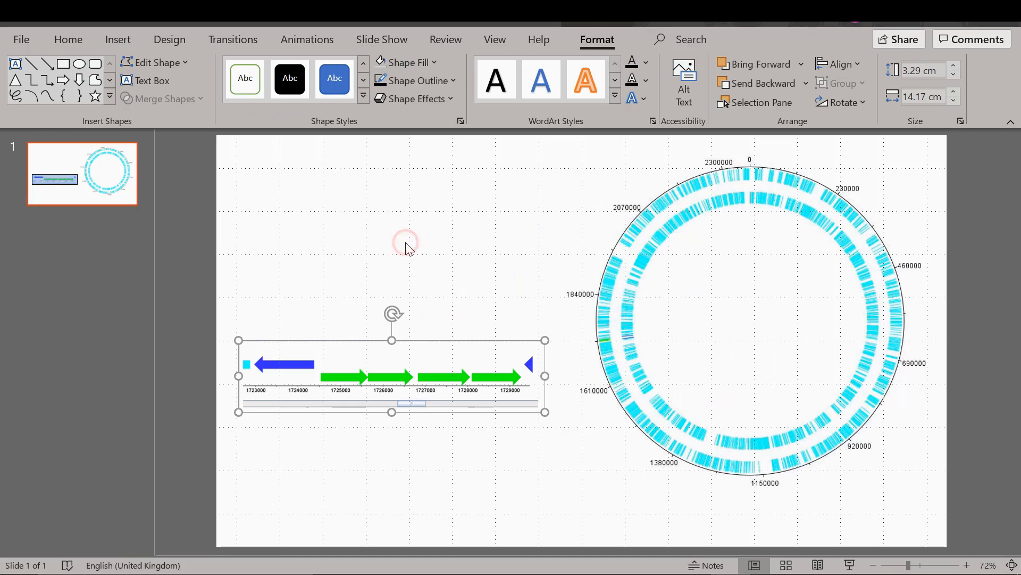
pyautogui.click(119, 39)
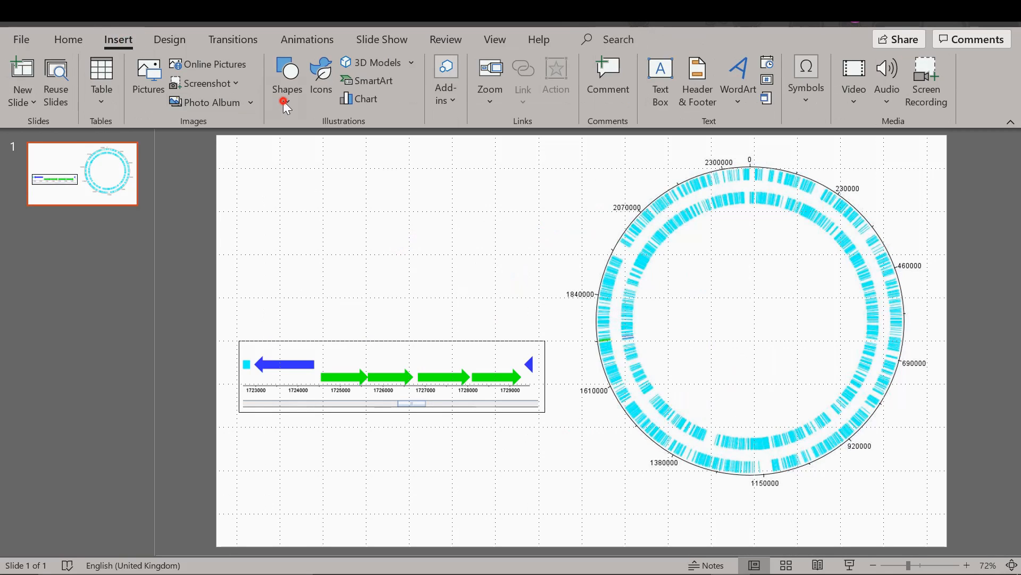
pyautogui.click(415, 80)
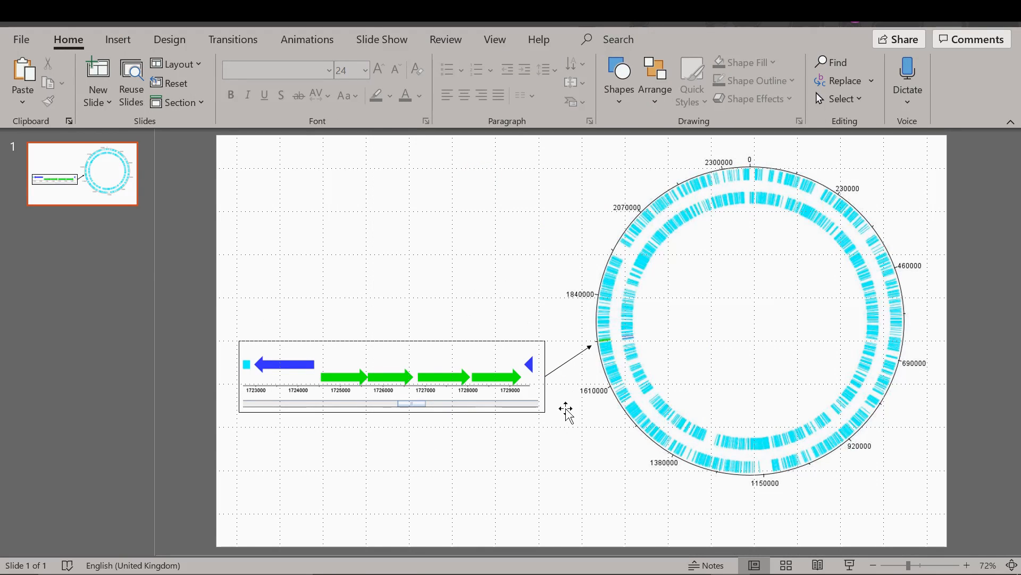
pyautogui.moveTo(725, 216)
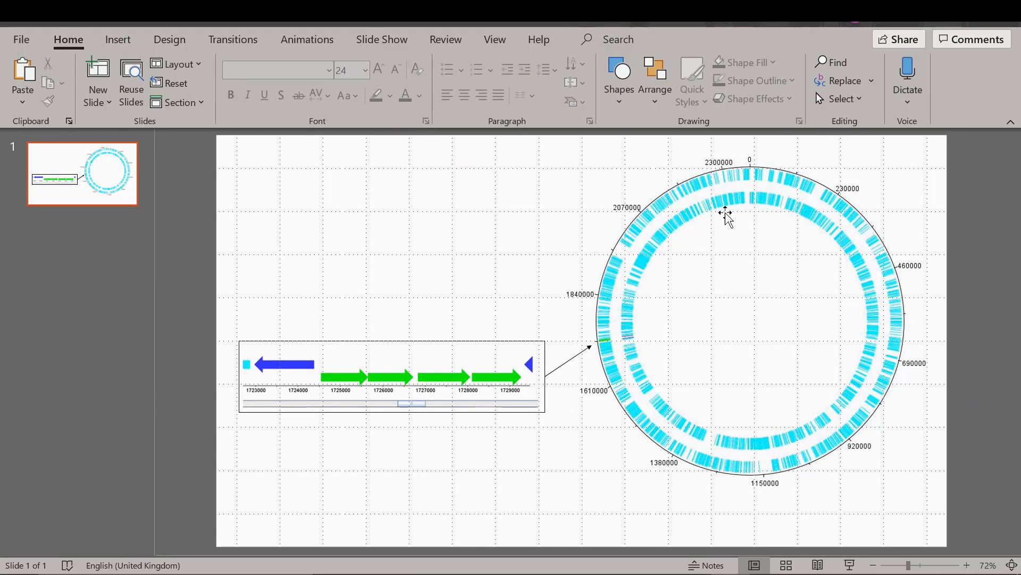
pyautogui.moveTo(692, 326)
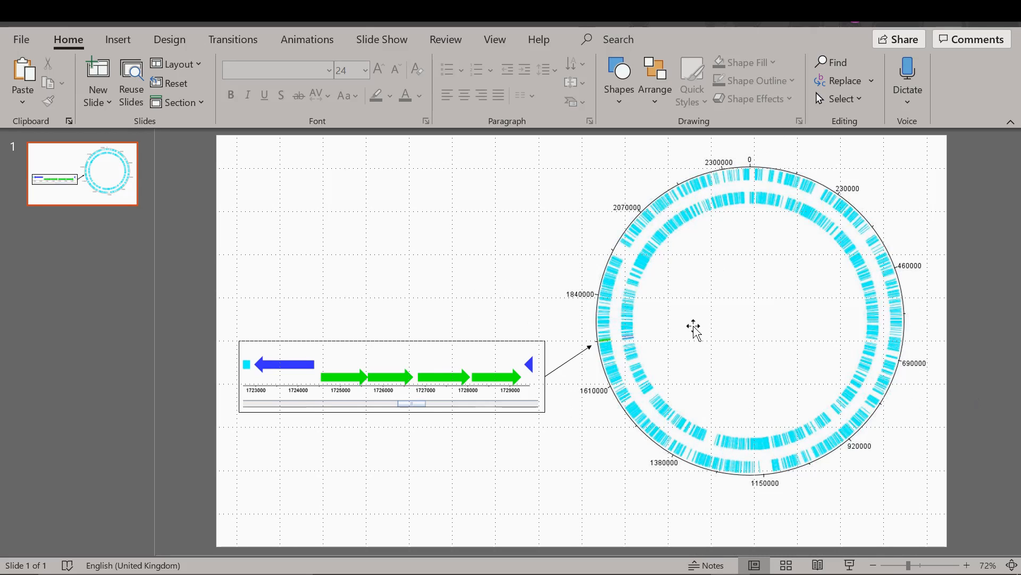
pyautogui.moveTo(609, 345)
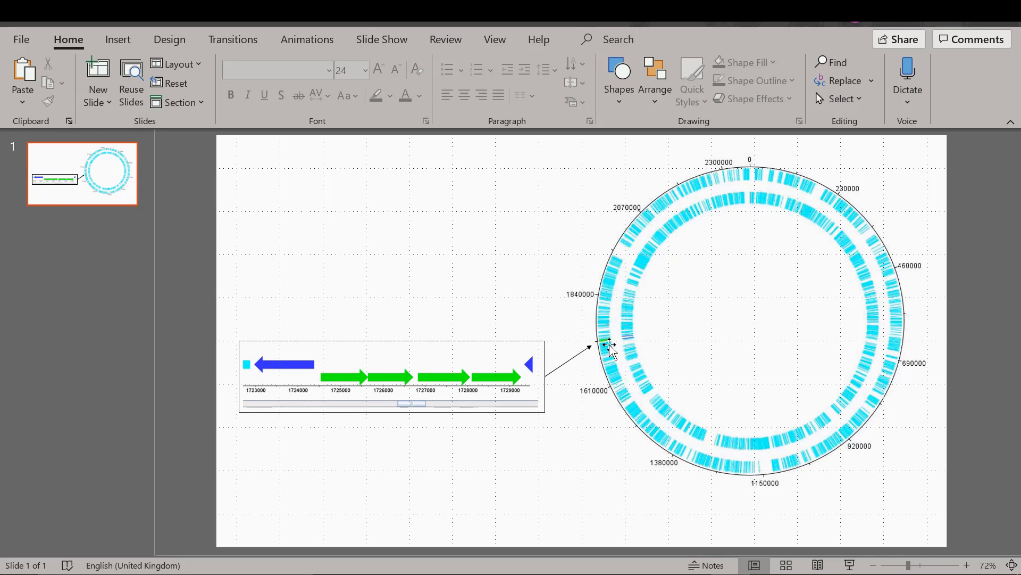
pyautogui.moveTo(482, 355)
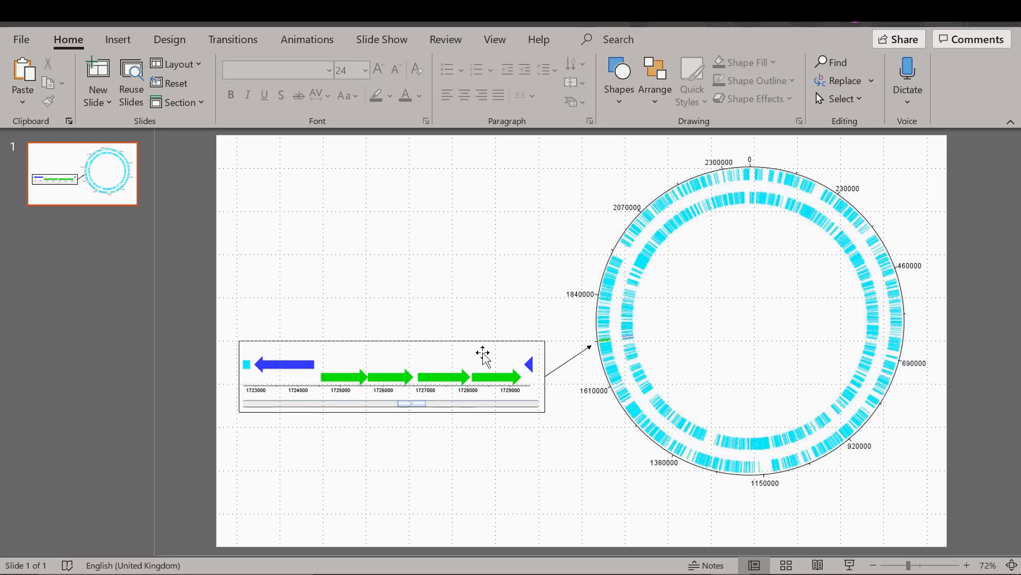
pyautogui.moveTo(475, 407)
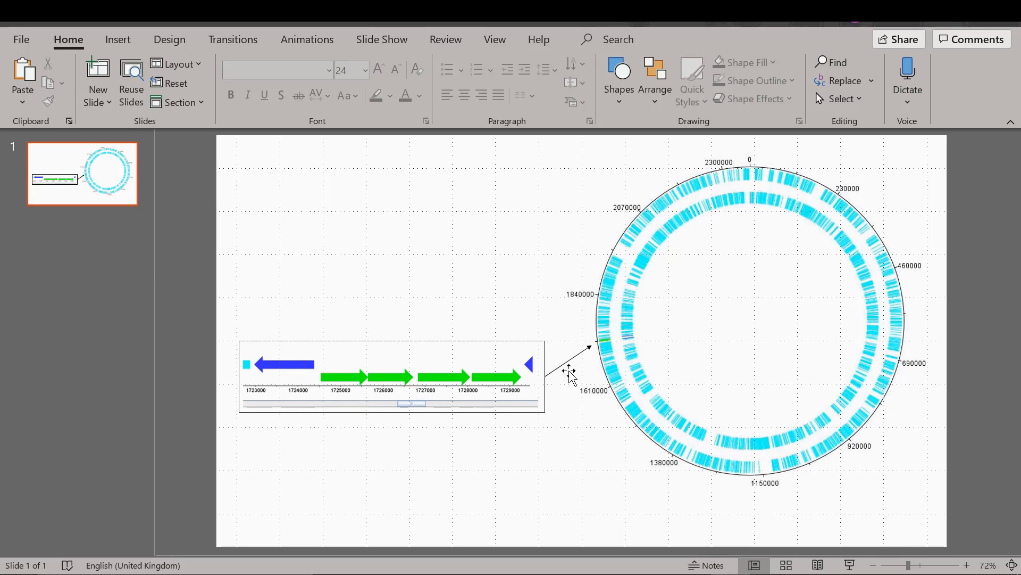
pyautogui.moveTo(964, 362)
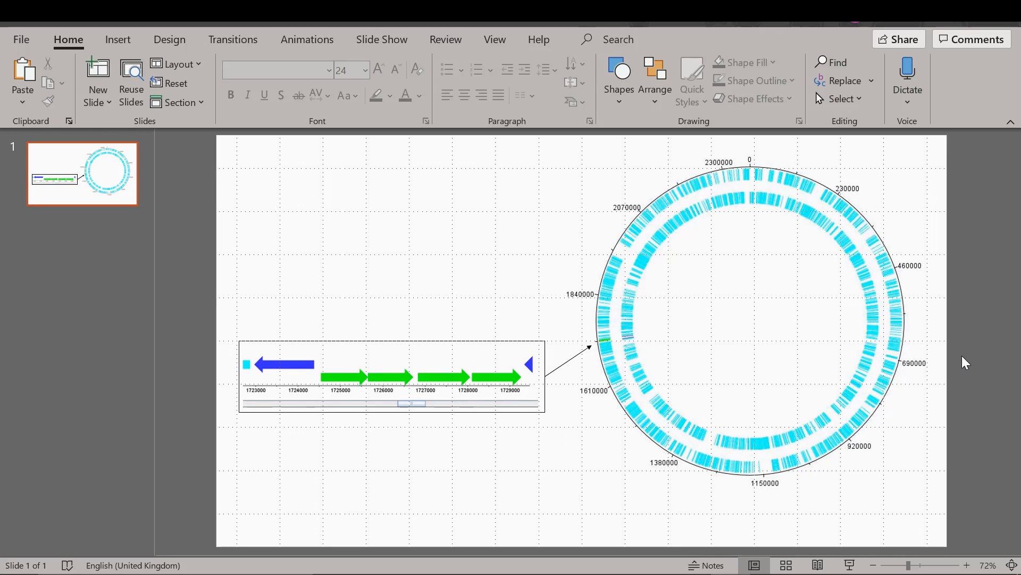
pyautogui.moveTo(993, 104)
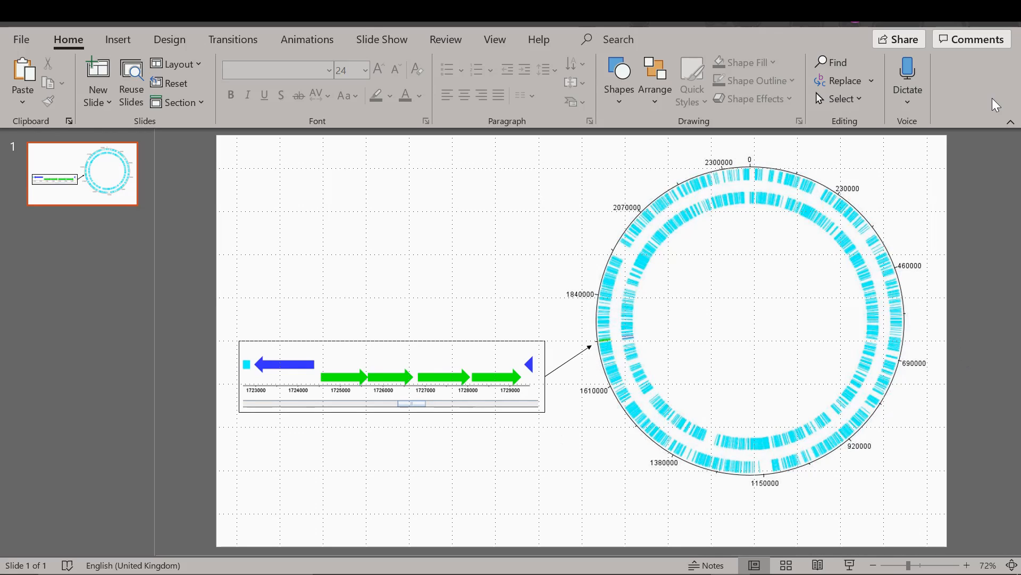
pyautogui.moveTo(970, 97)
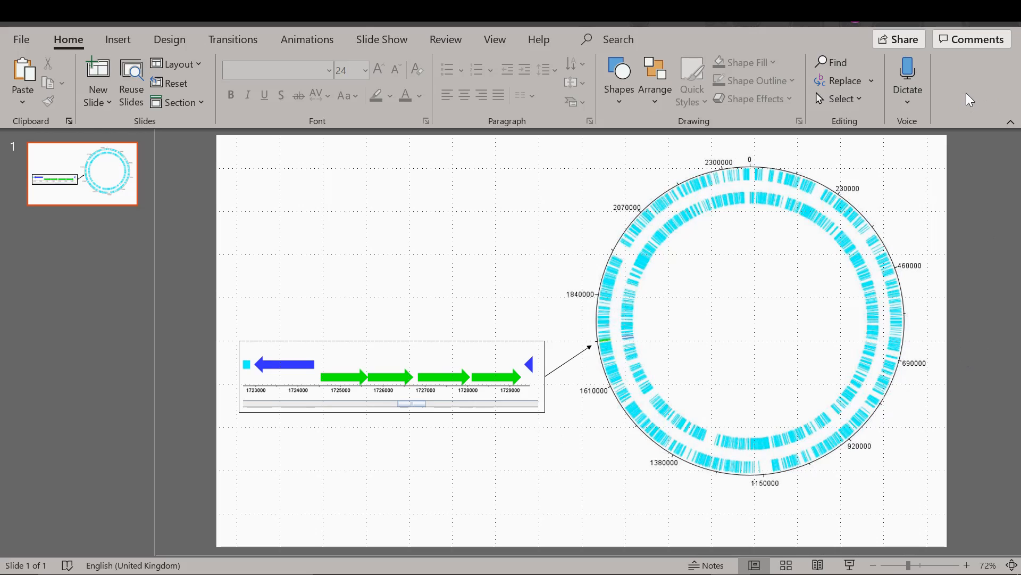